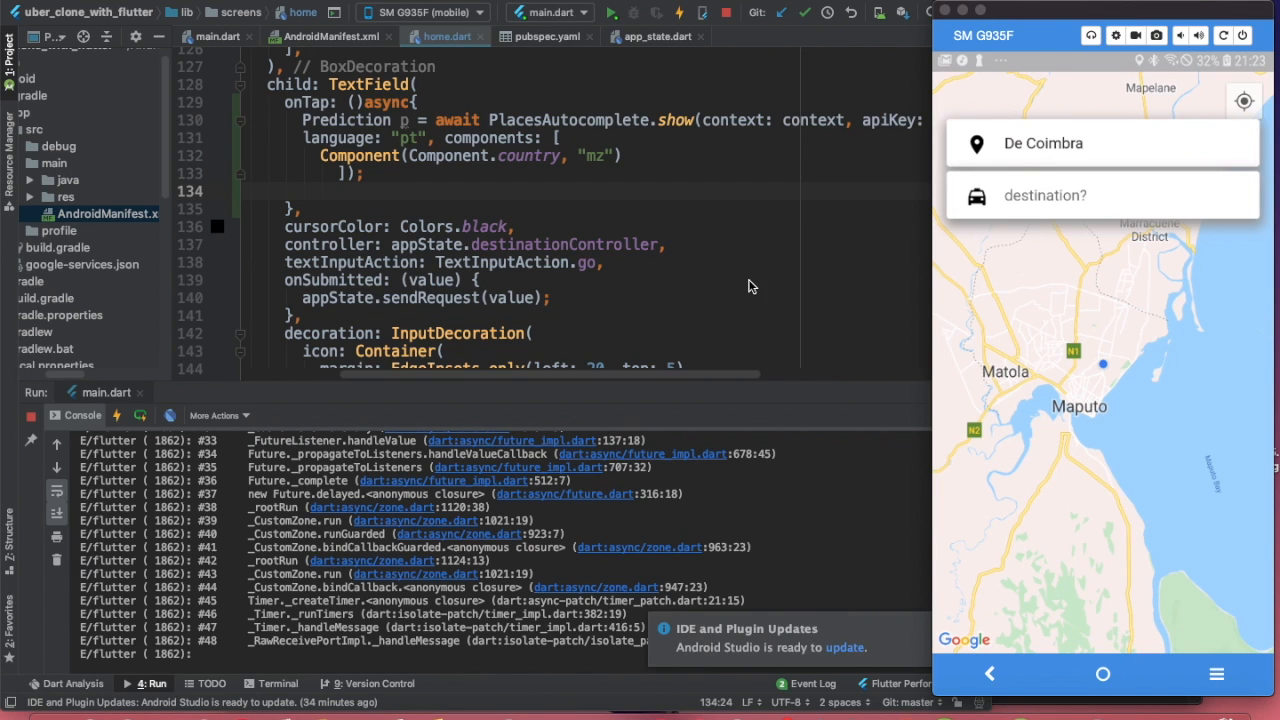
mouse_move(1032, 18)
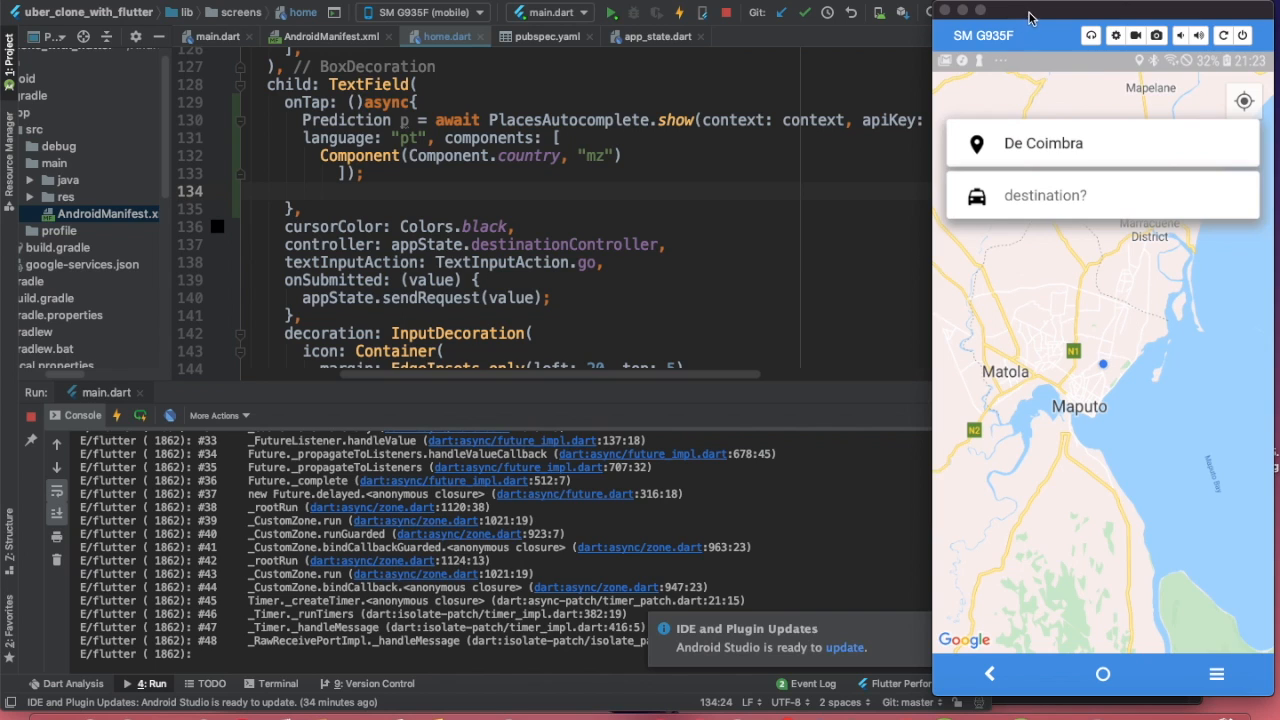
mouse_move(1098, 328)
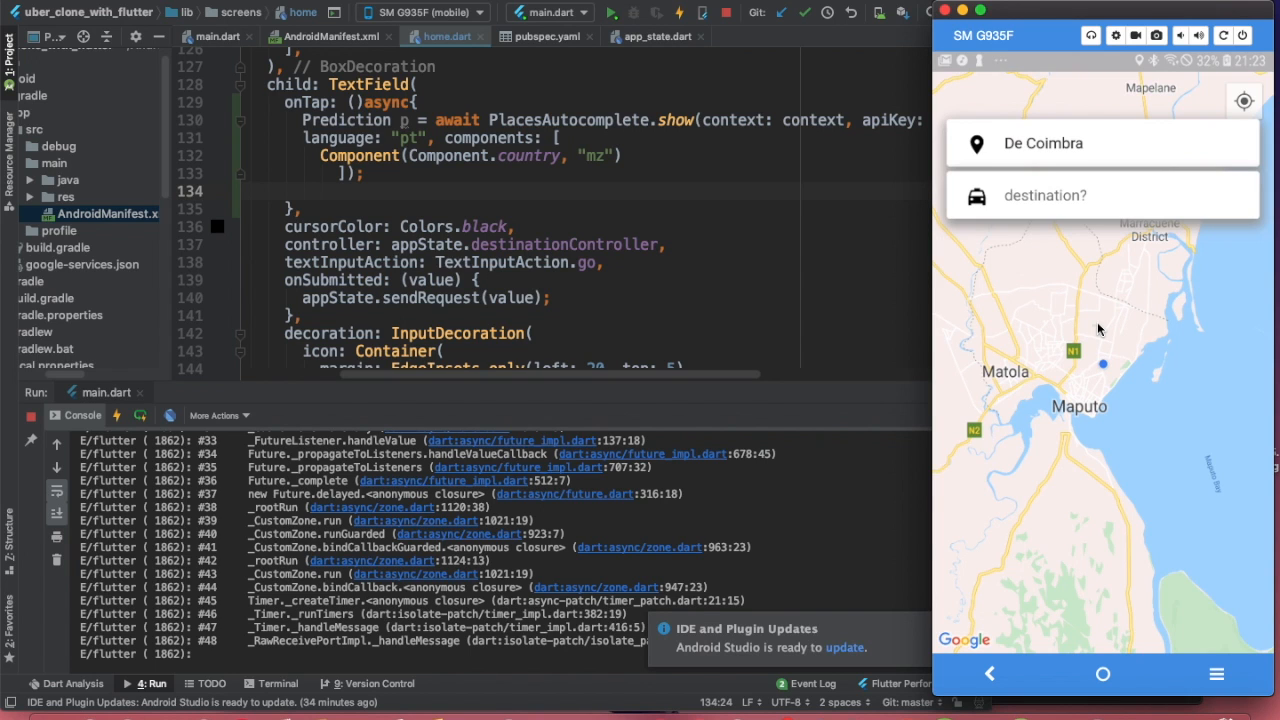
mouse_move(1100, 316)
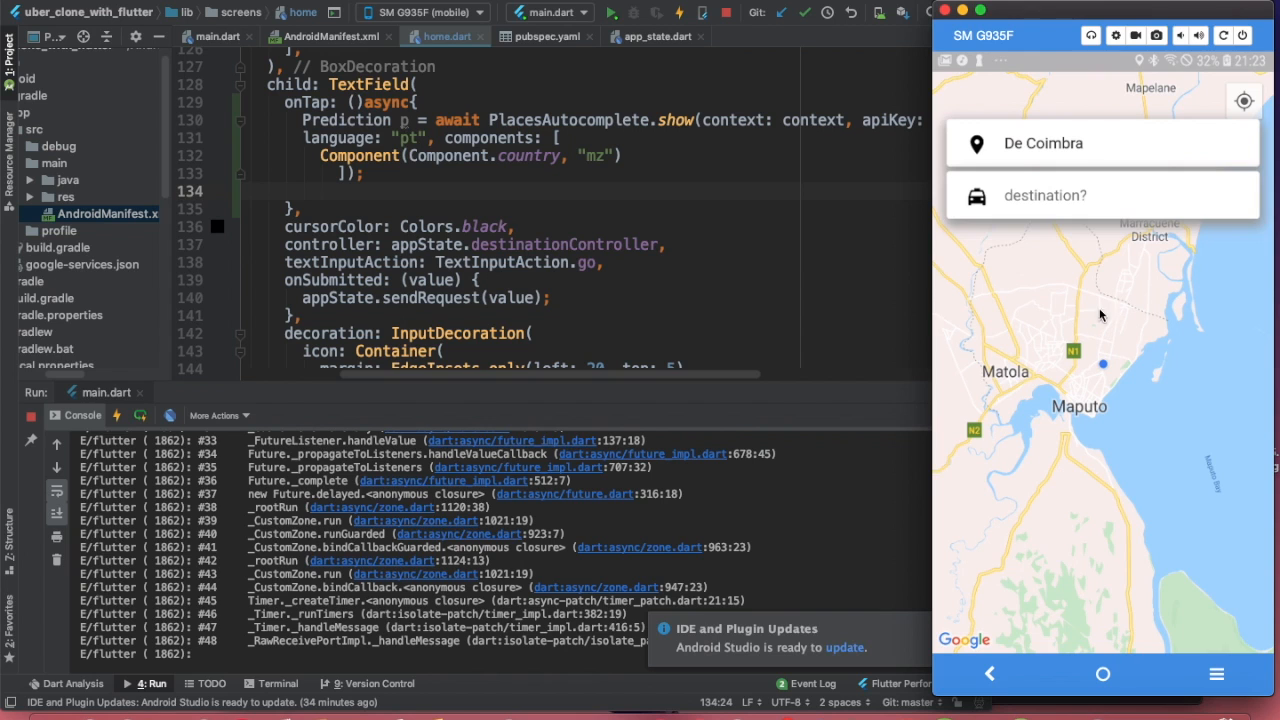
mouse_move(1084, 264)
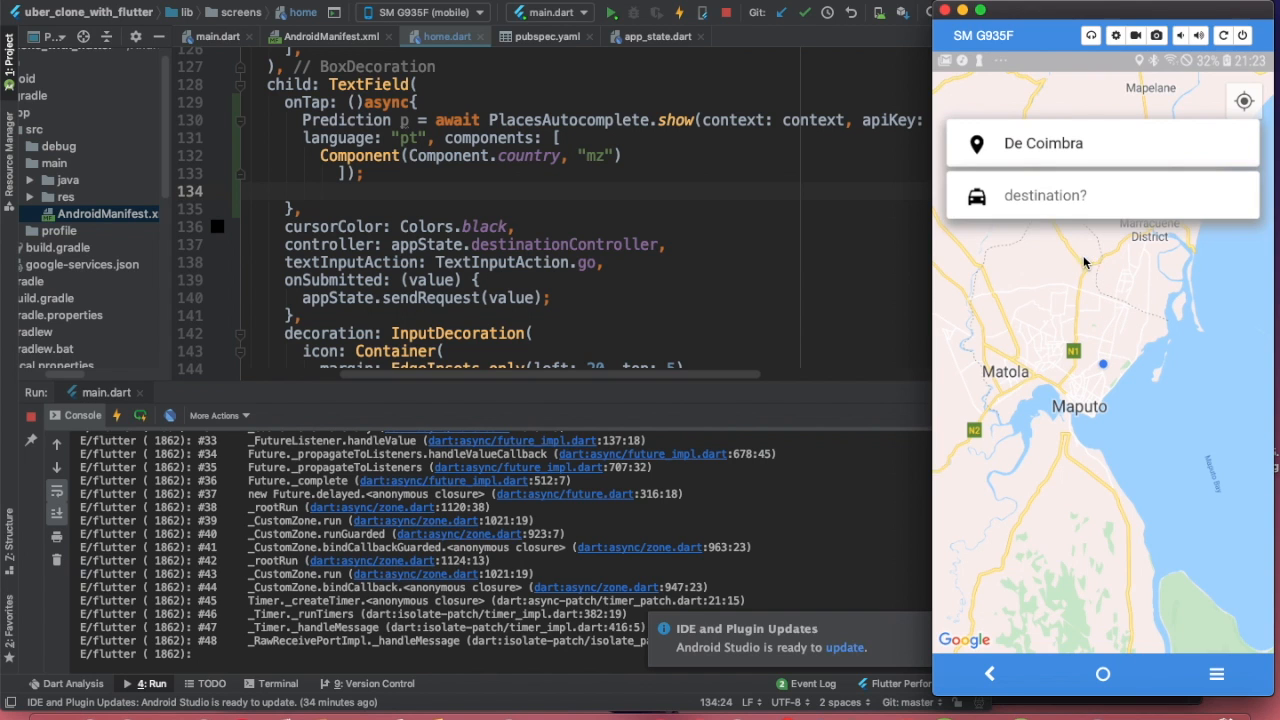
Step: Search 'la' in the app's destination place search and pick the first Mozambique suggestion
click(1060, 196)
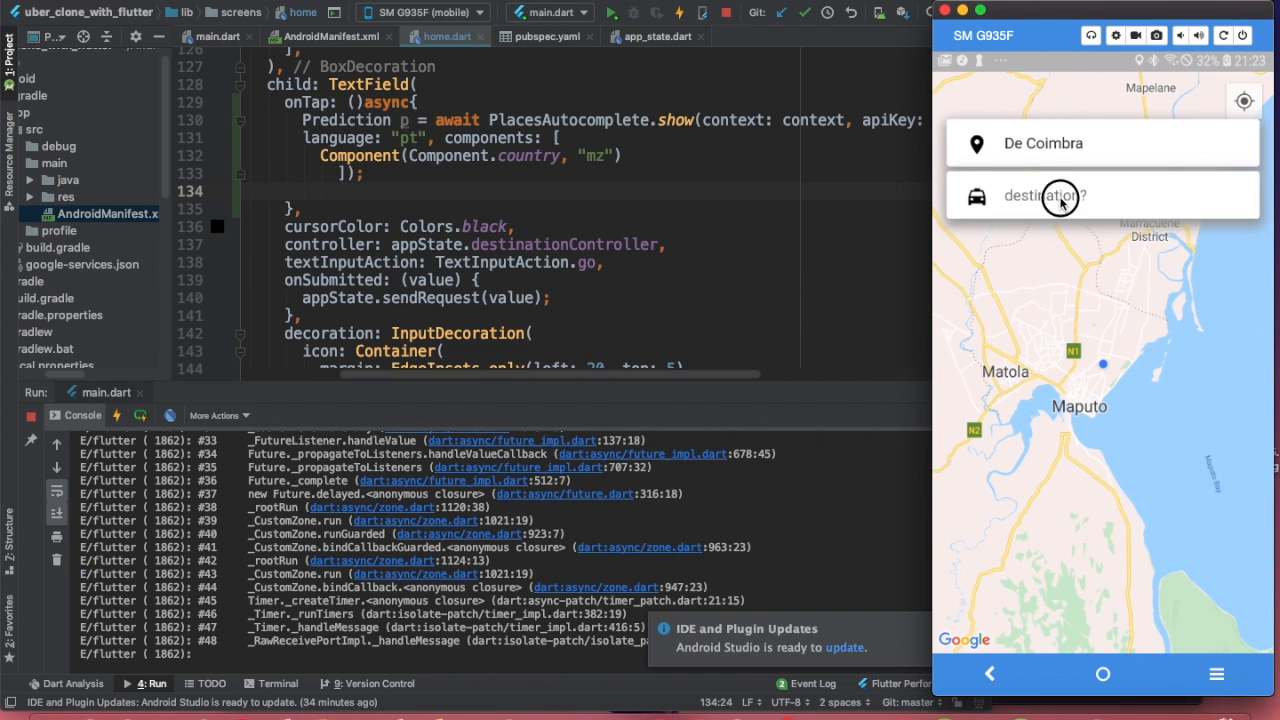
click(1062, 196)
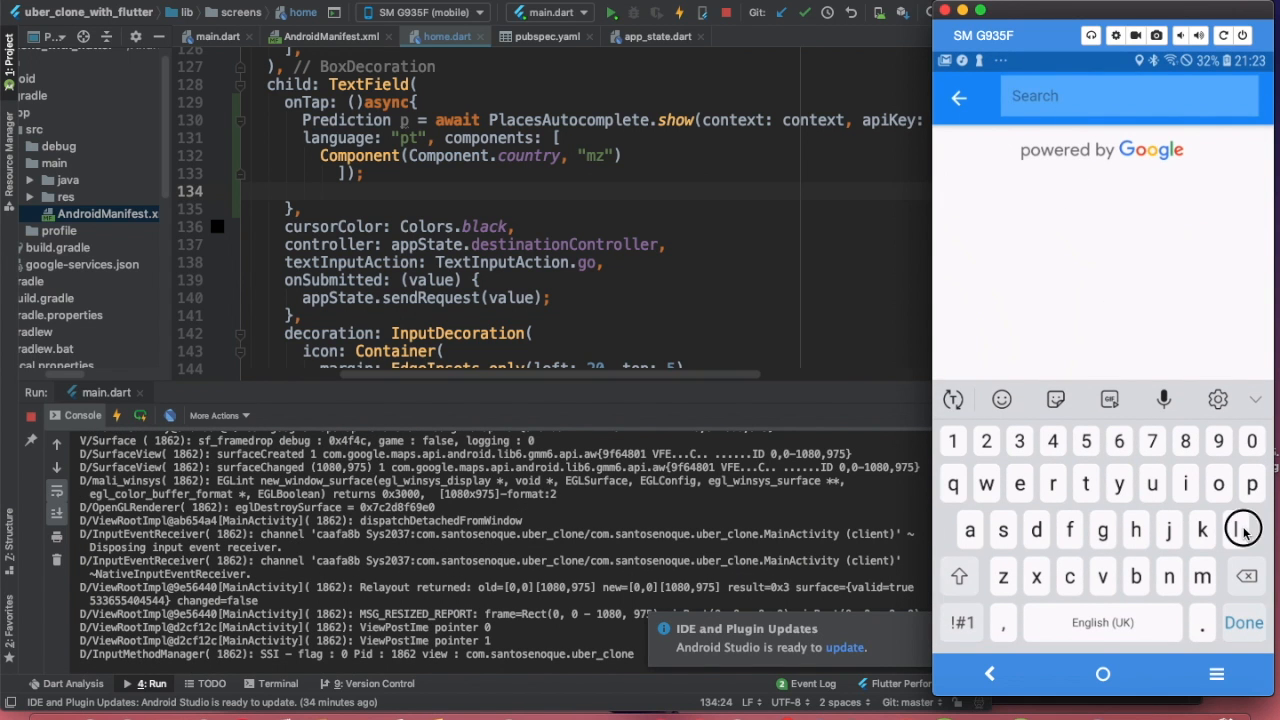
text(la)
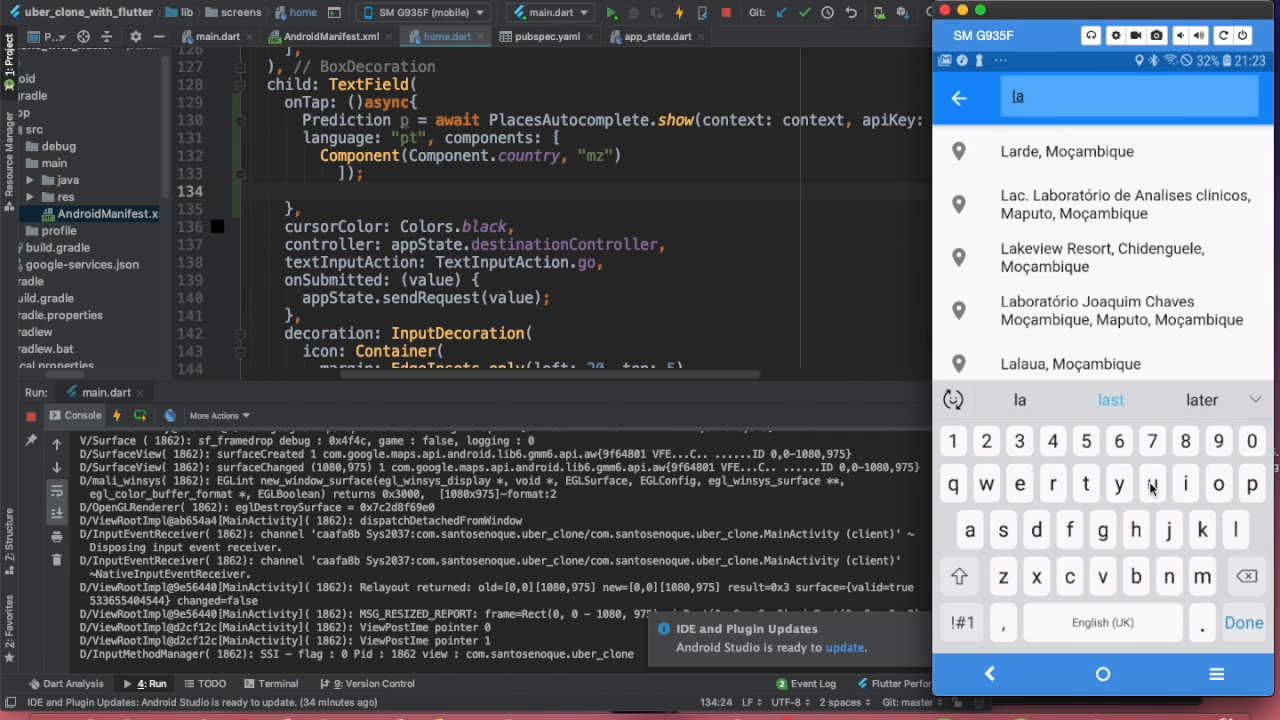
click(1152, 482)
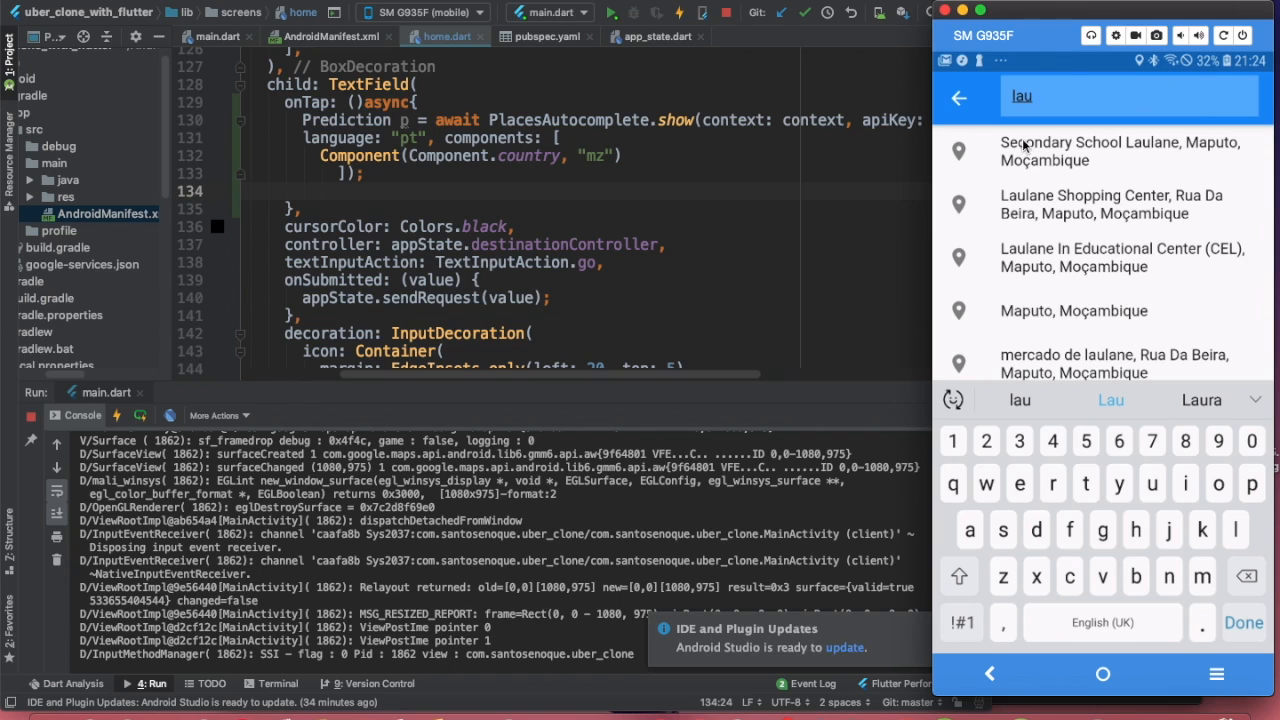
mouse_move(1164, 140)
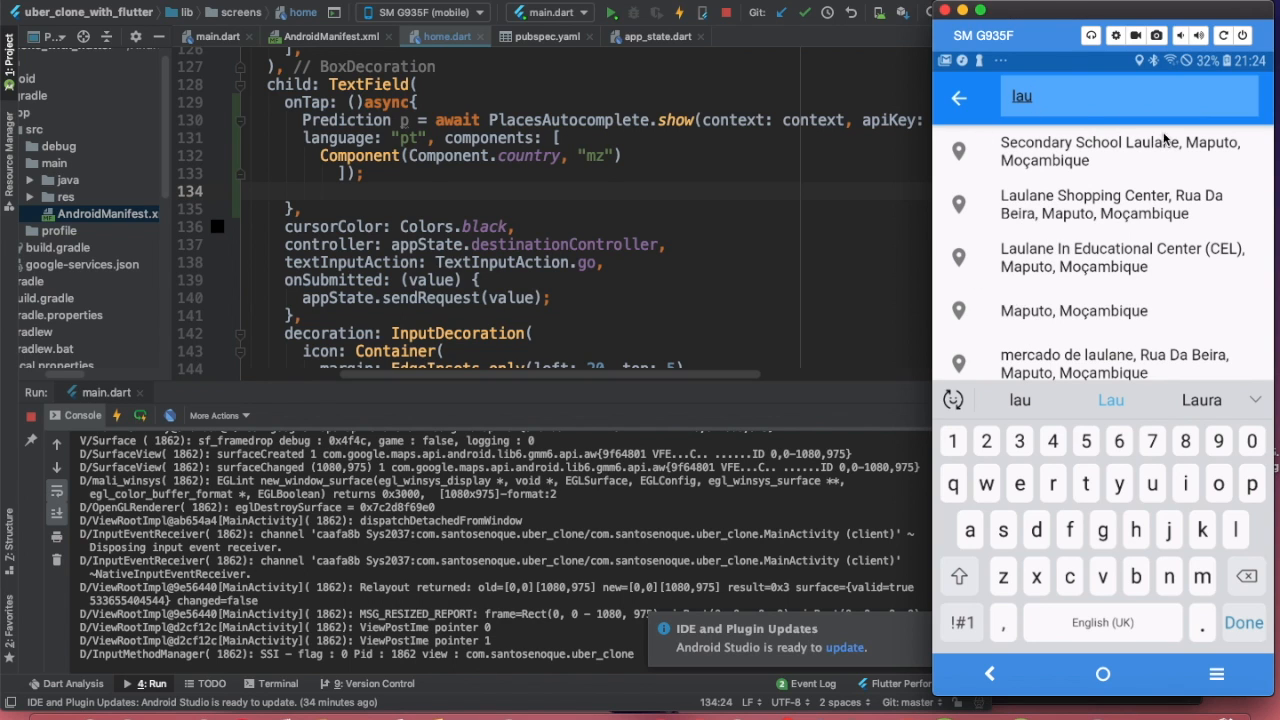
mouse_move(1058, 148)
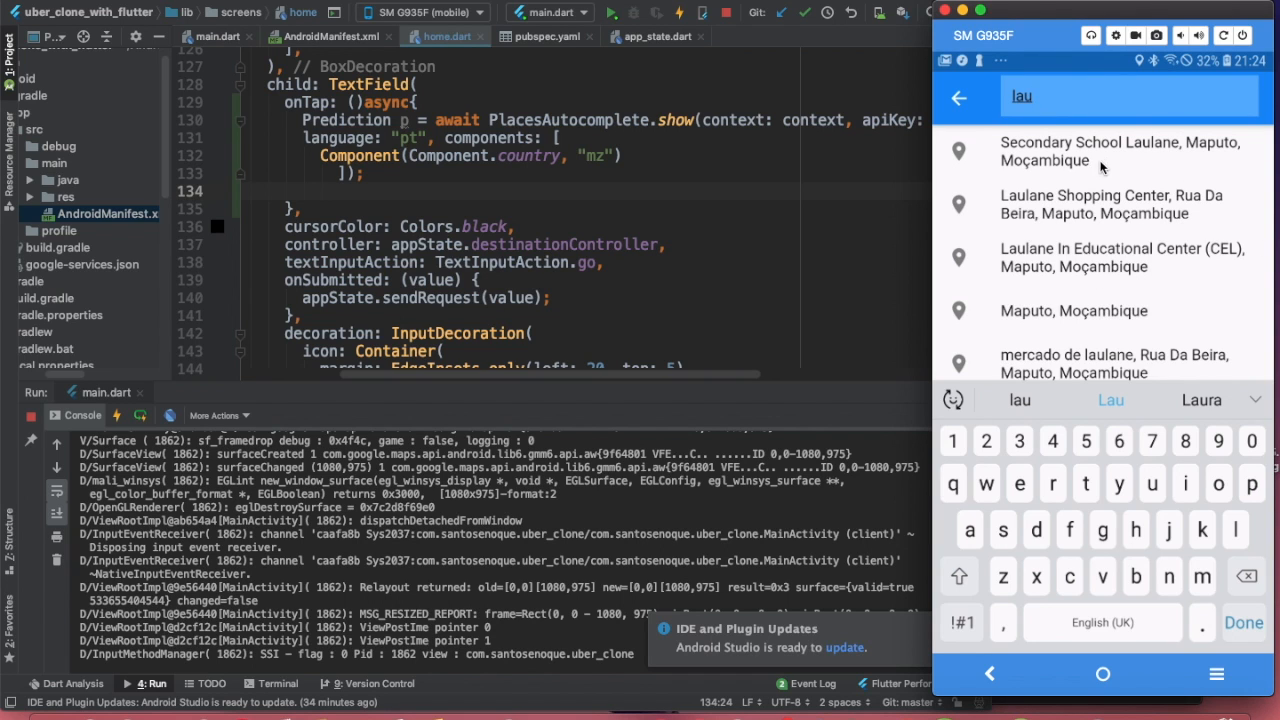
mouse_move(980, 180)
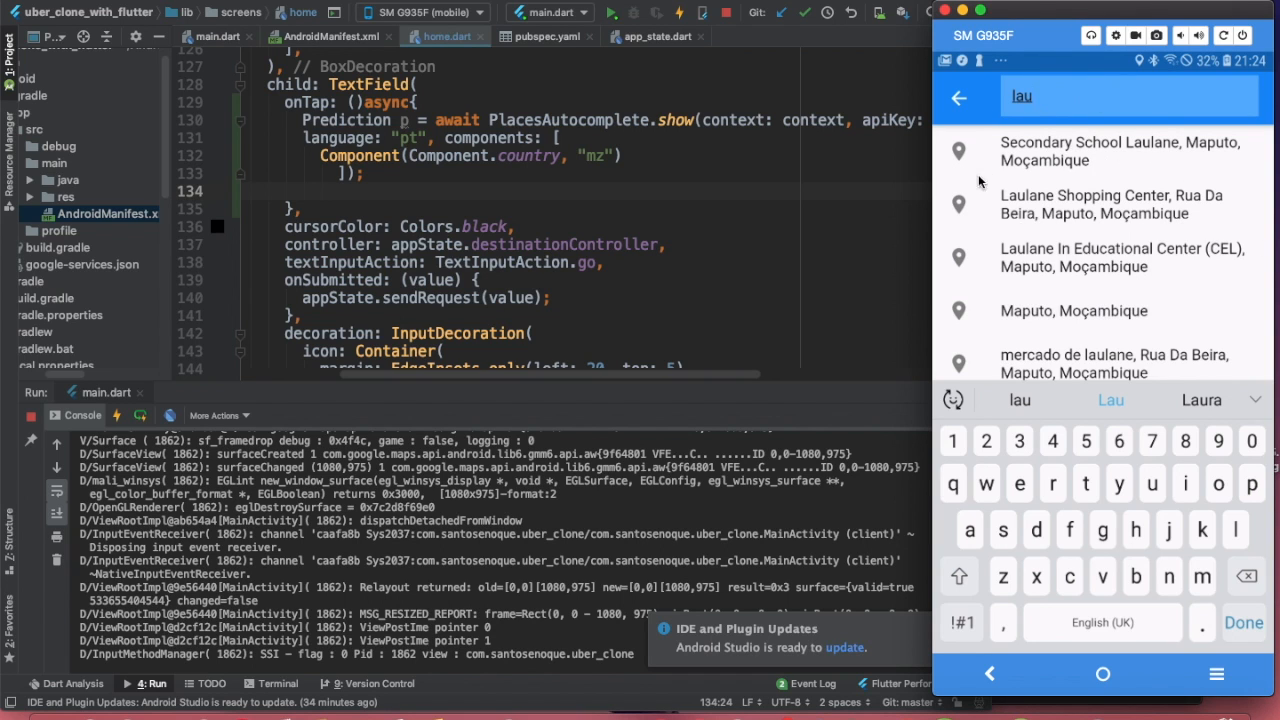
mouse_move(1096, 144)
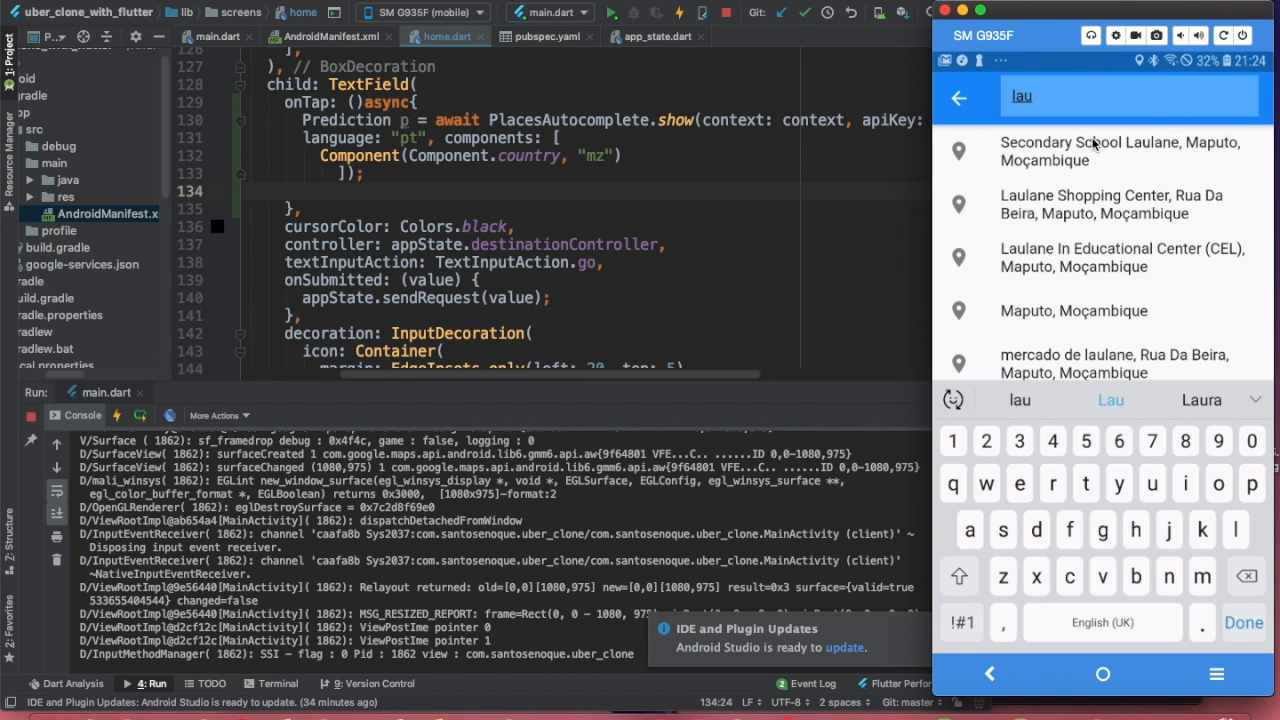
click(1100, 150)
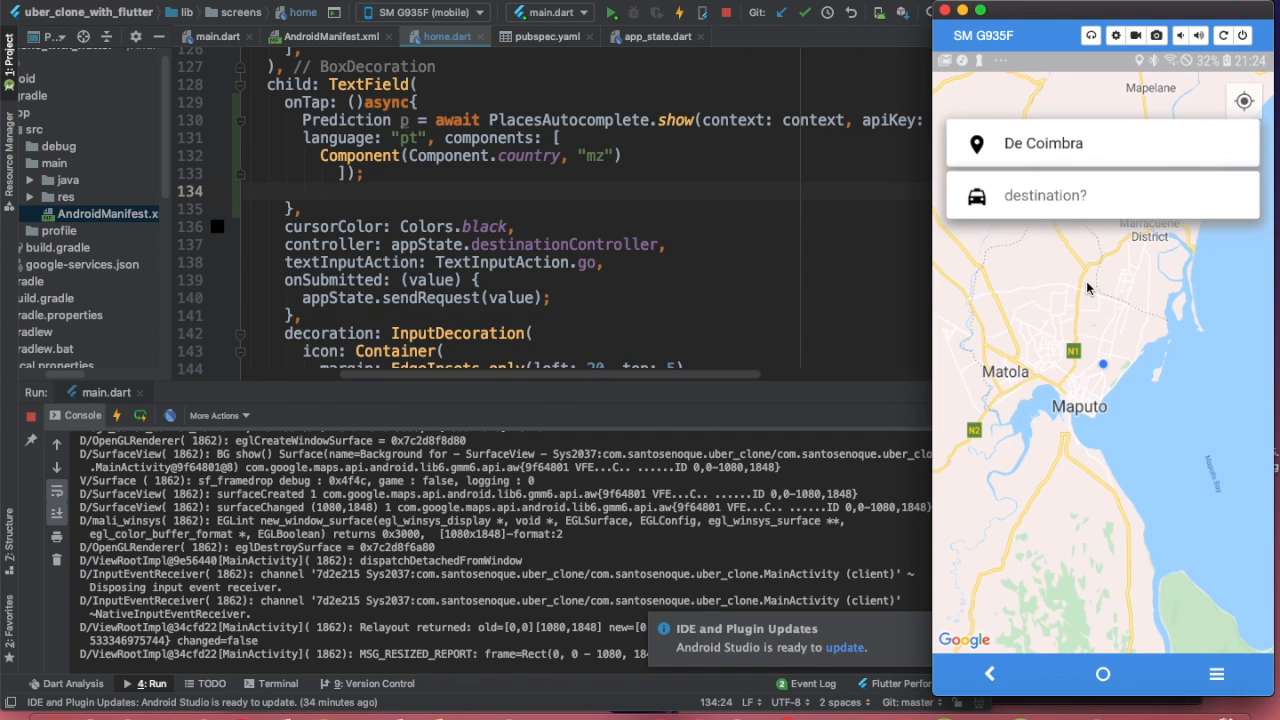
mouse_move(1164, 276)
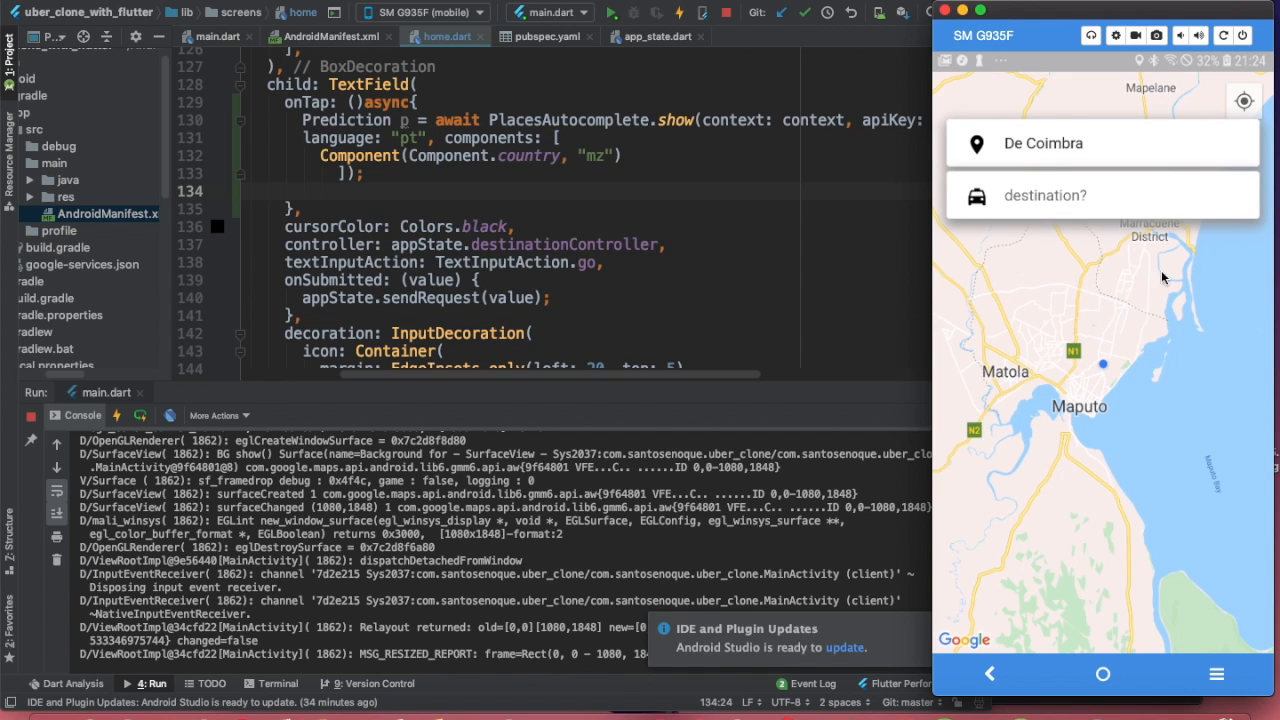
mouse_move(1164, 370)
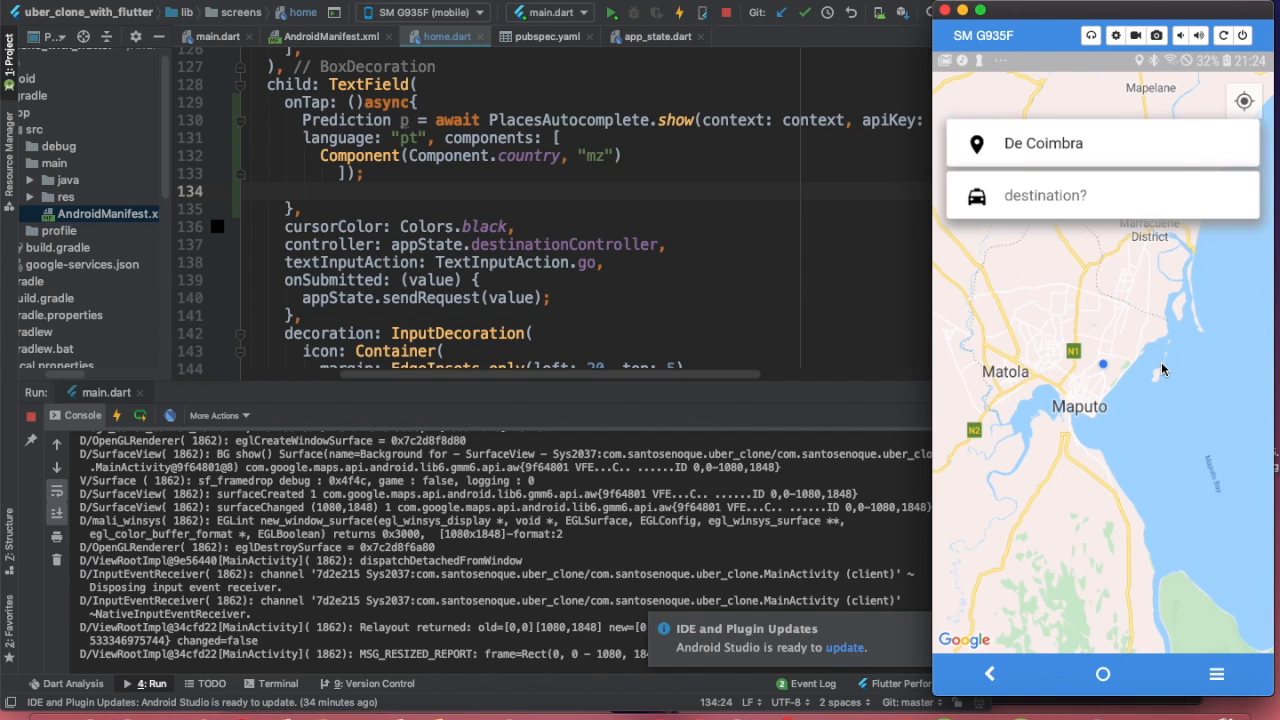
mouse_move(1080, 264)
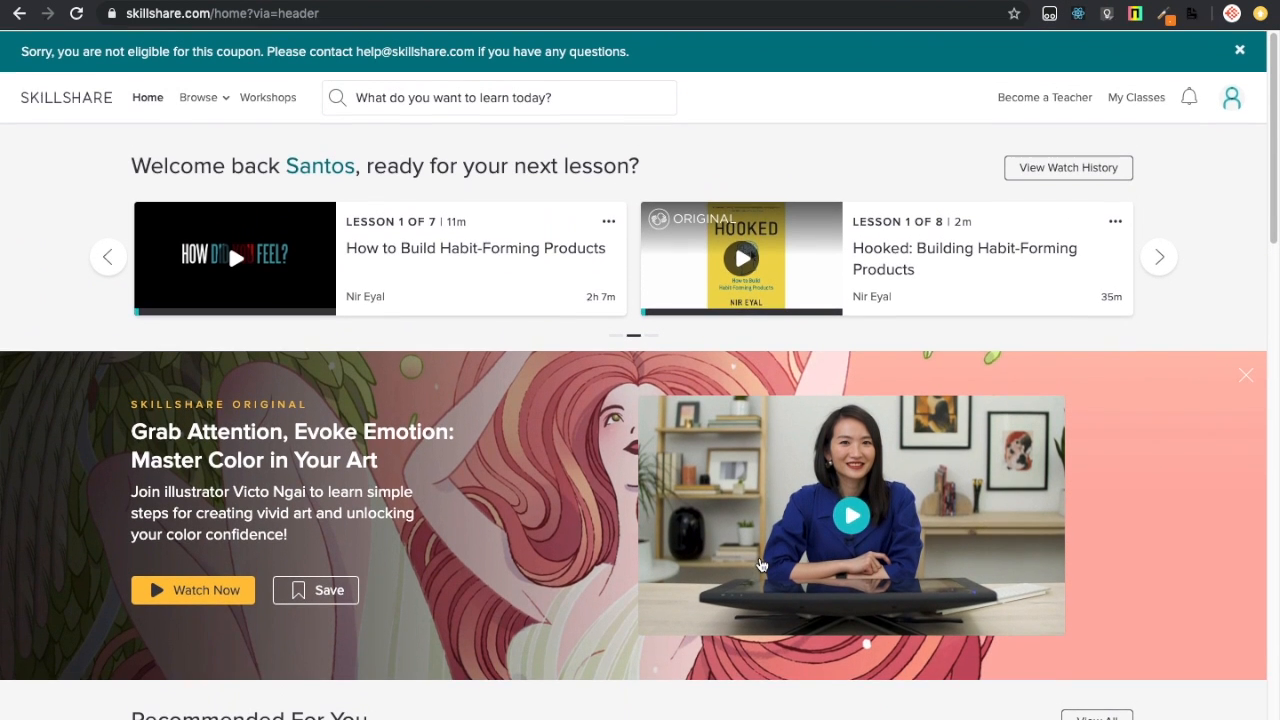
mouse_move(396, 364)
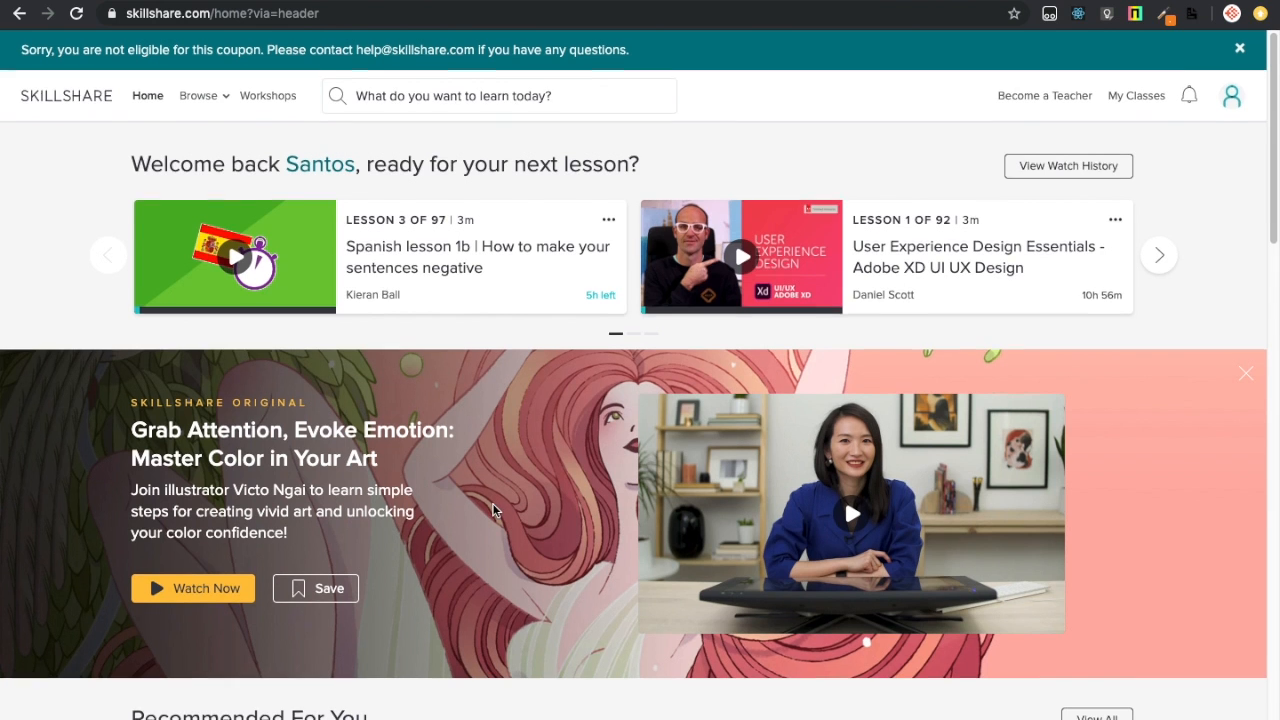
Step: Scroll the Skillshare home page down to Recommended For You and Join a Workshop
scroll(down, 3)
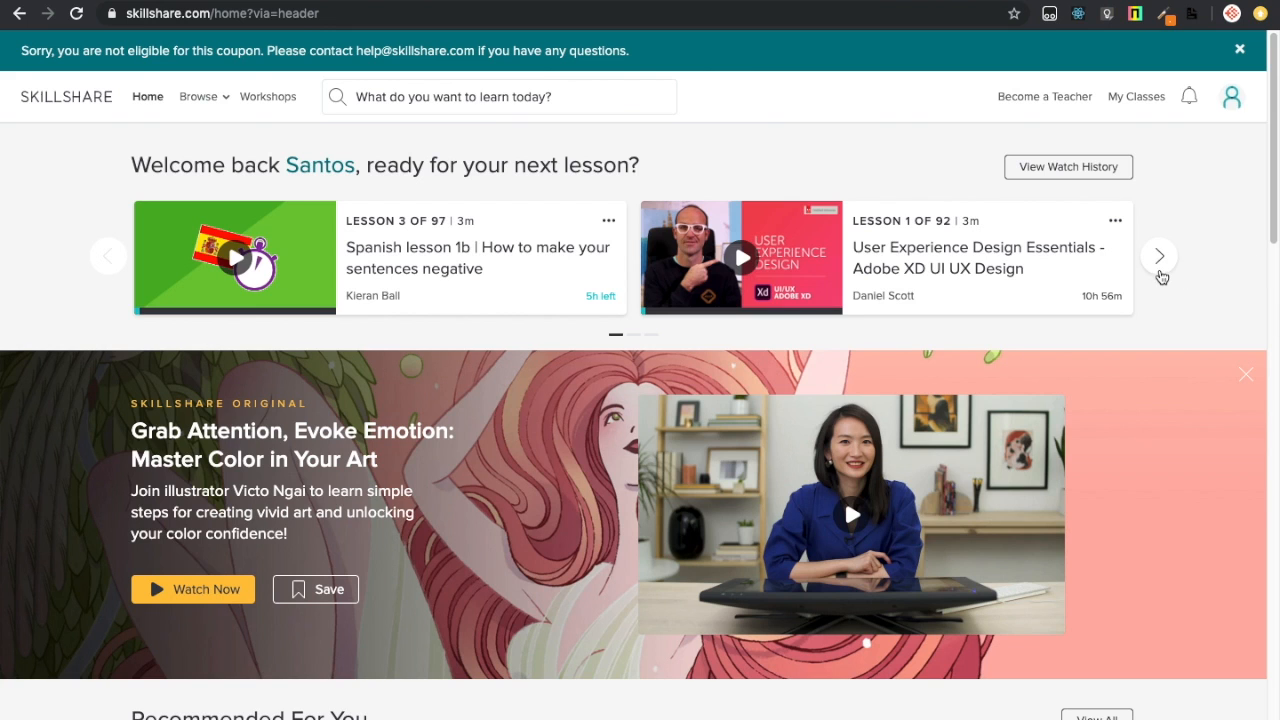
click(1160, 256)
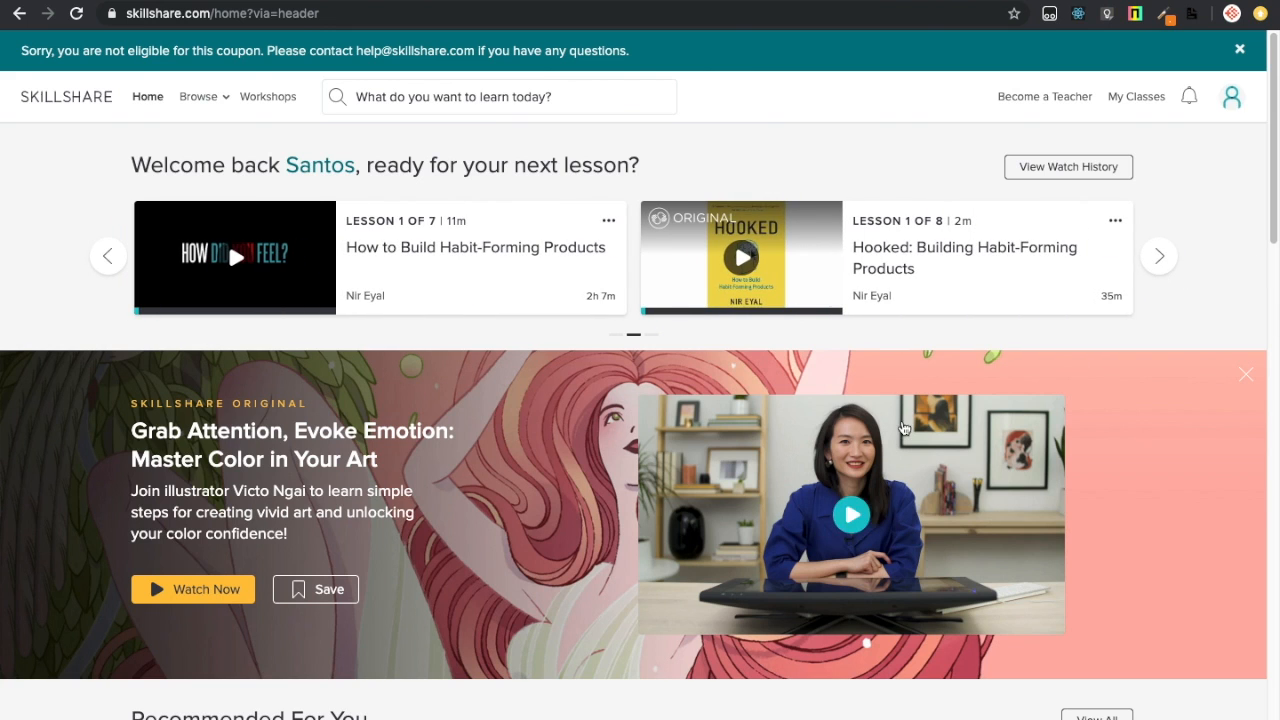
mouse_move(540, 580)
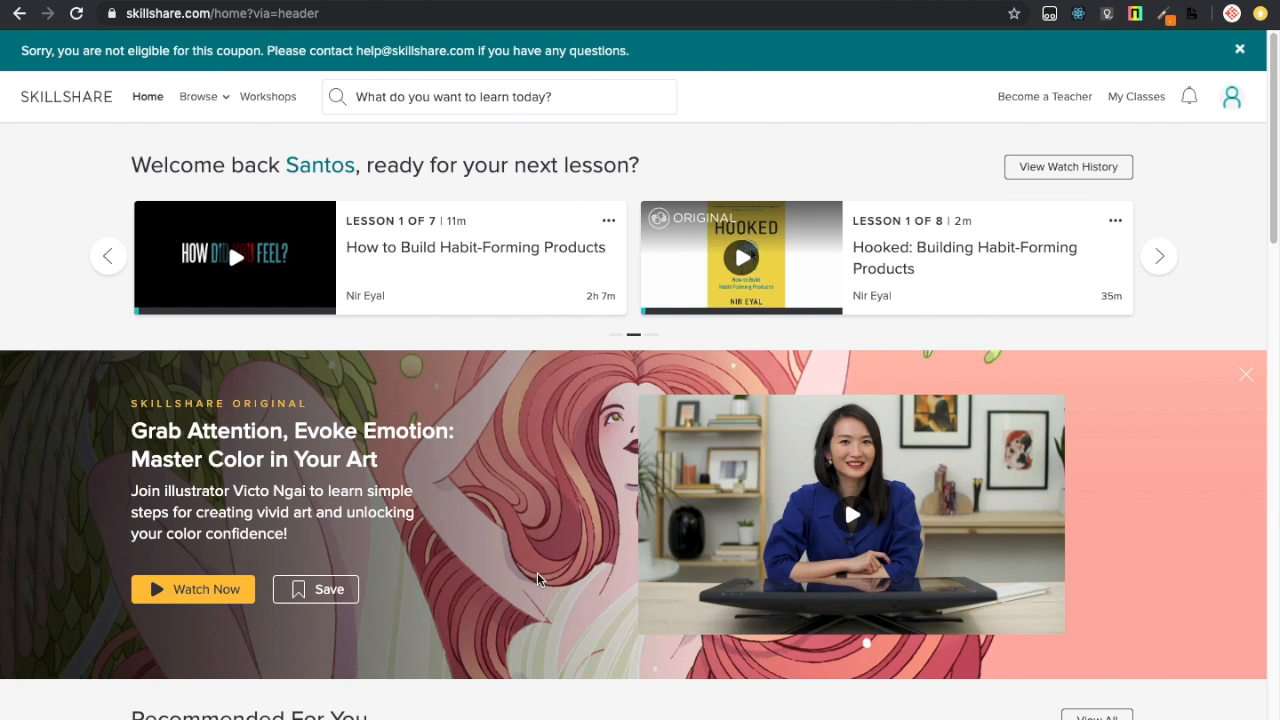
mouse_move(584, 552)
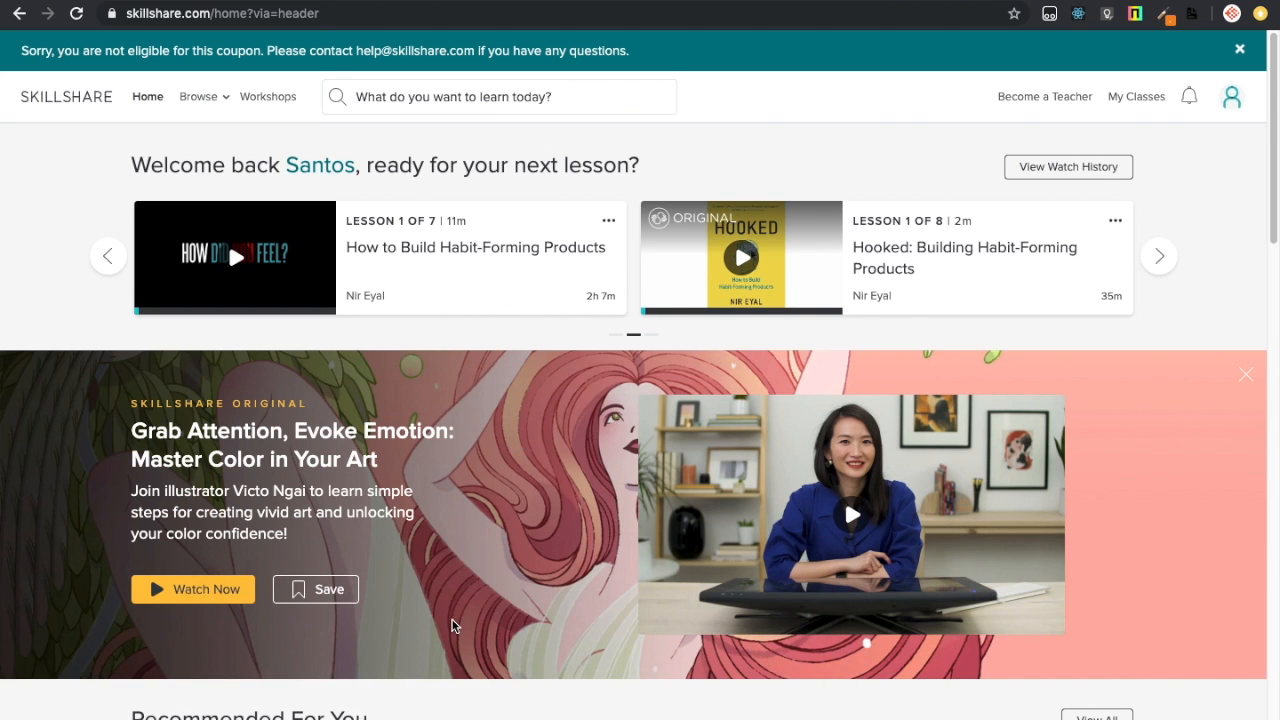
scroll(down, 3)
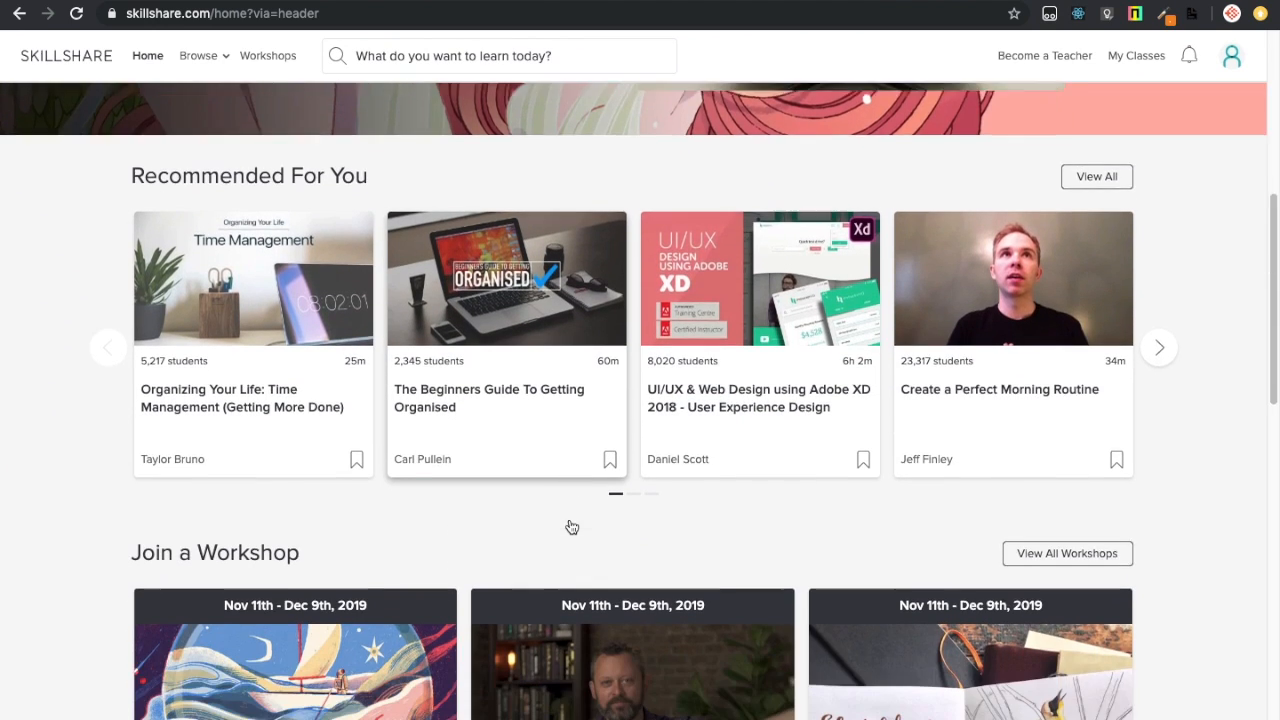
scroll(down, 3)
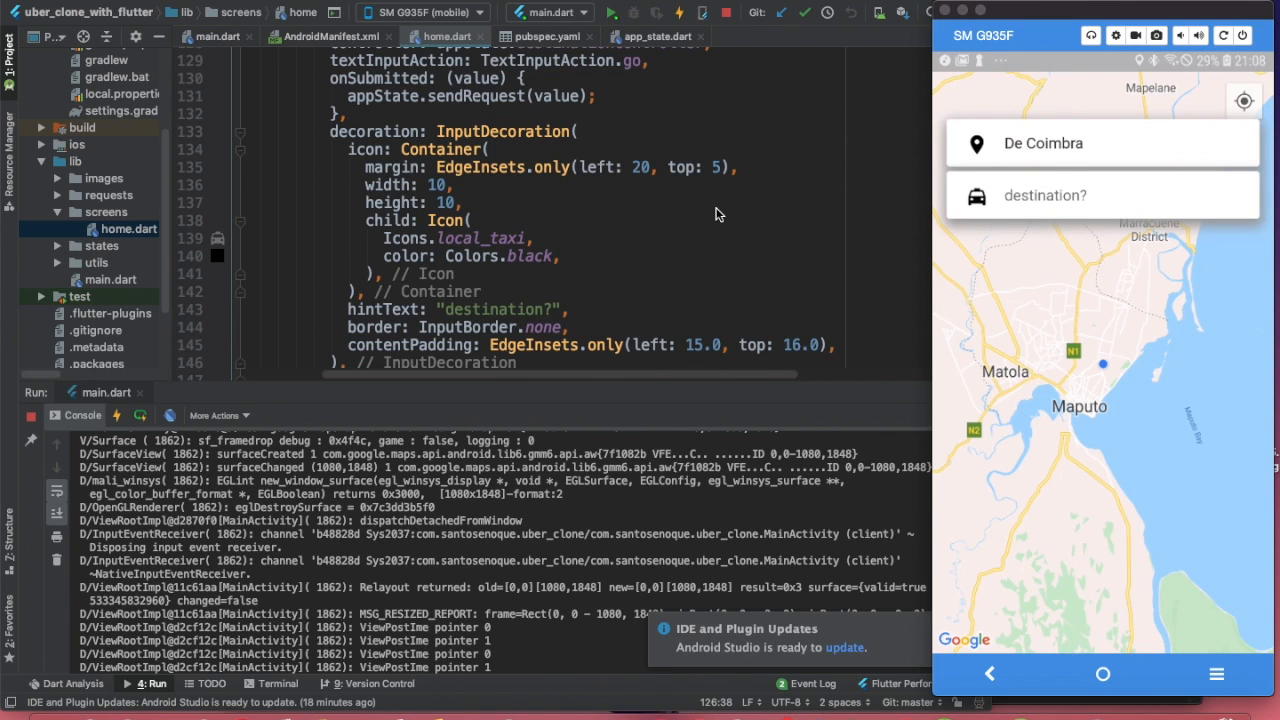
mouse_move(724, 198)
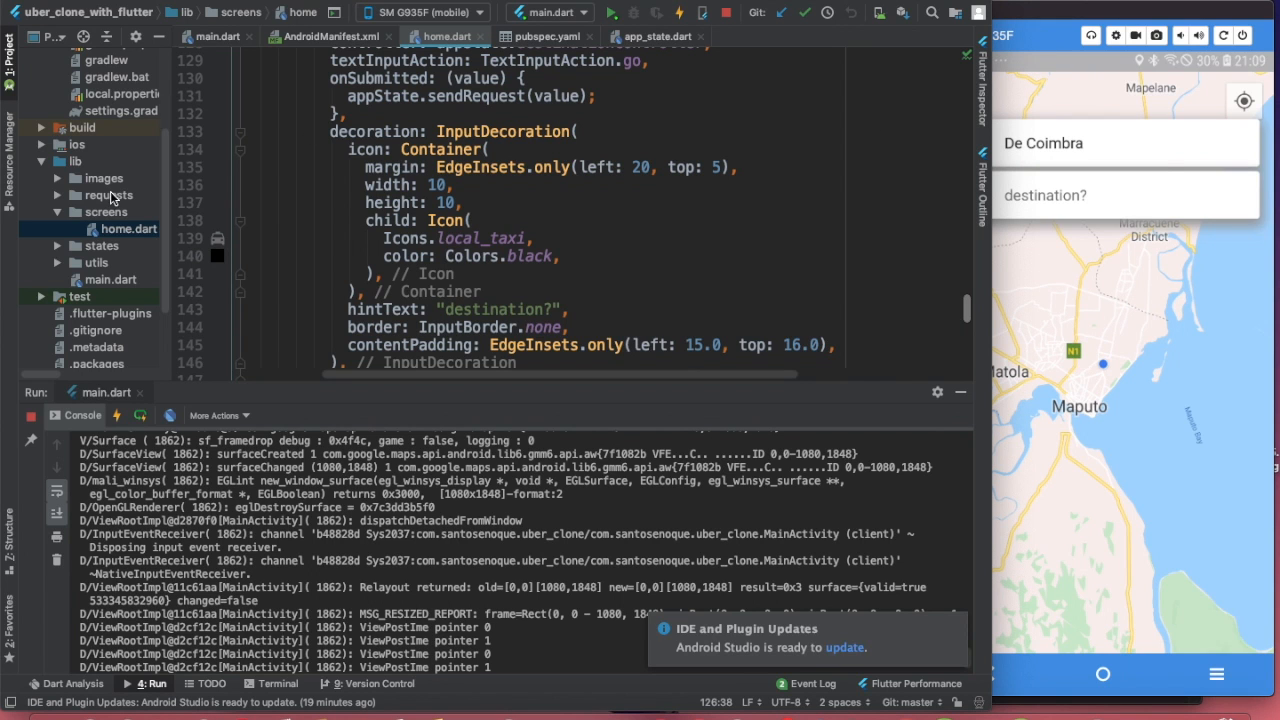
click(90, 308)
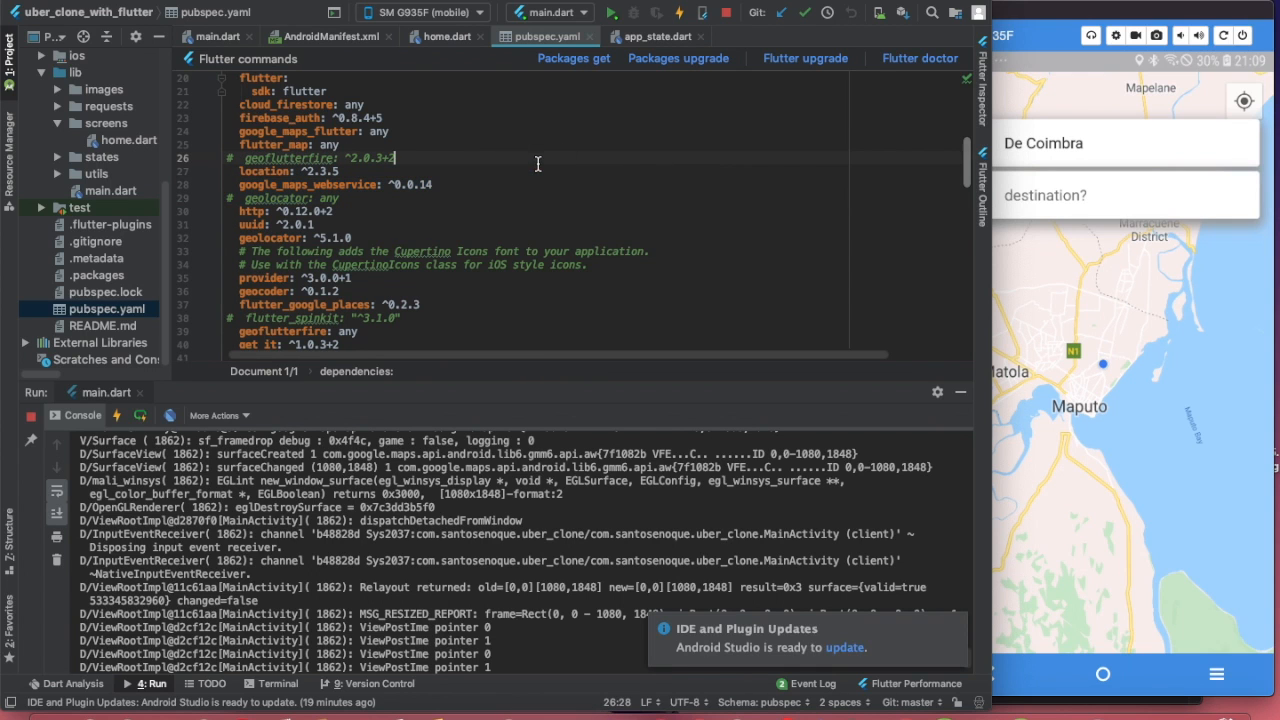
click(464, 184)
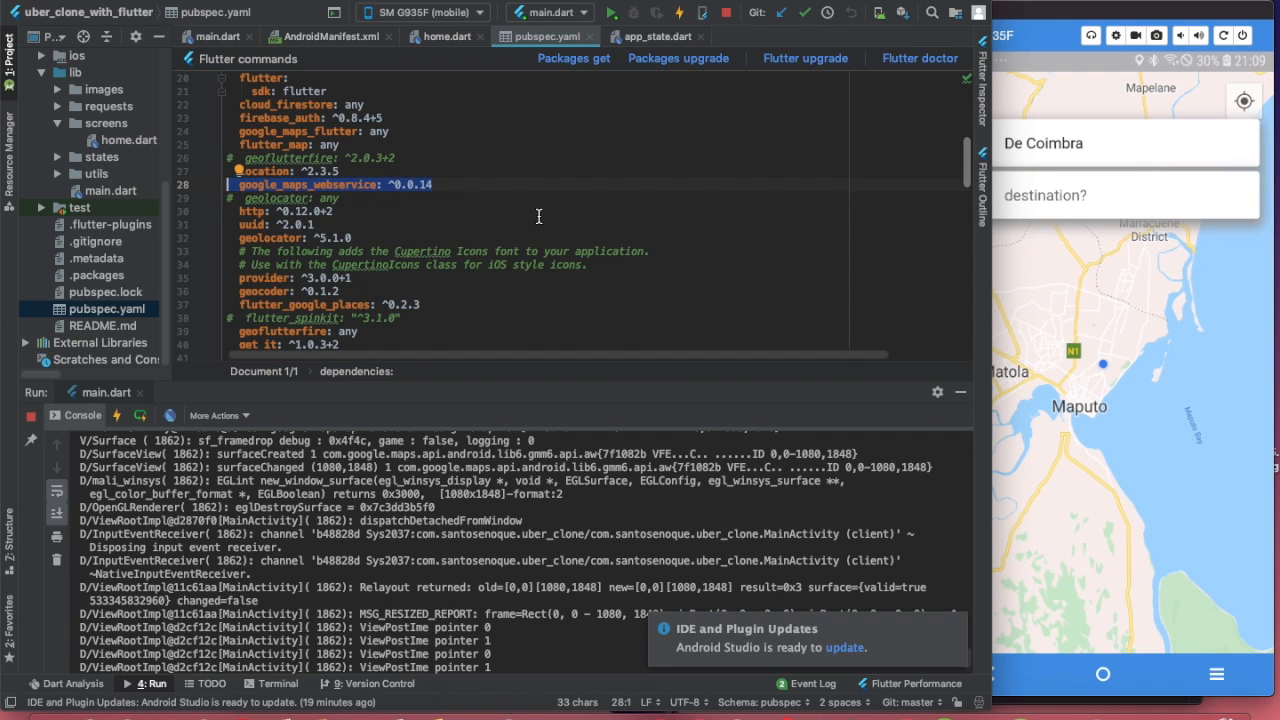
scroll(down, 3)
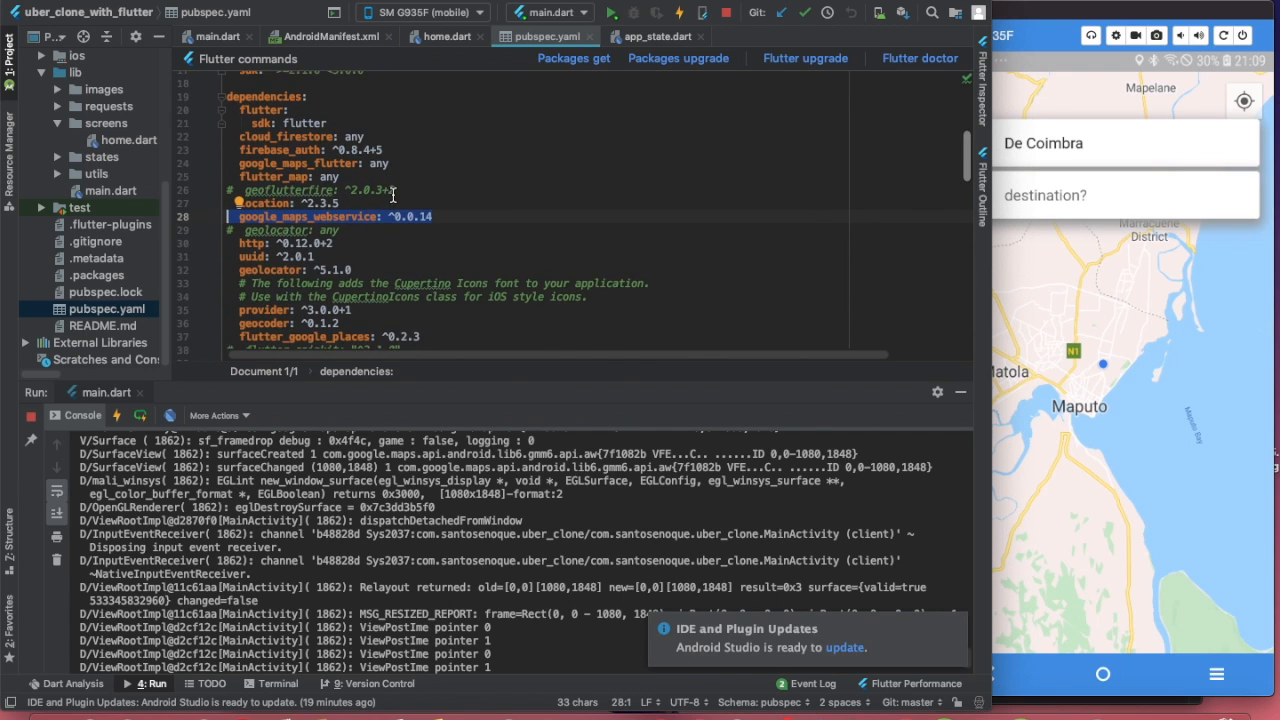
scroll(down, 3)
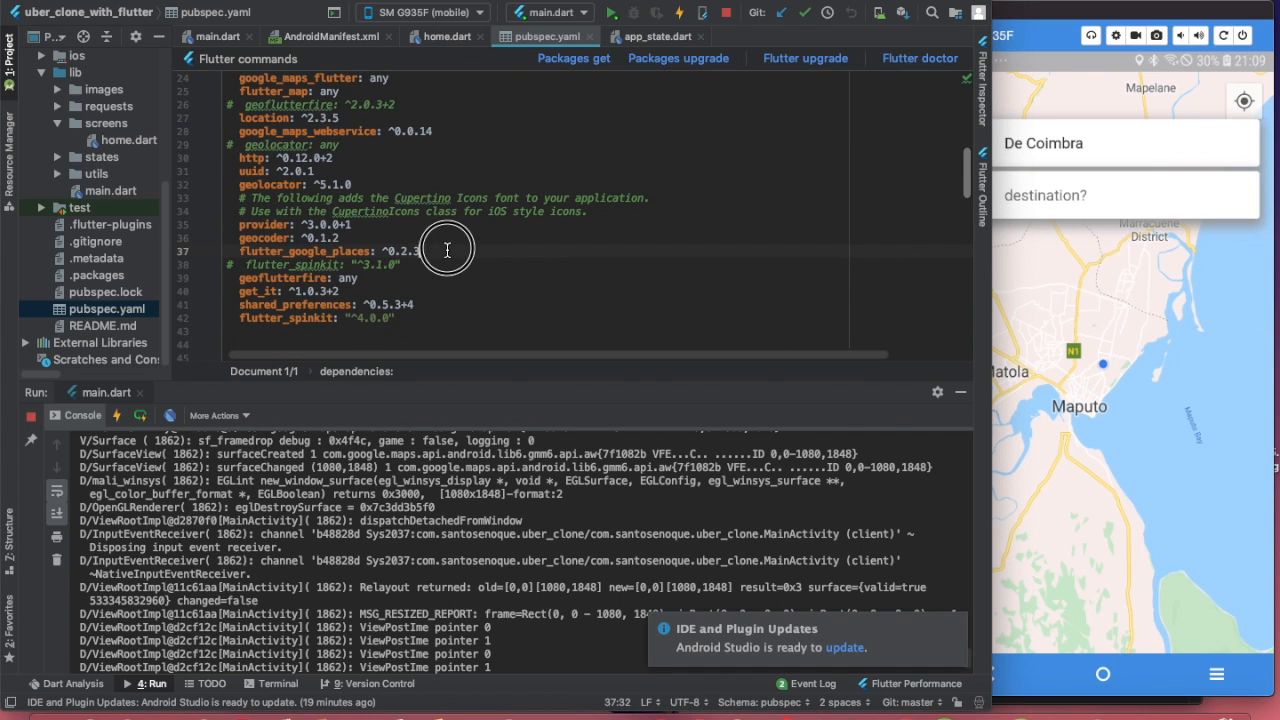
click(330, 250)
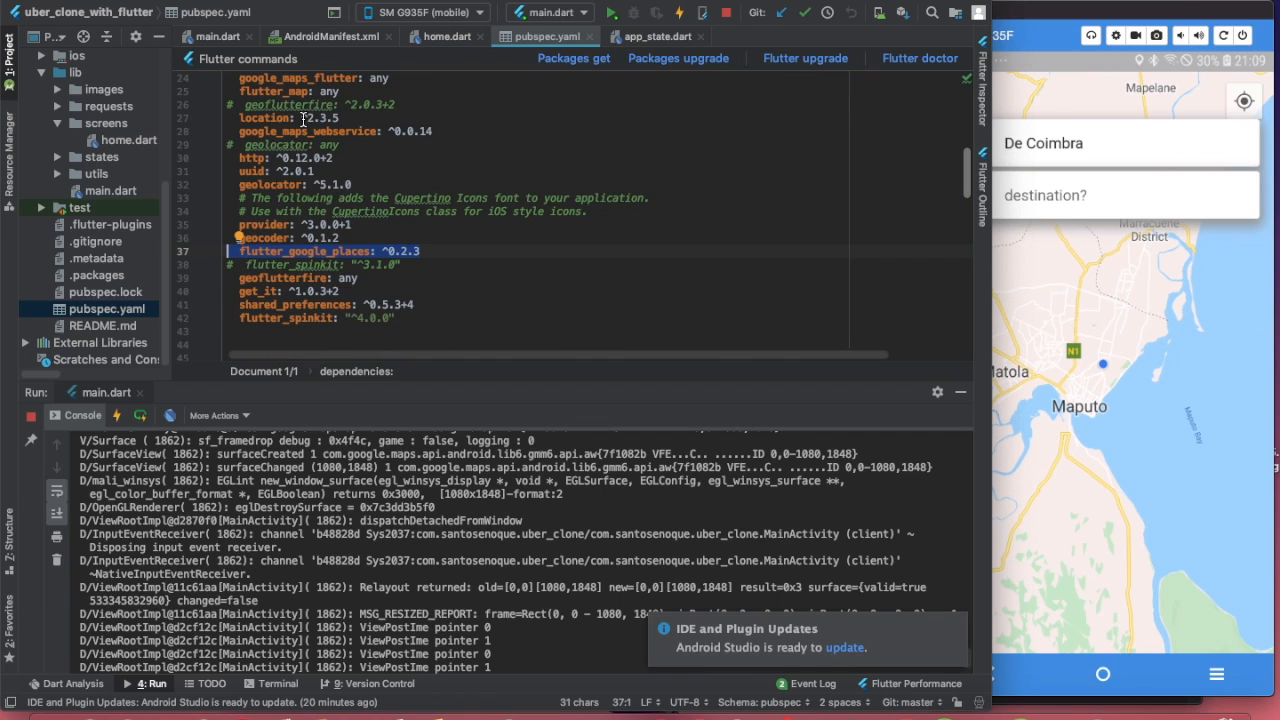
mouse_move(608, 110)
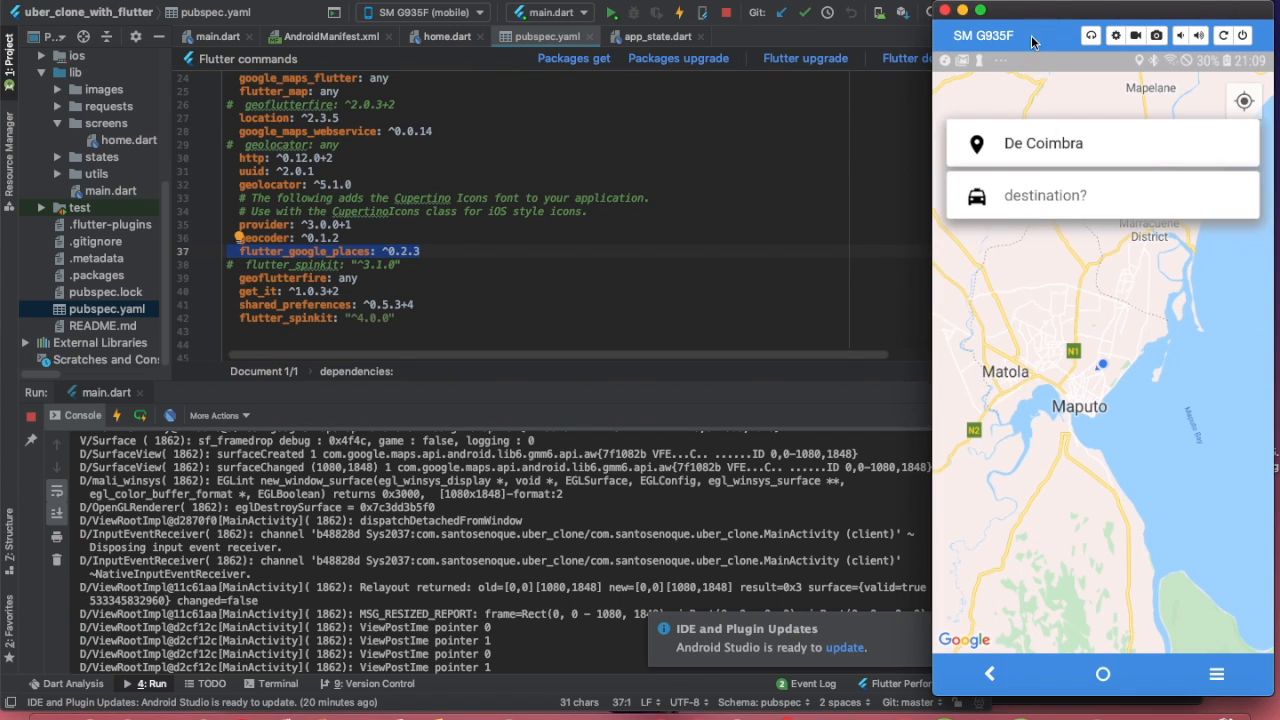
mouse_move(1050, 200)
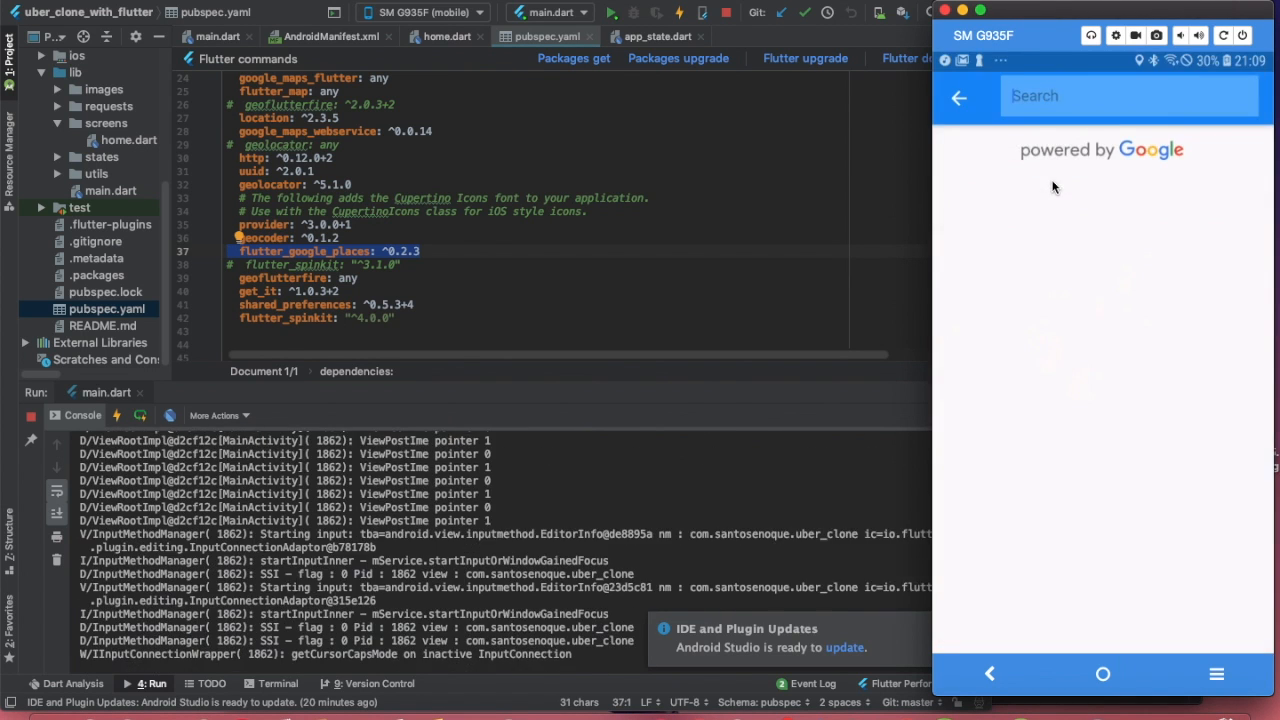
Step: Tap the emulator's destination search field, then back out to the map and dismiss the keyboard
click(1100, 96)
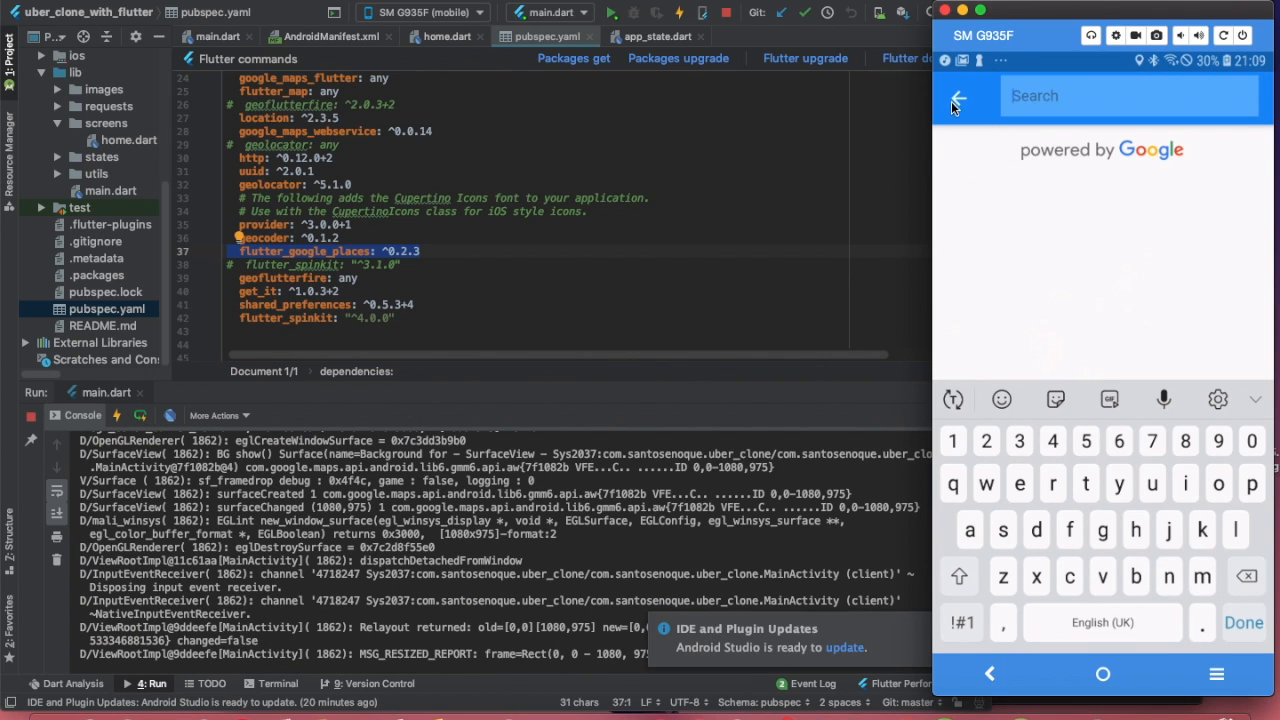
click(964, 96)
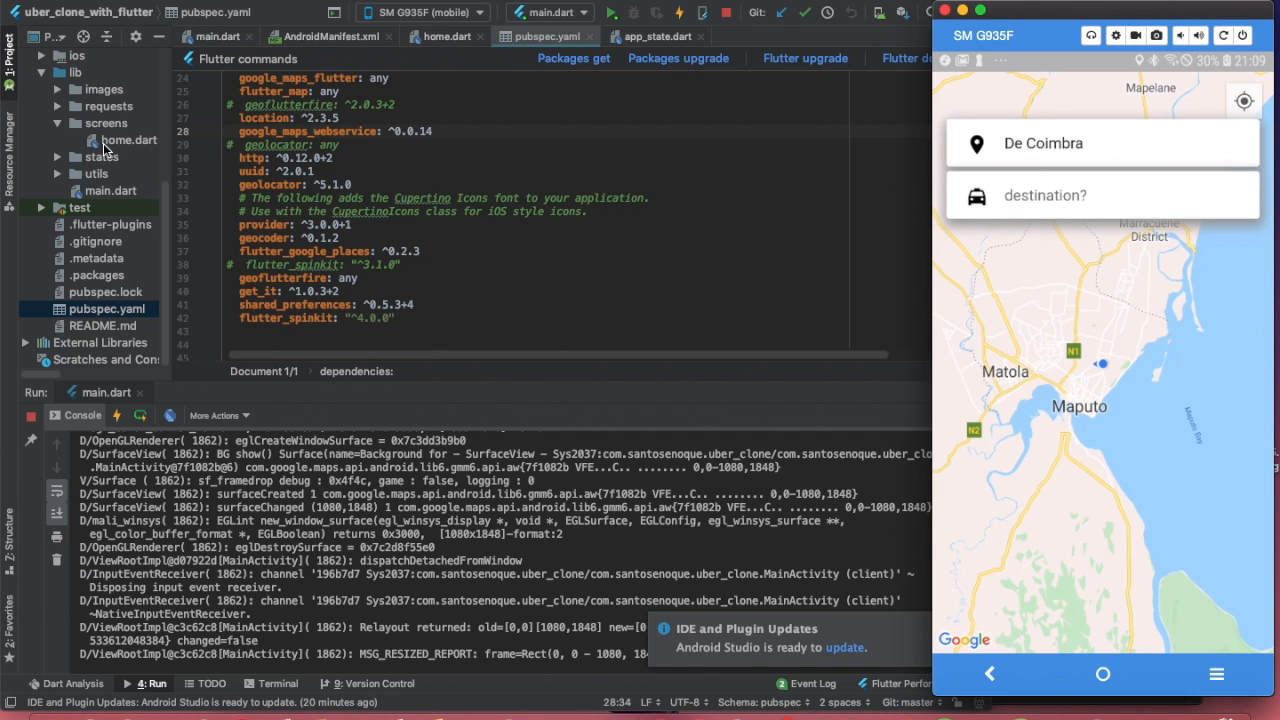
mouse_move(120, 142)
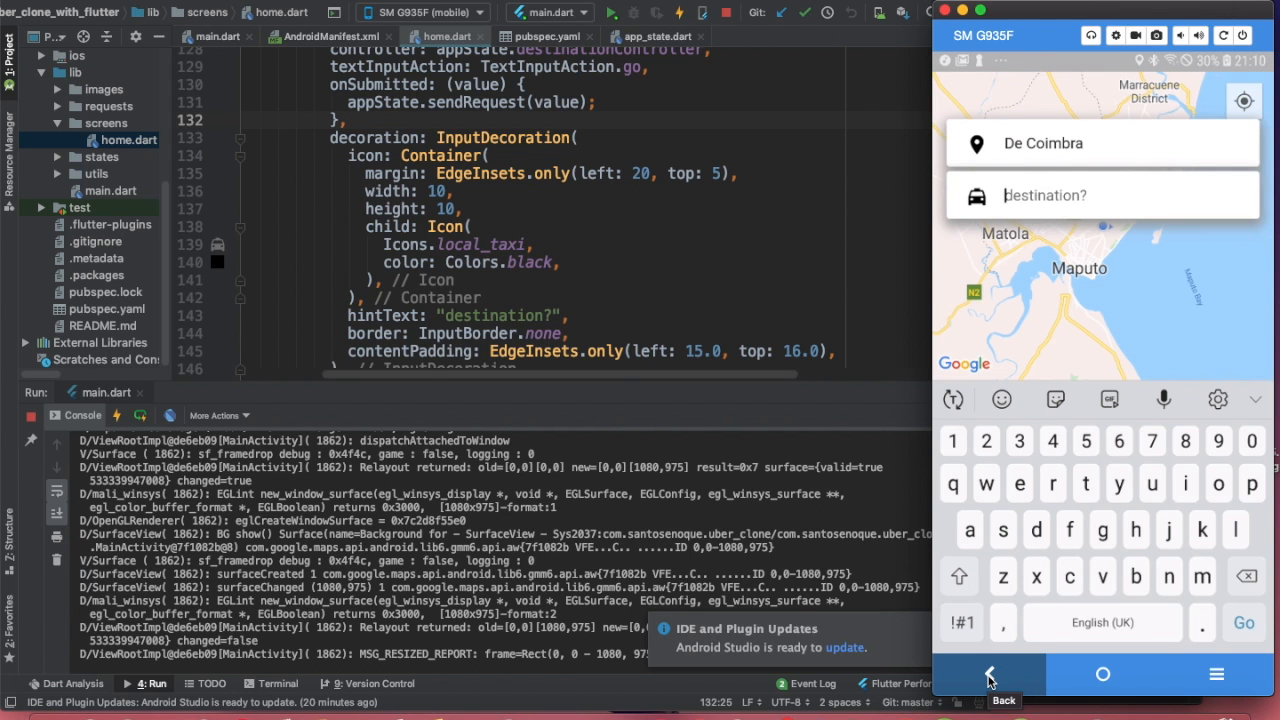
click(988, 674)
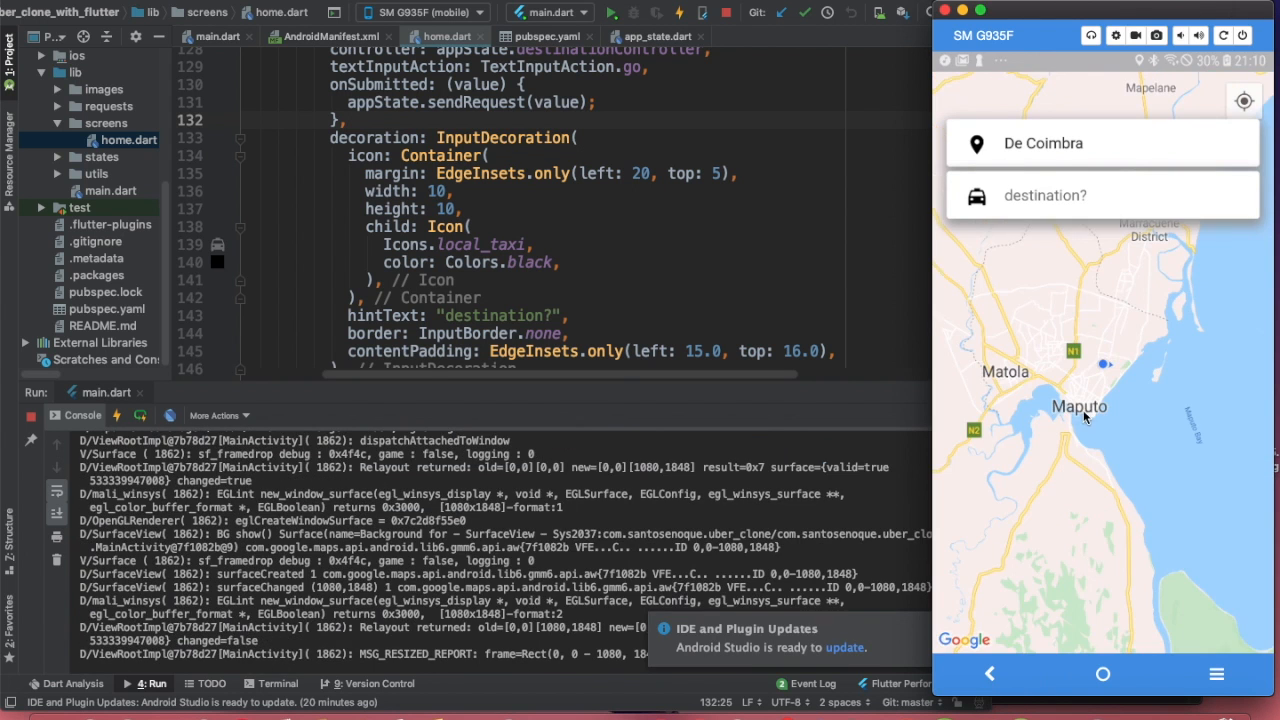
mouse_move(612, 24)
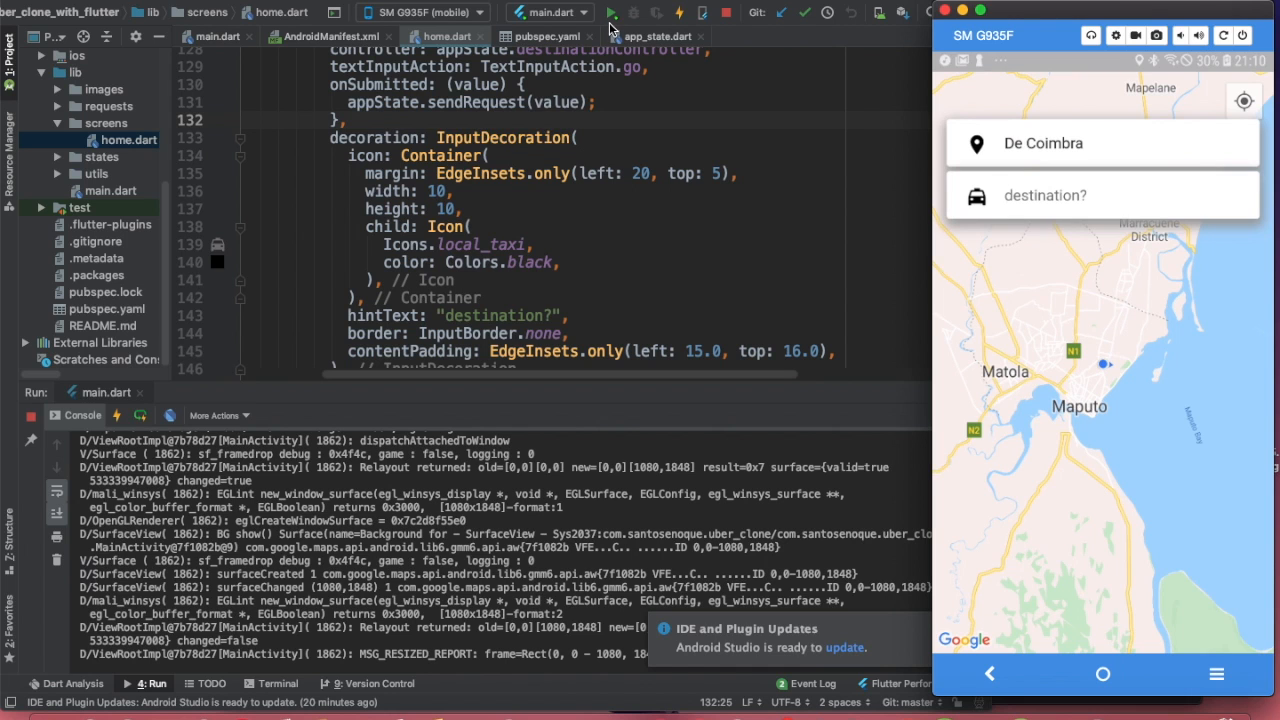
mouse_move(608, 156)
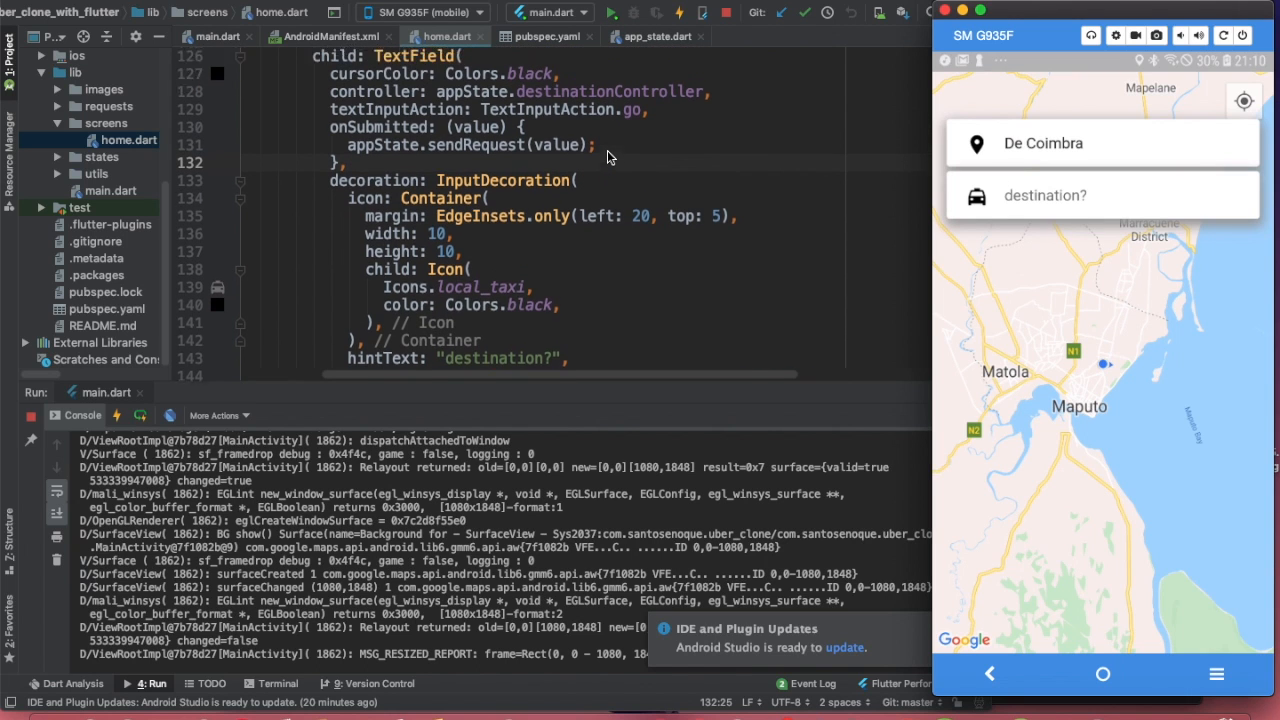
Step: Scroll home.dart down to the destination TextField with its controller and onSubmitted sendRequest
scroll(down, 3)
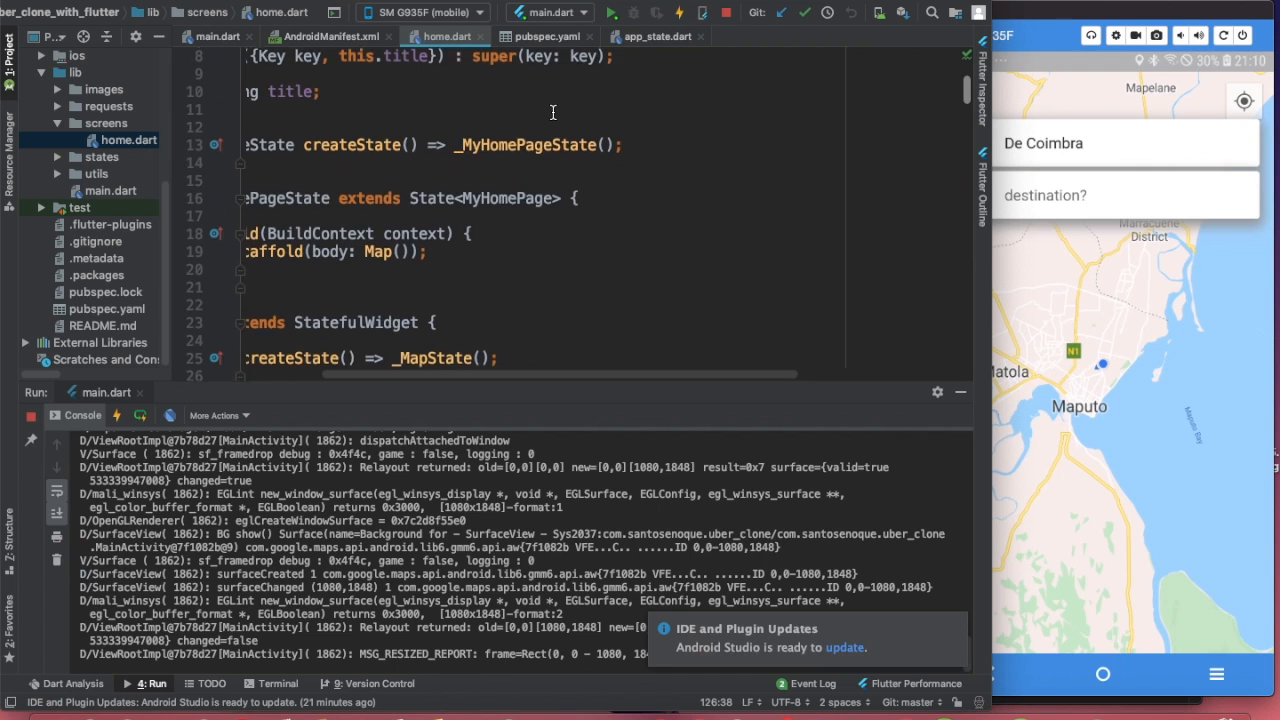
scroll(down, 3)
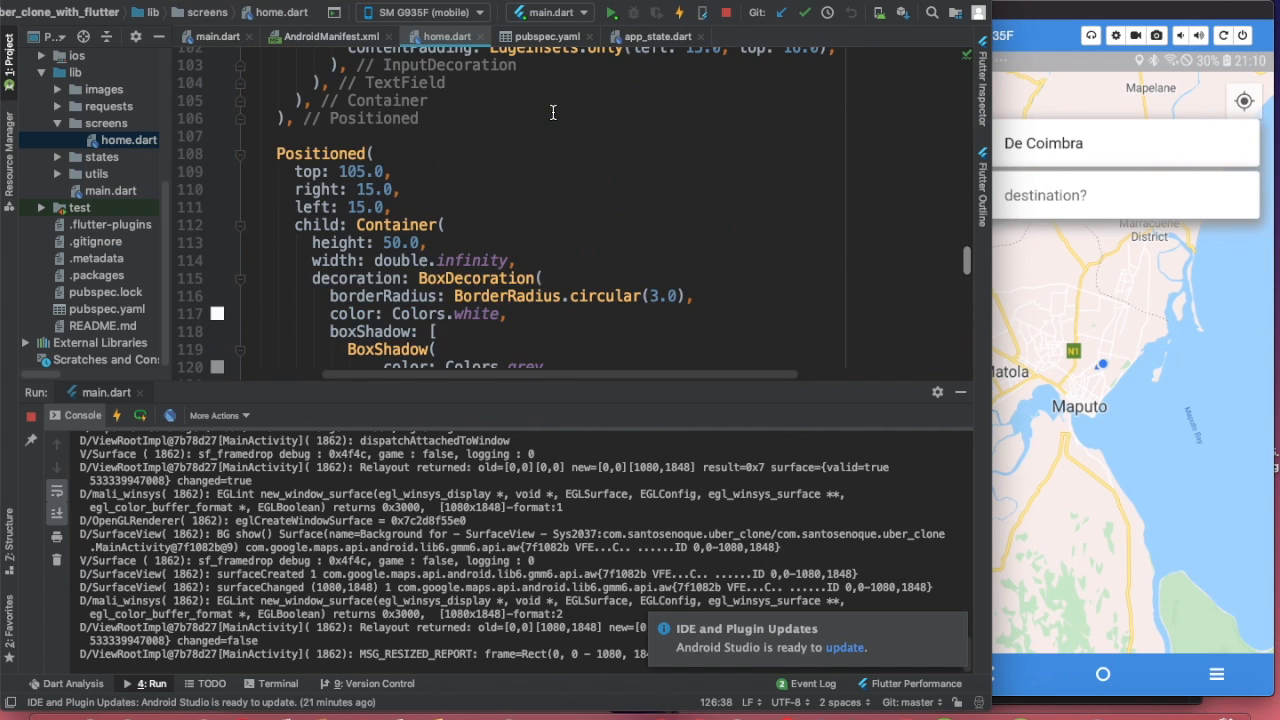
scroll(down, 3)
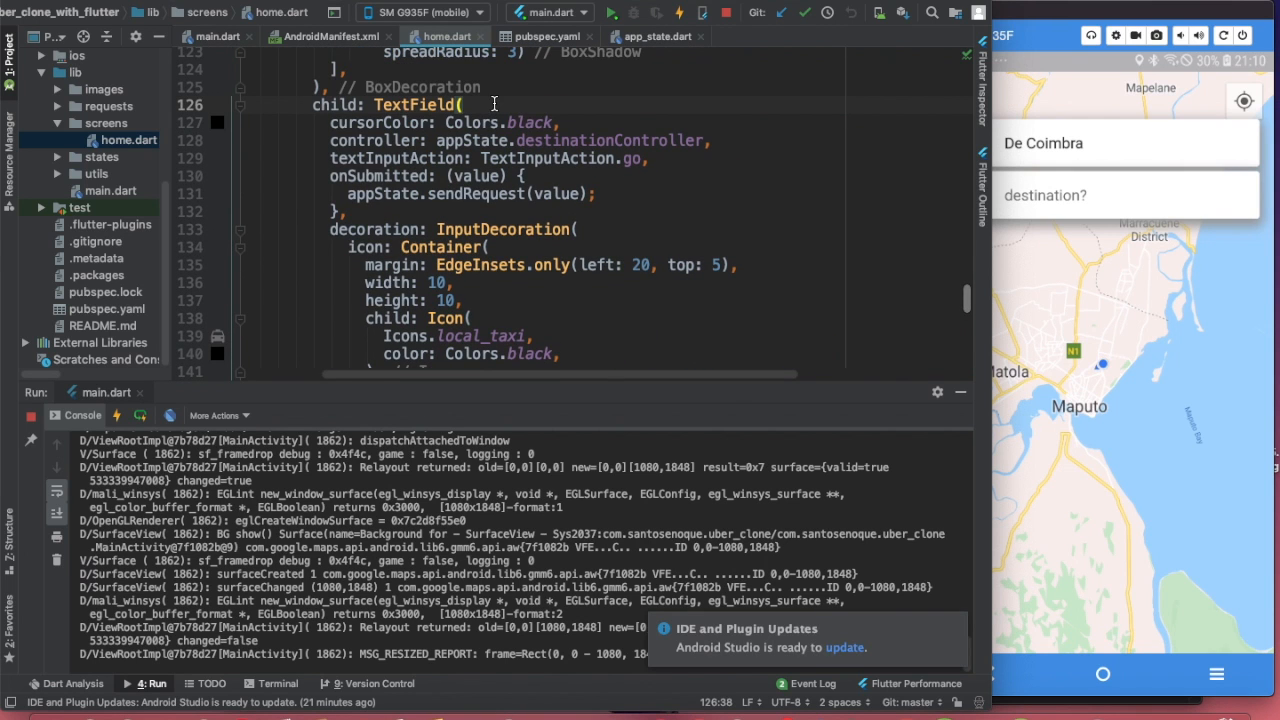
Step: Give the destination TextField an async onTap handler with an empty body
text(onTap: (),)
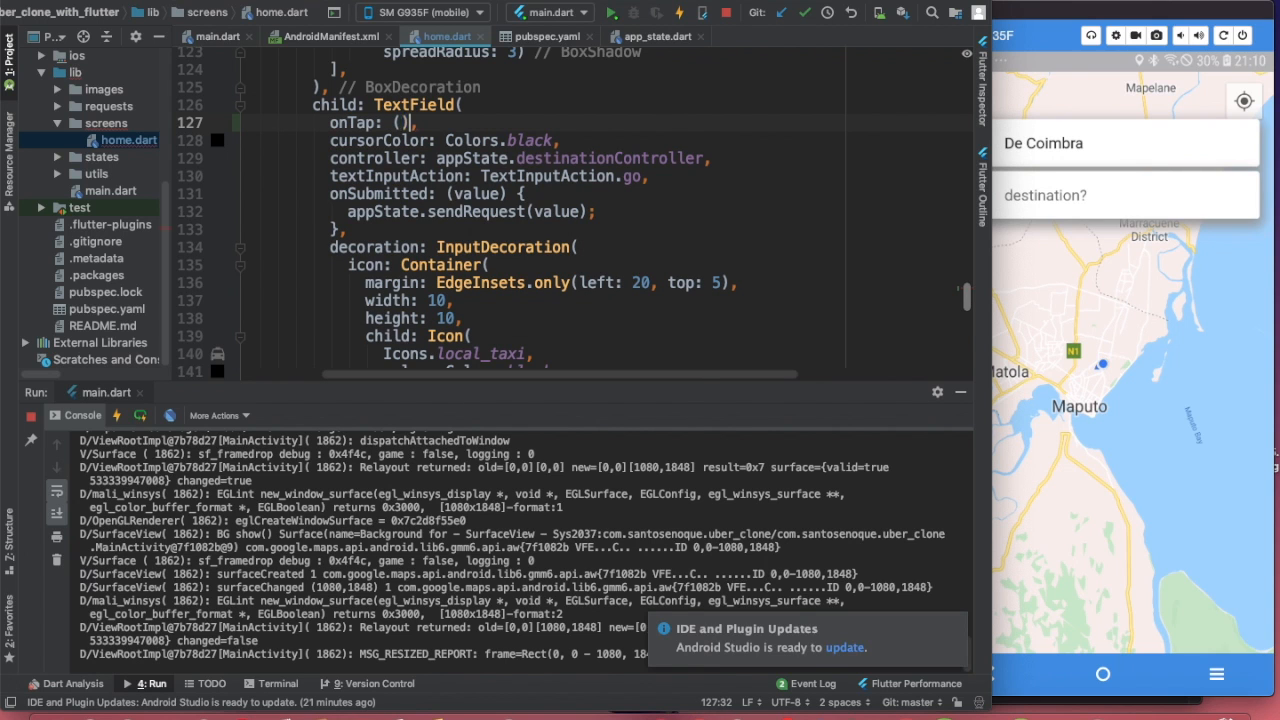
text({})
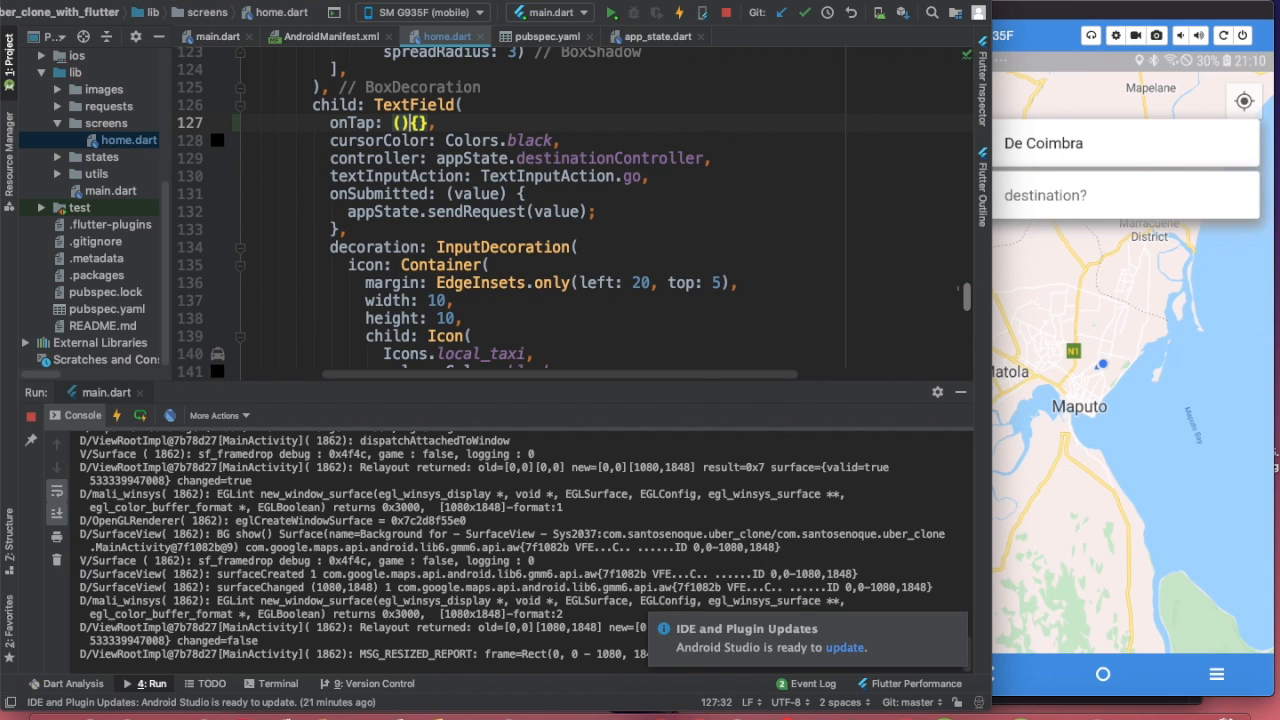
text(async)
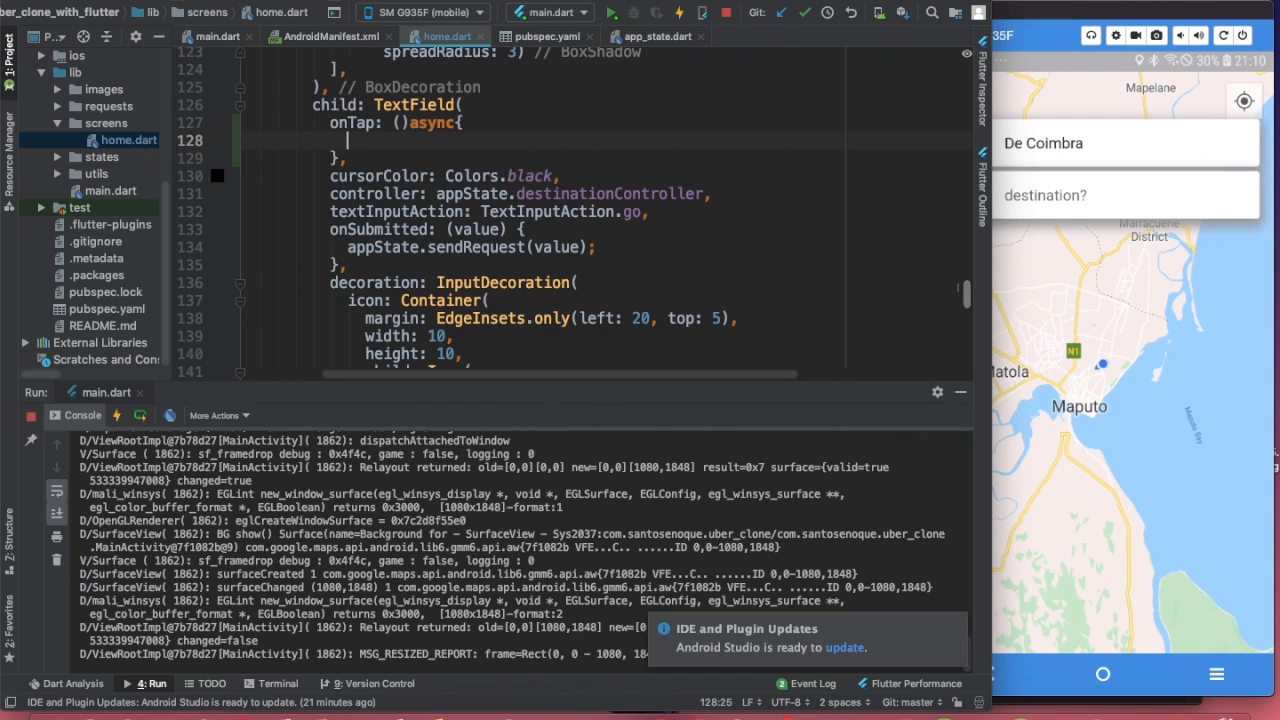
key(Backspace)
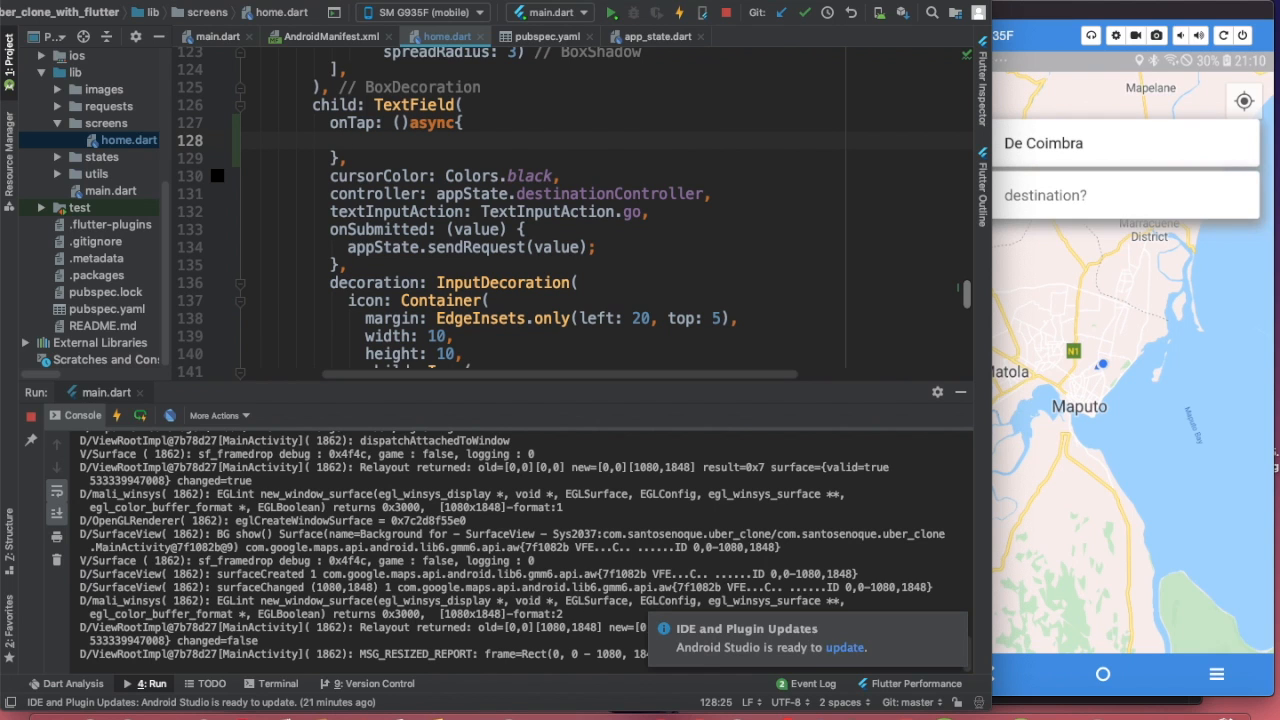
Step: Declare Prediction p = await PlacesAutocomplete.show(context: null, apiKey: null) inside onTap
text(Pre)
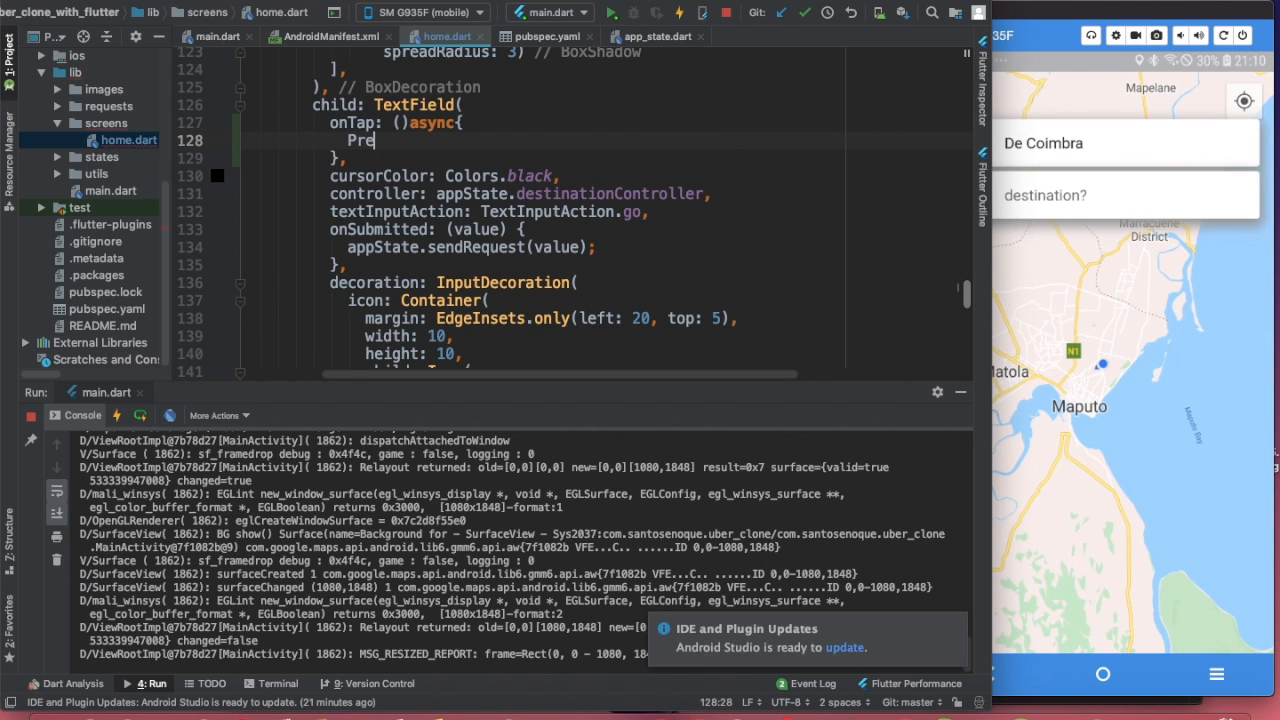
text(dition p)
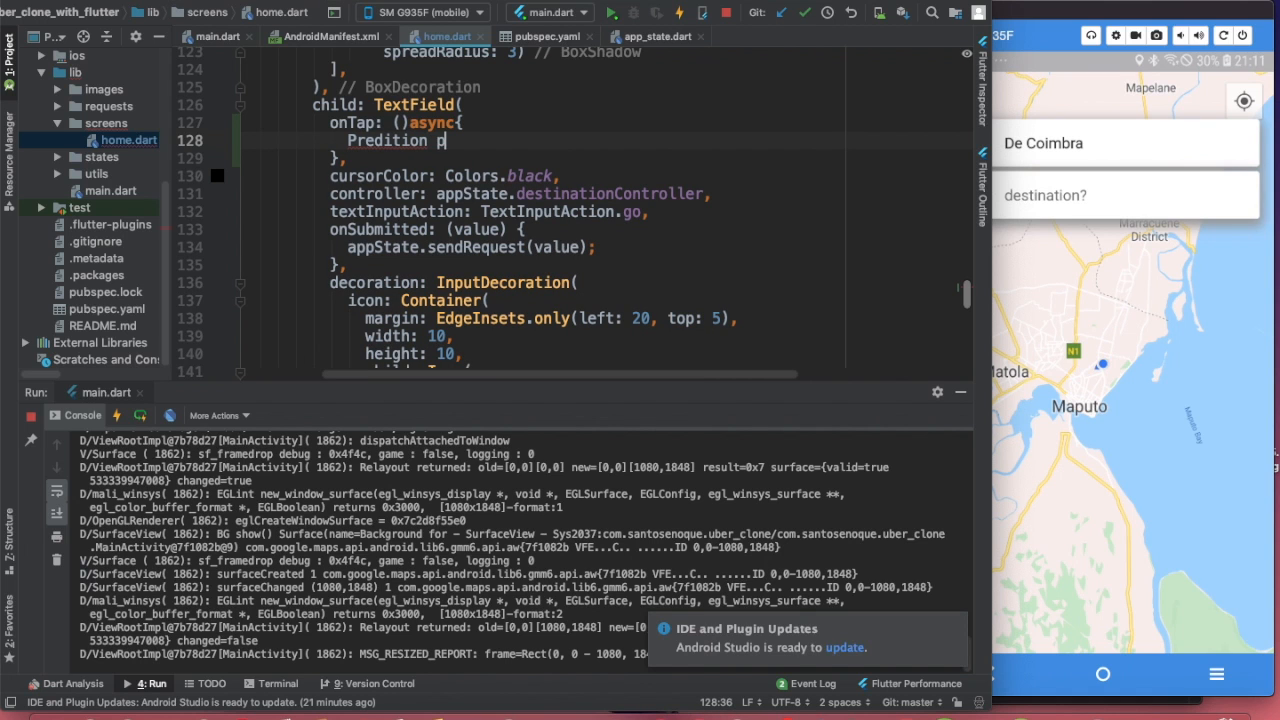
text(;)
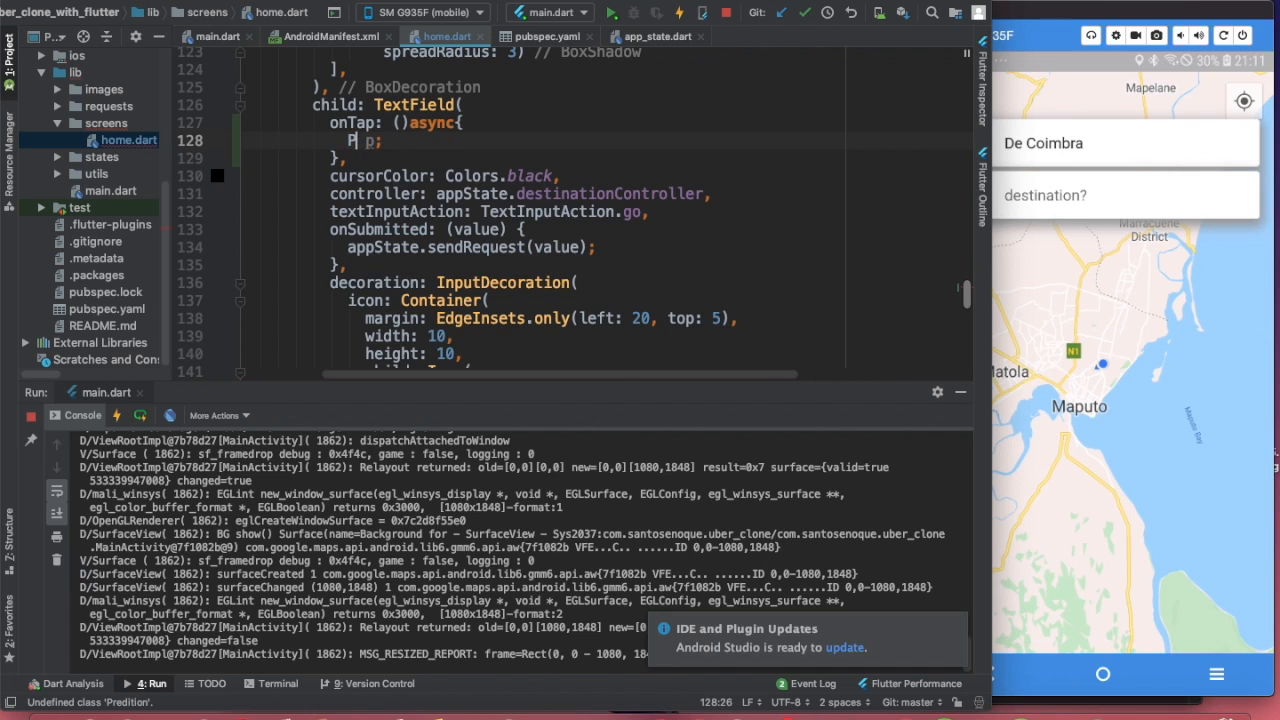
text(rediction)
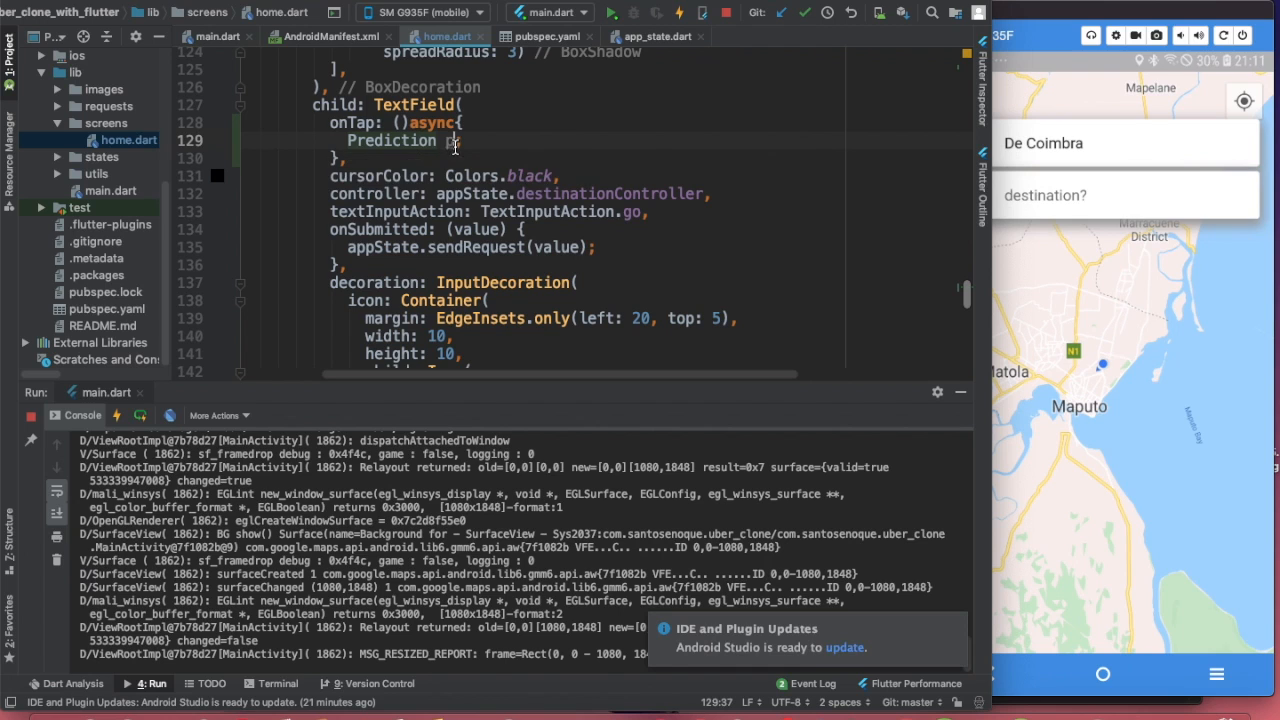
text(;)
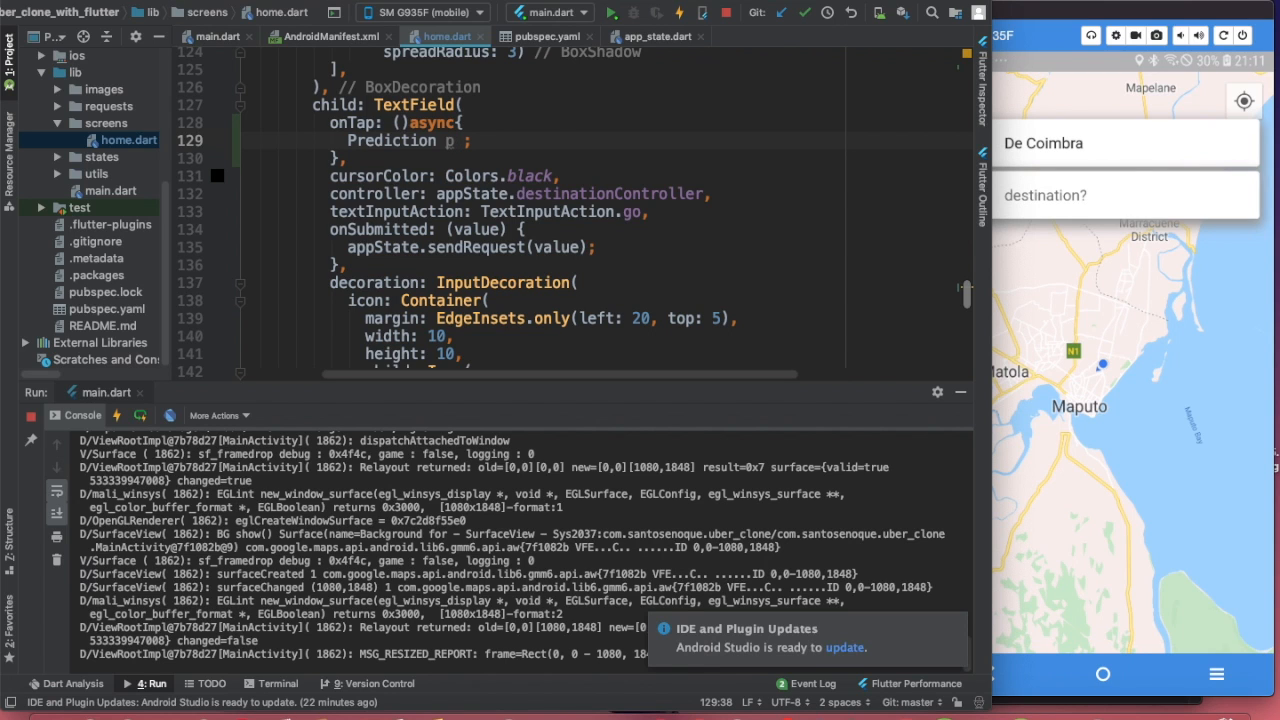
text(=)
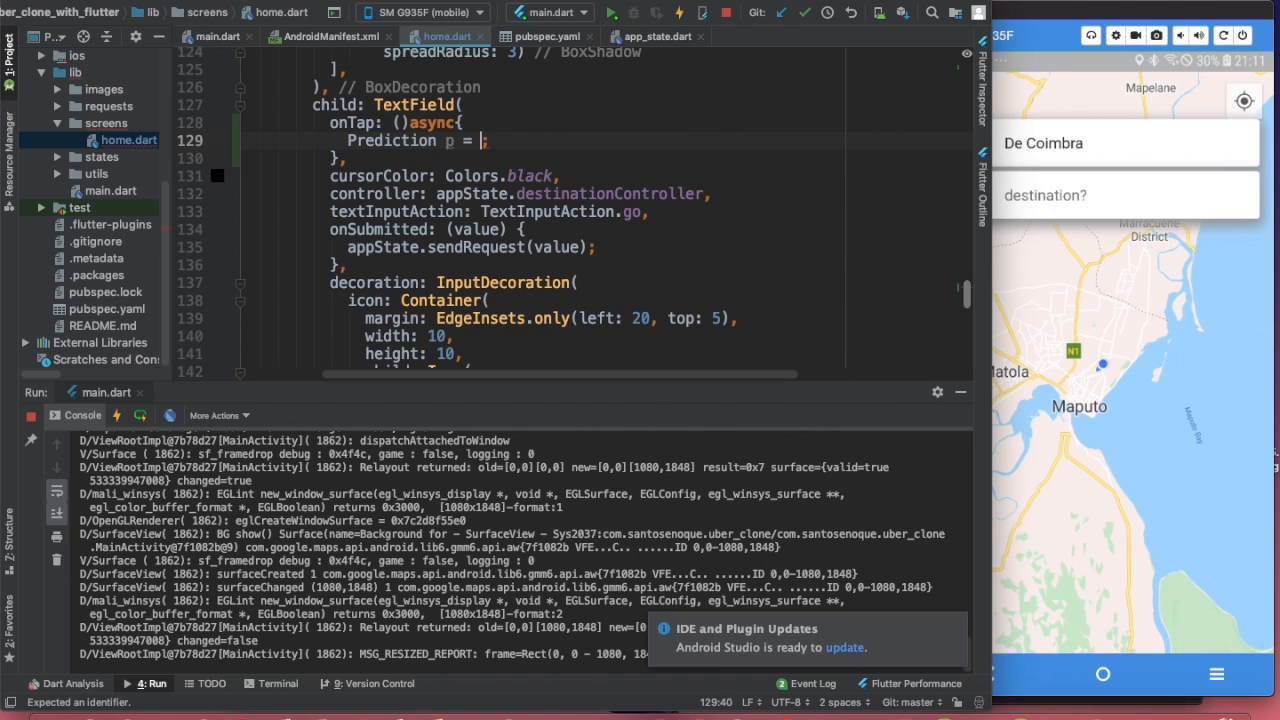
text(awa)
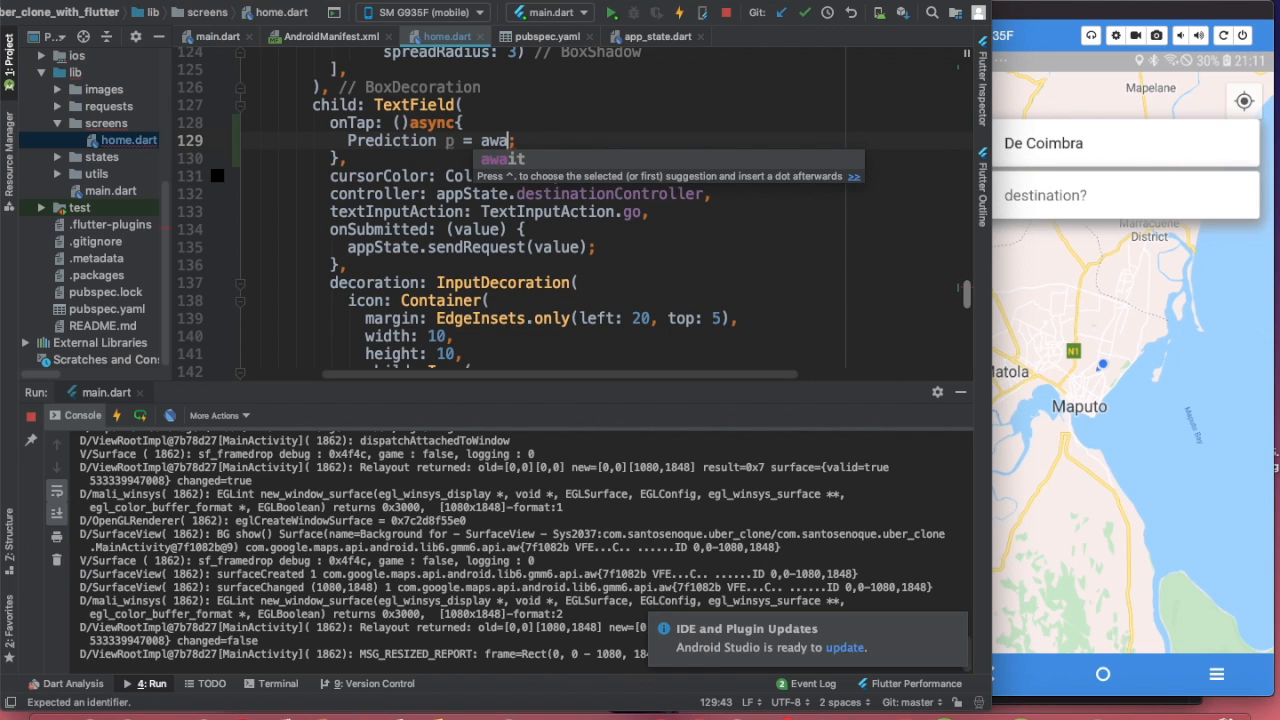
key(Tab)
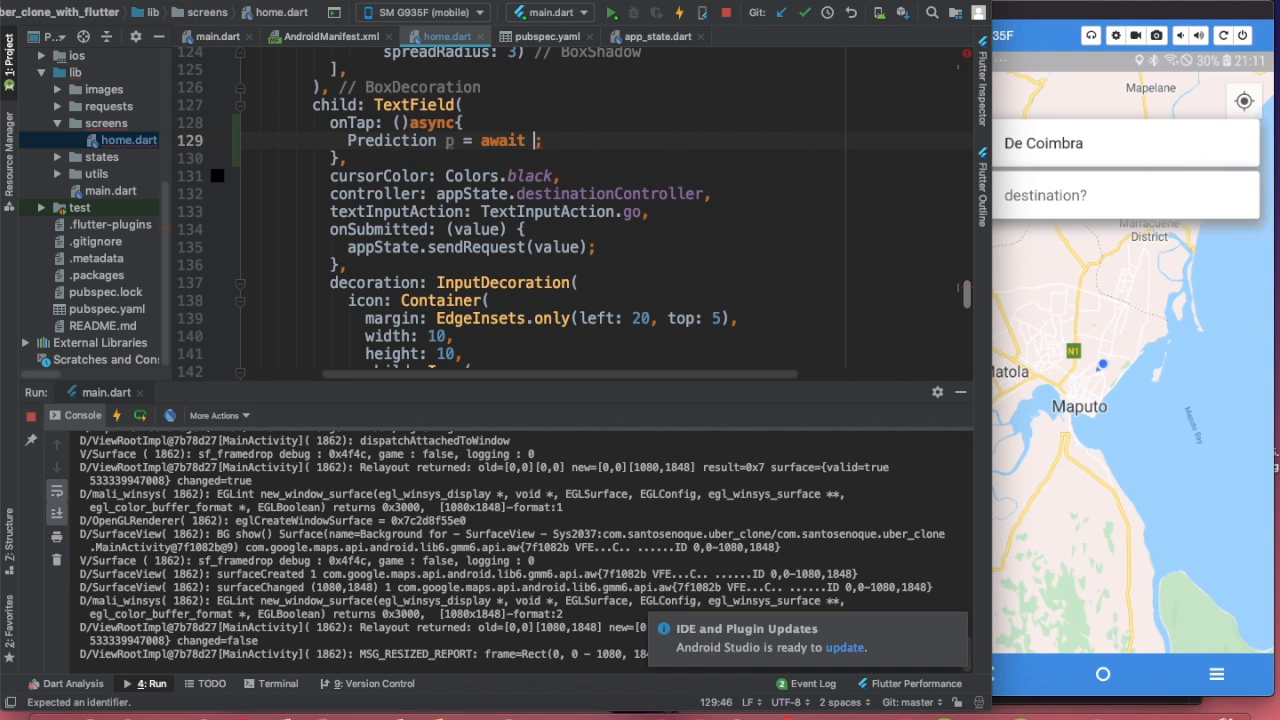
text(Pl)
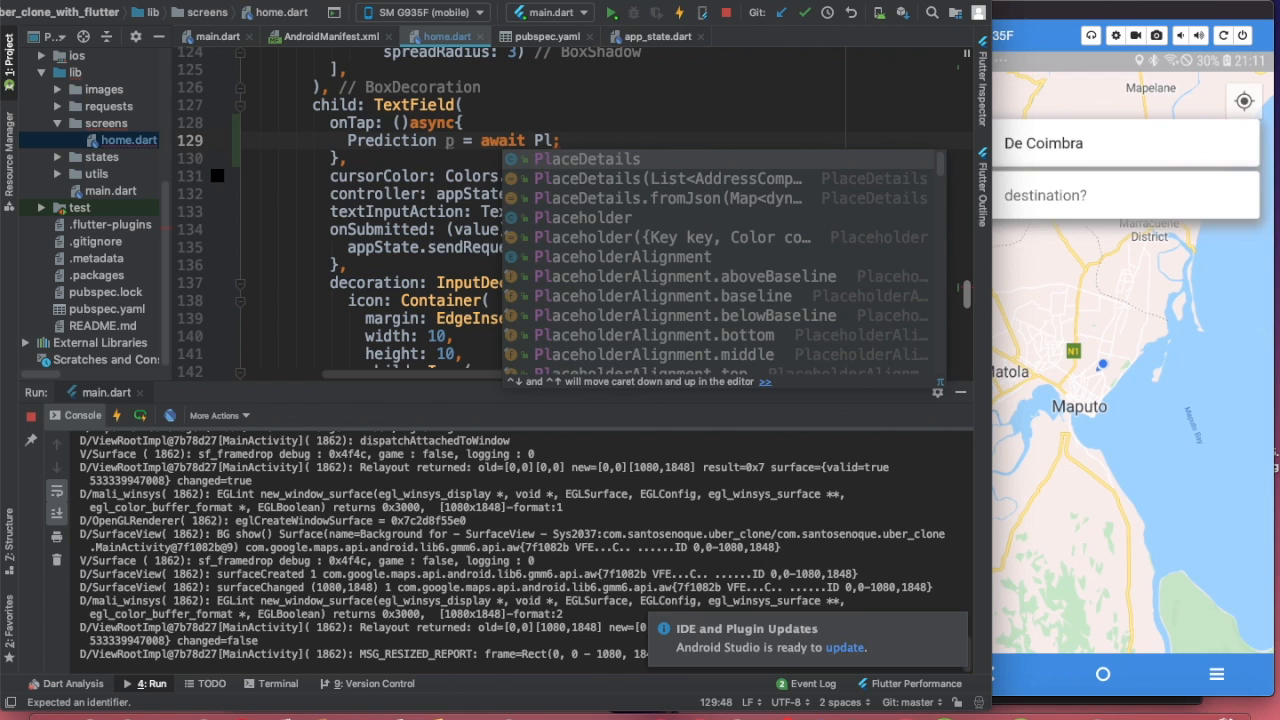
text(aces)
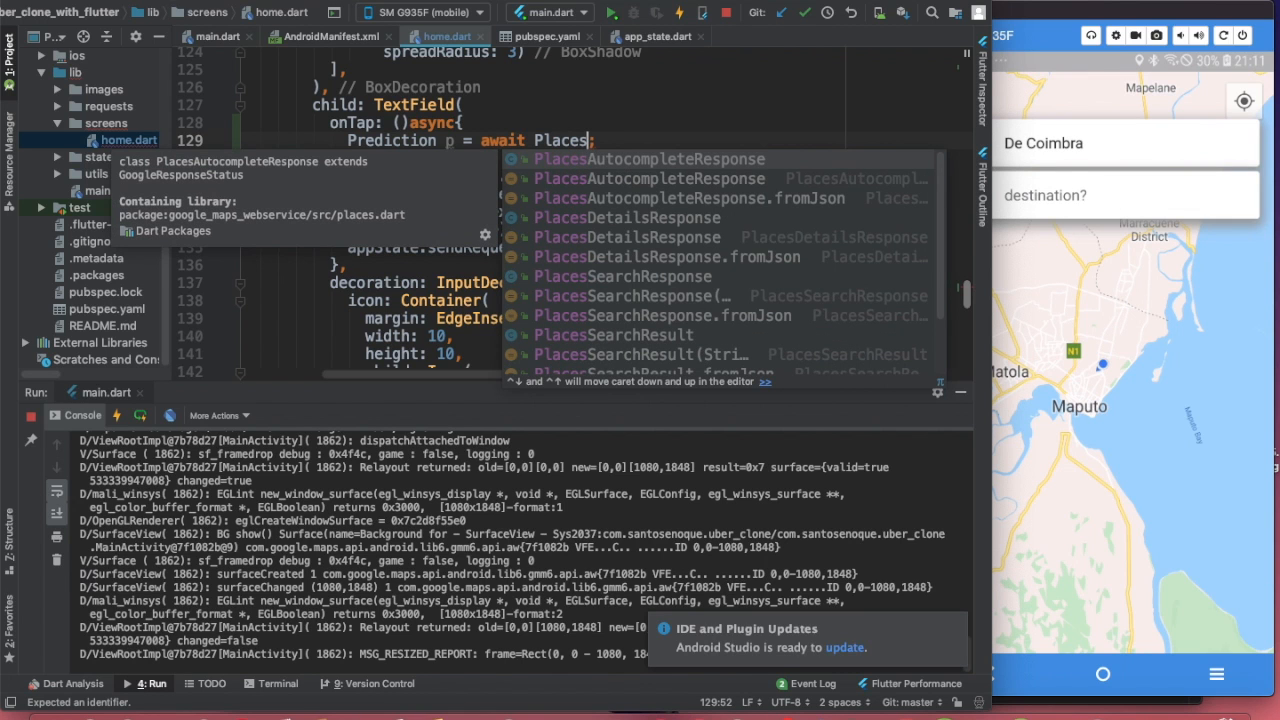
text(Autocomplete)
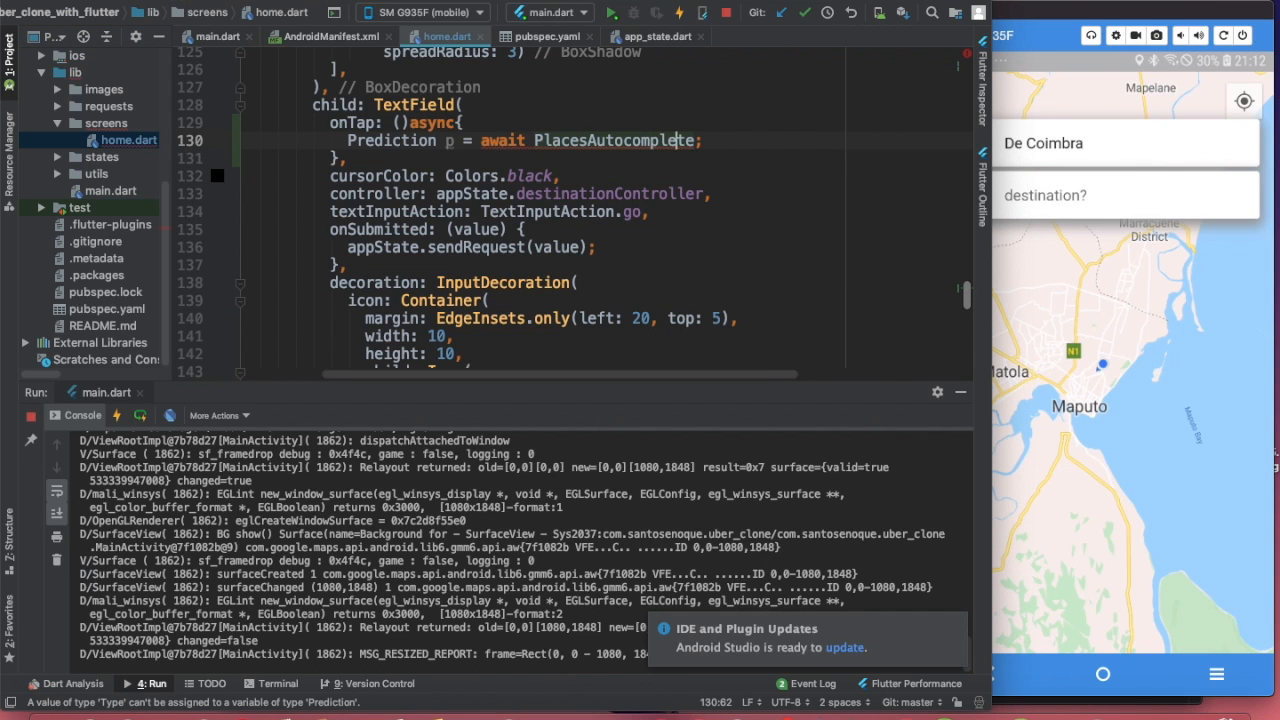
text(.)
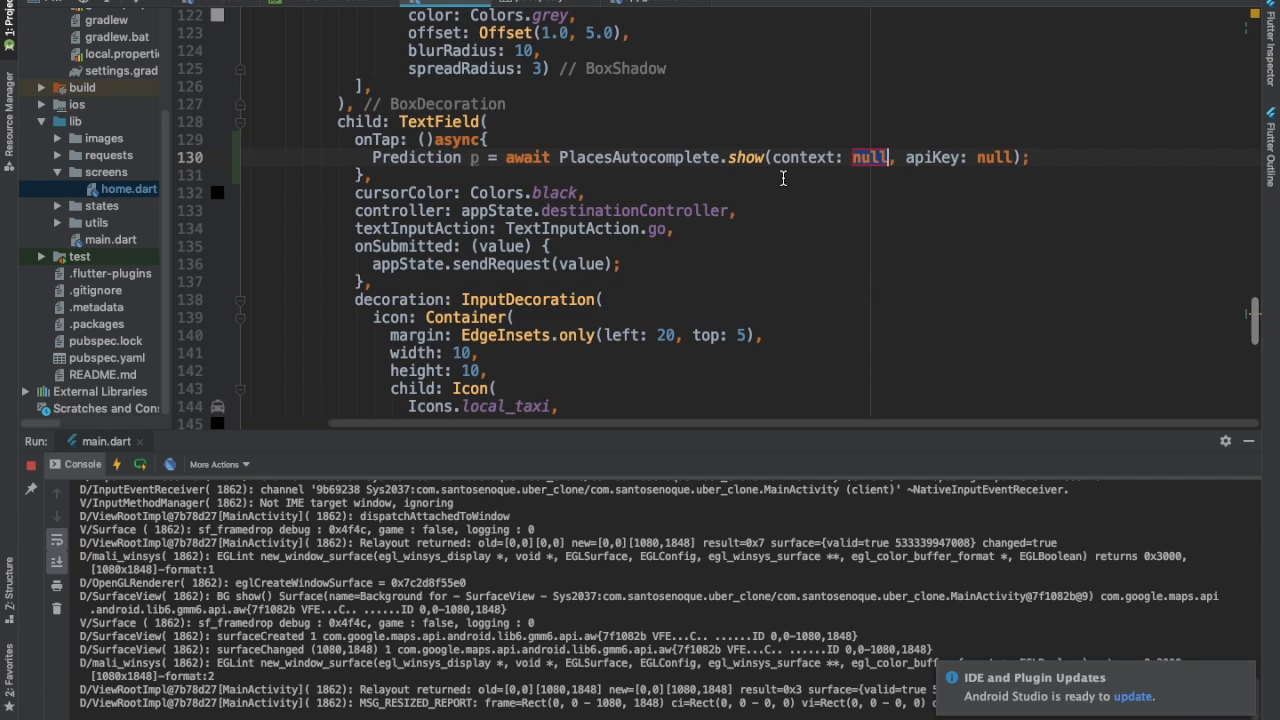
mouse_move(972, 198)
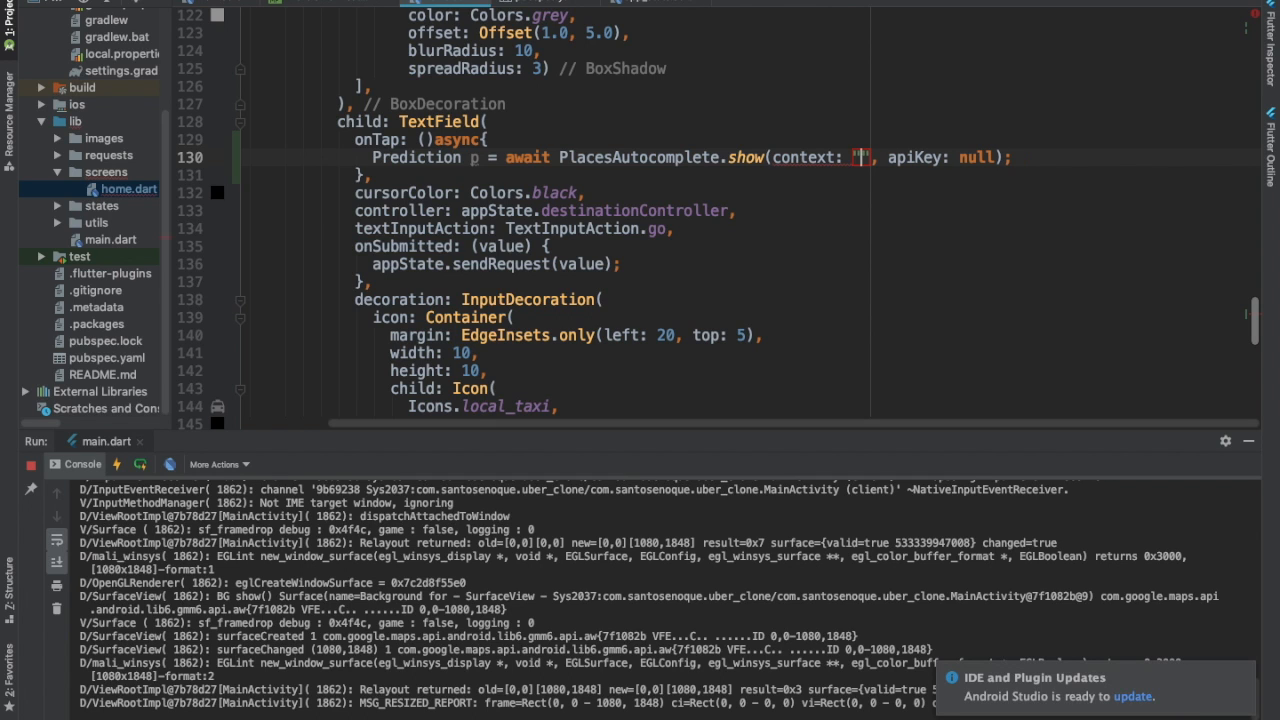
Step: Pass context as the PlacesAutocomplete.show context argument instead of null
text(c)
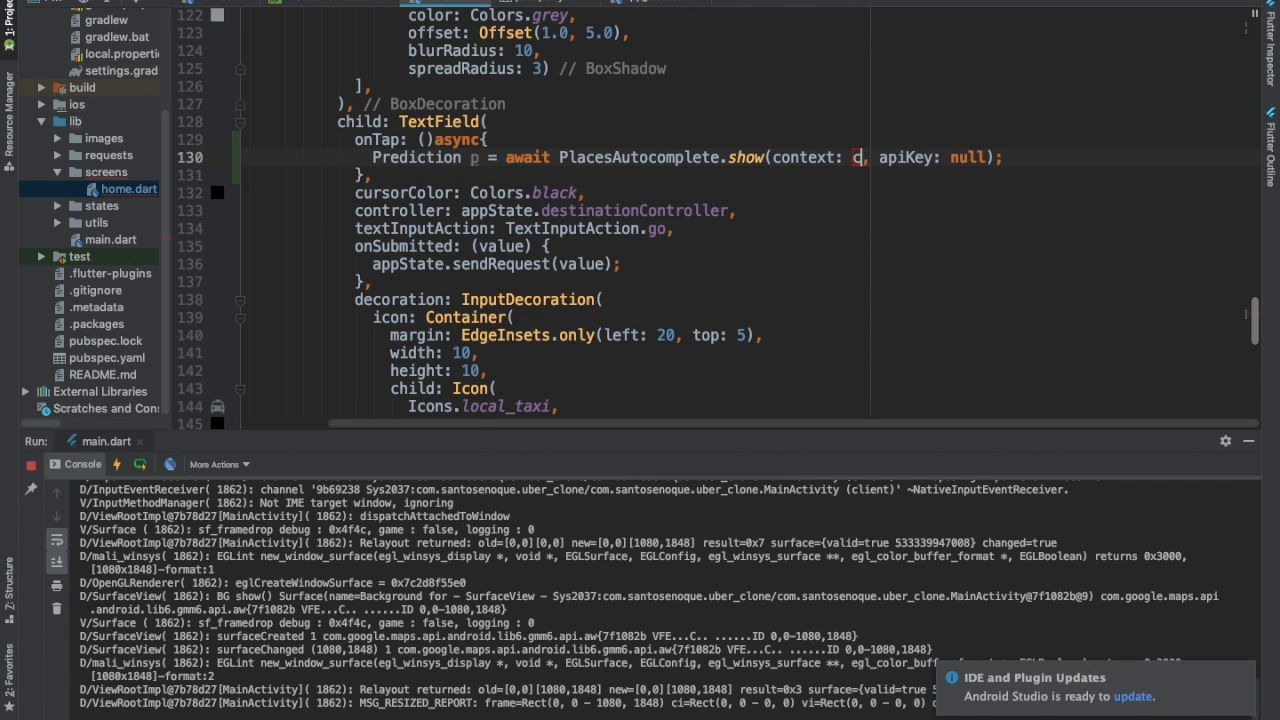
text(ontext)
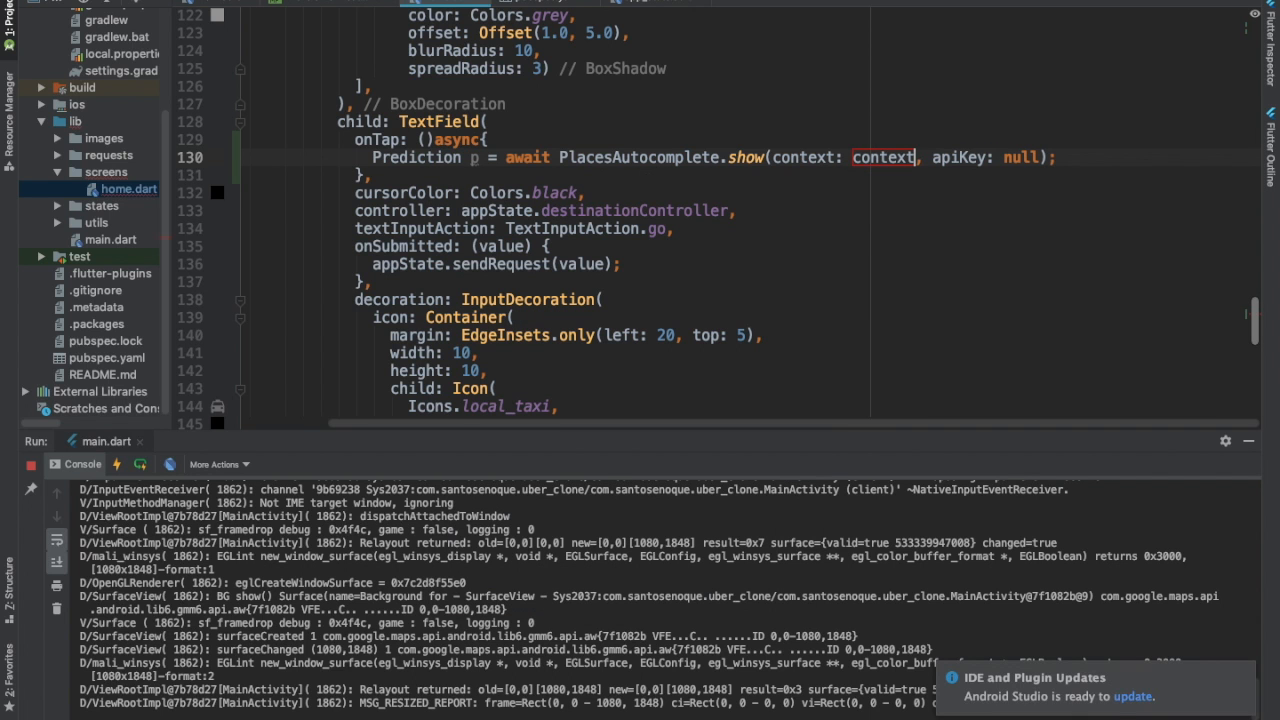
double_click(884, 156)
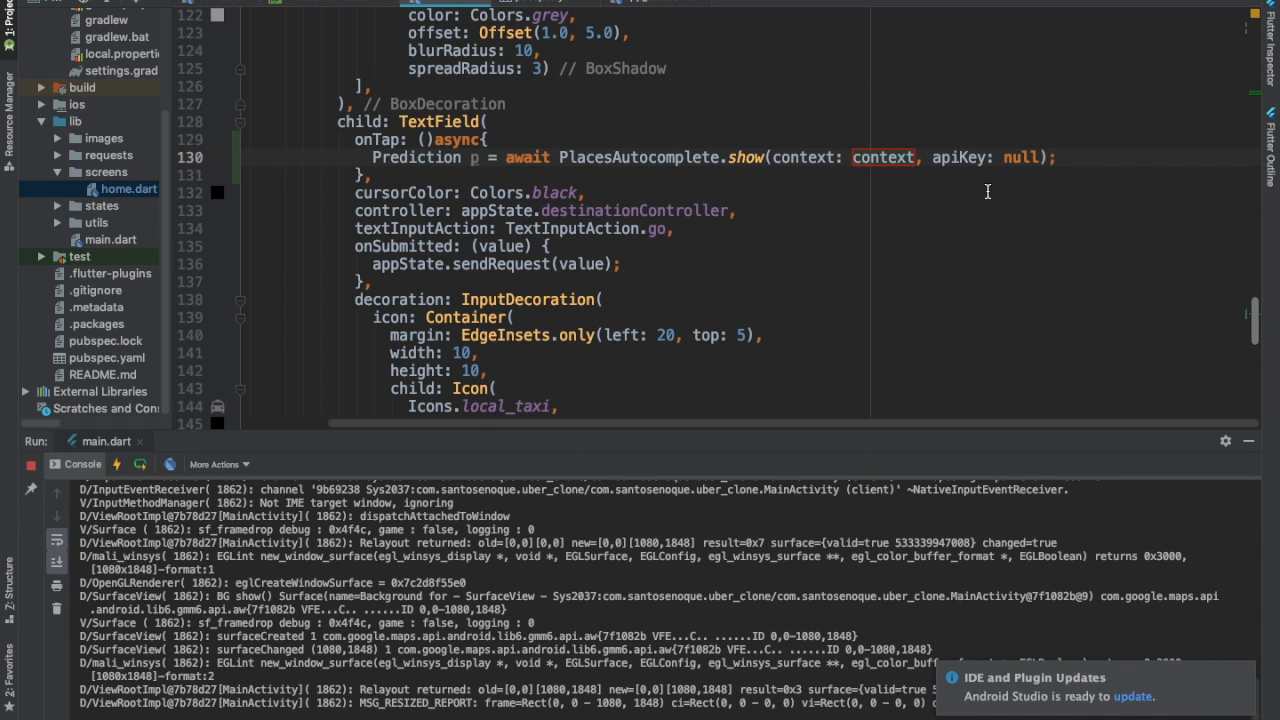
mouse_move(1030, 220)
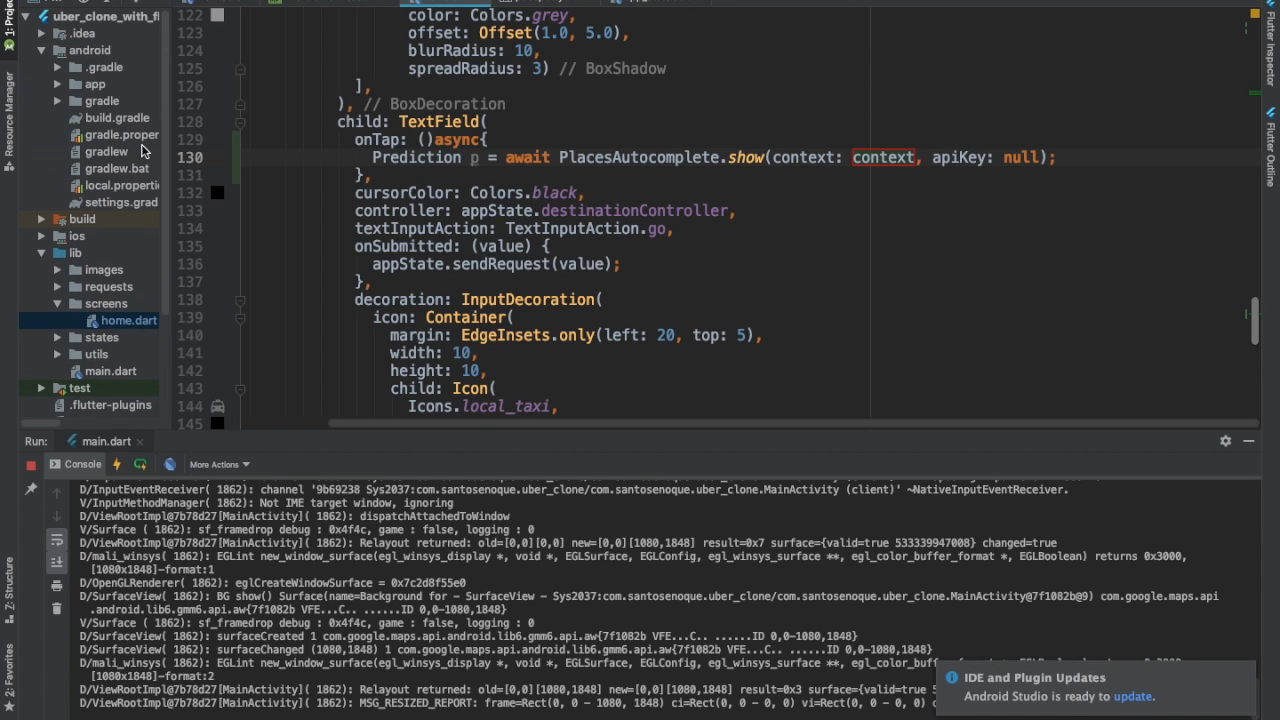
mouse_move(40, 50)
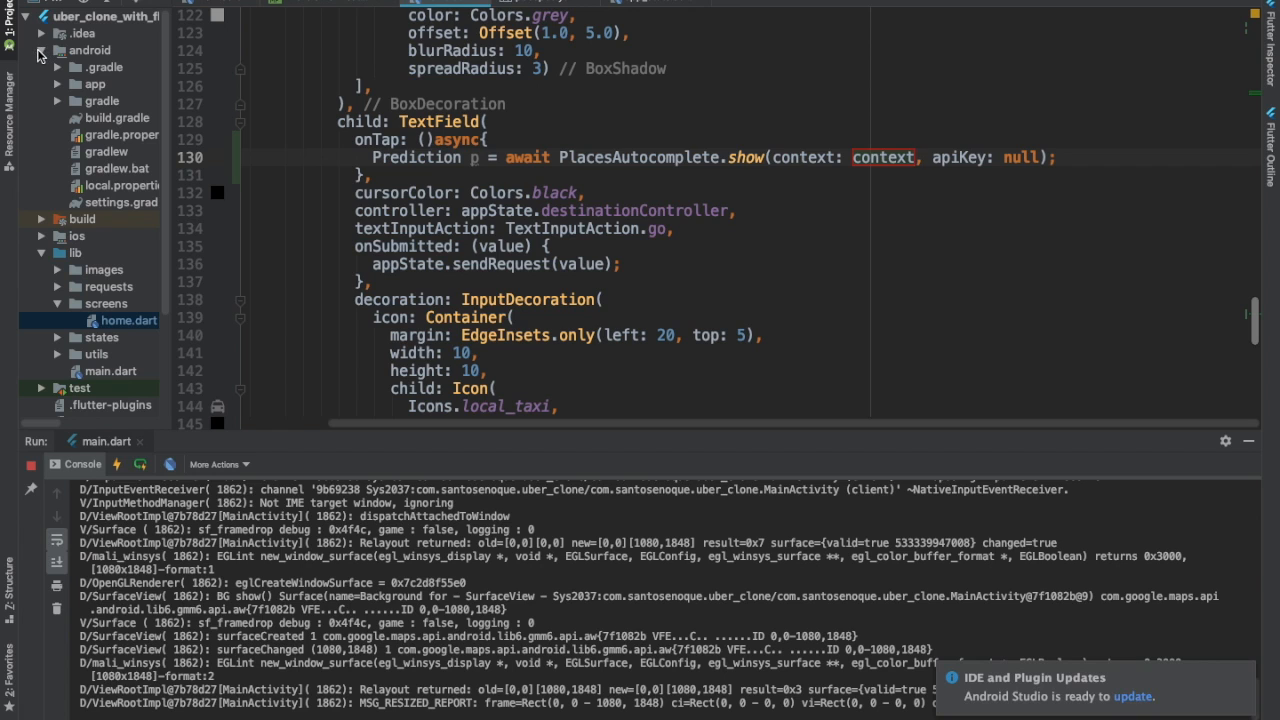
Step: Expand android > app > src > main, open AndroidManifest.xml and select the com.google.android.geo.API_KEY value
click(58, 84)
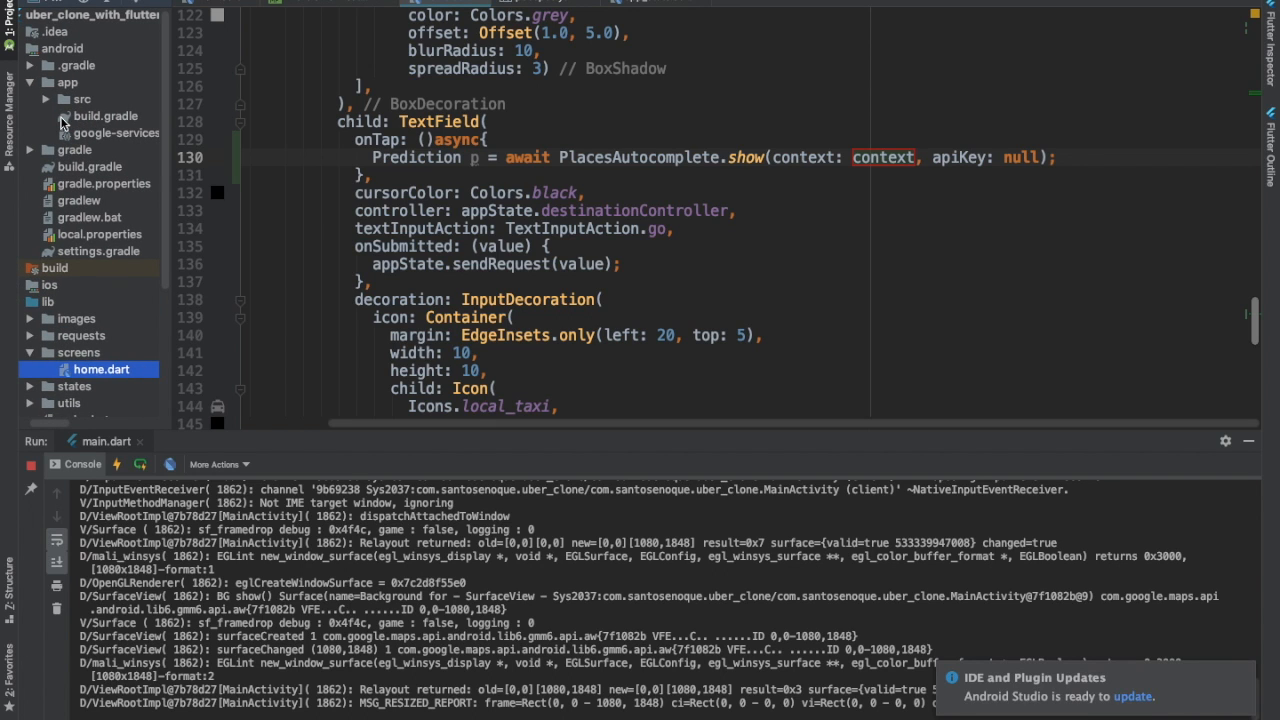
click(66, 100)
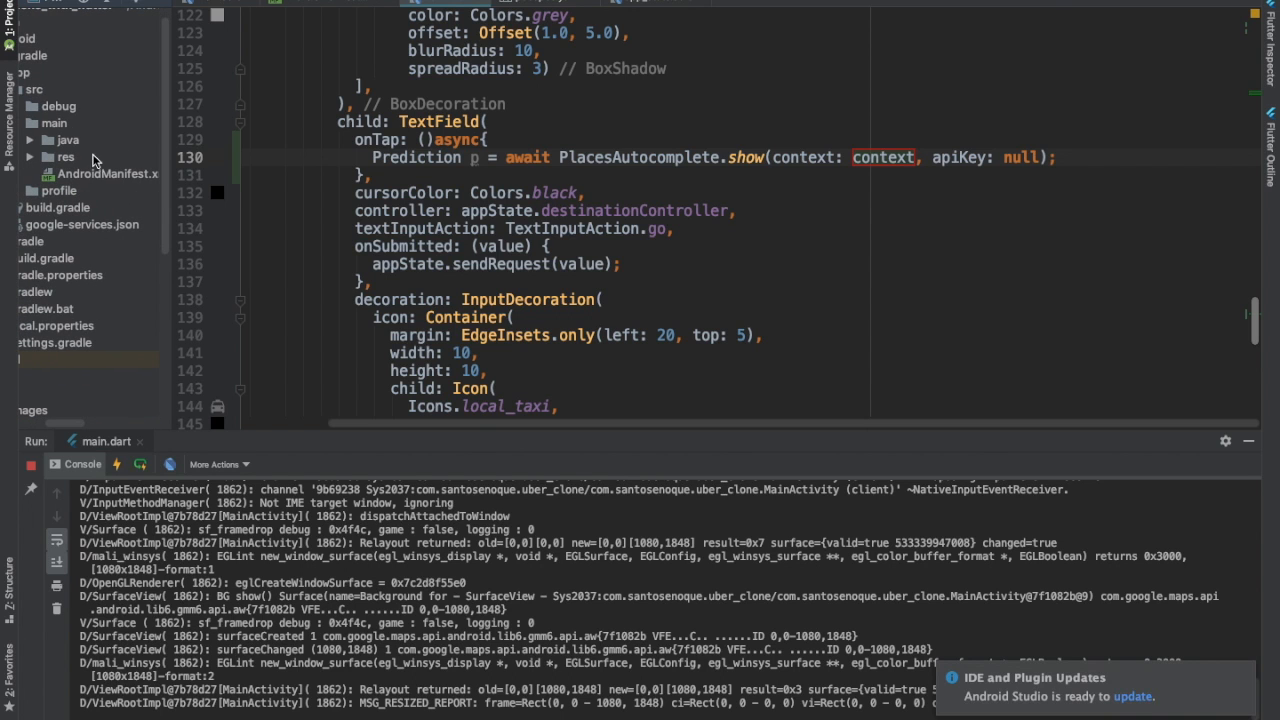
click(108, 172)
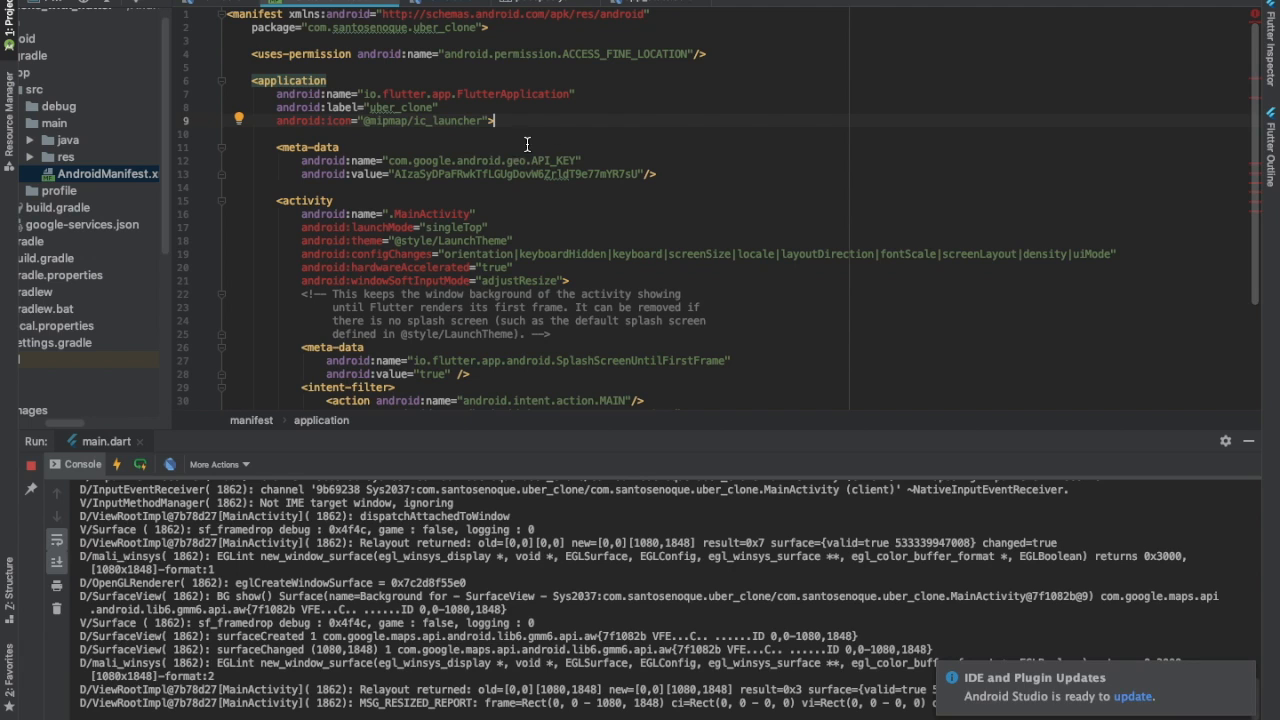
mouse_move(636, 132)
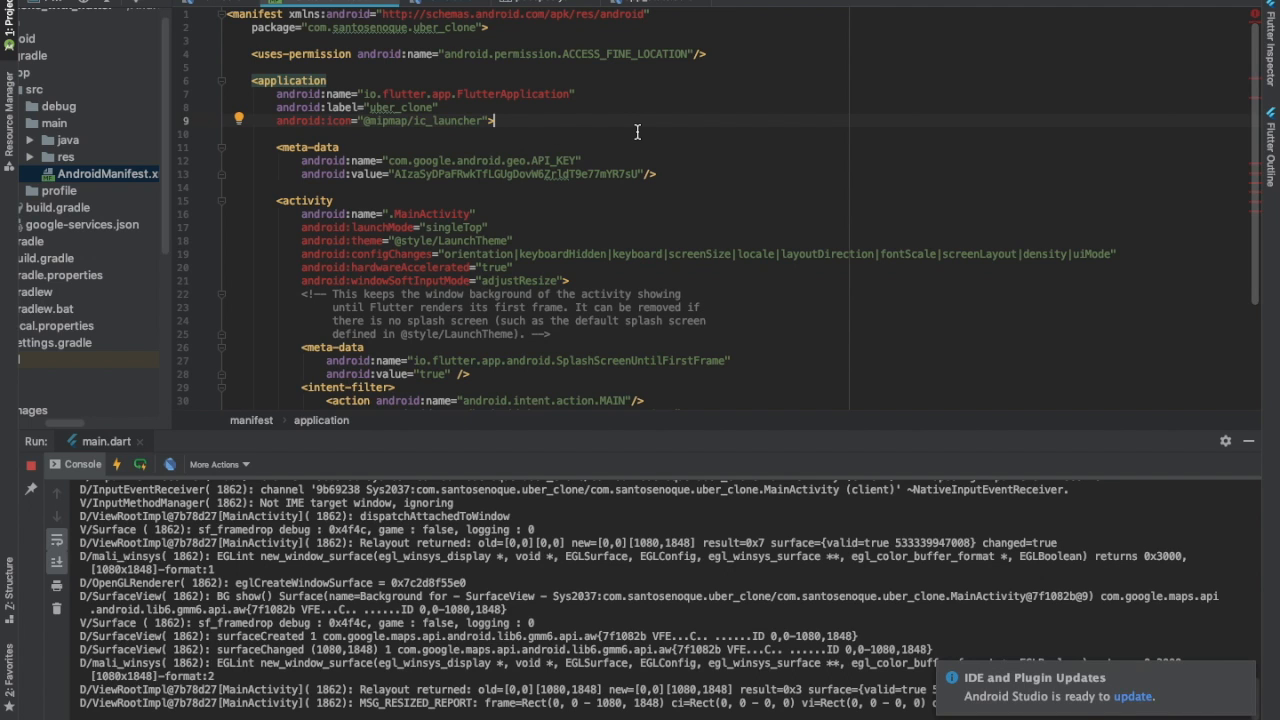
mouse_move(680, 170)
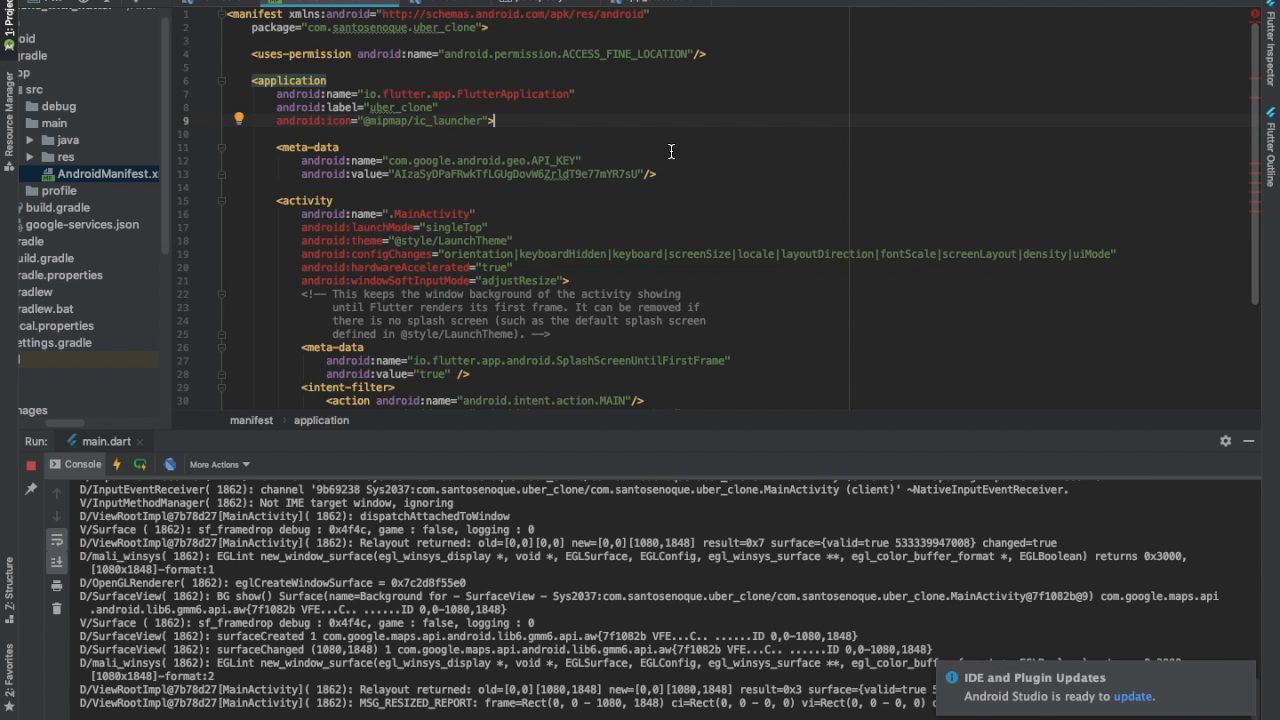
mouse_move(548, 168)
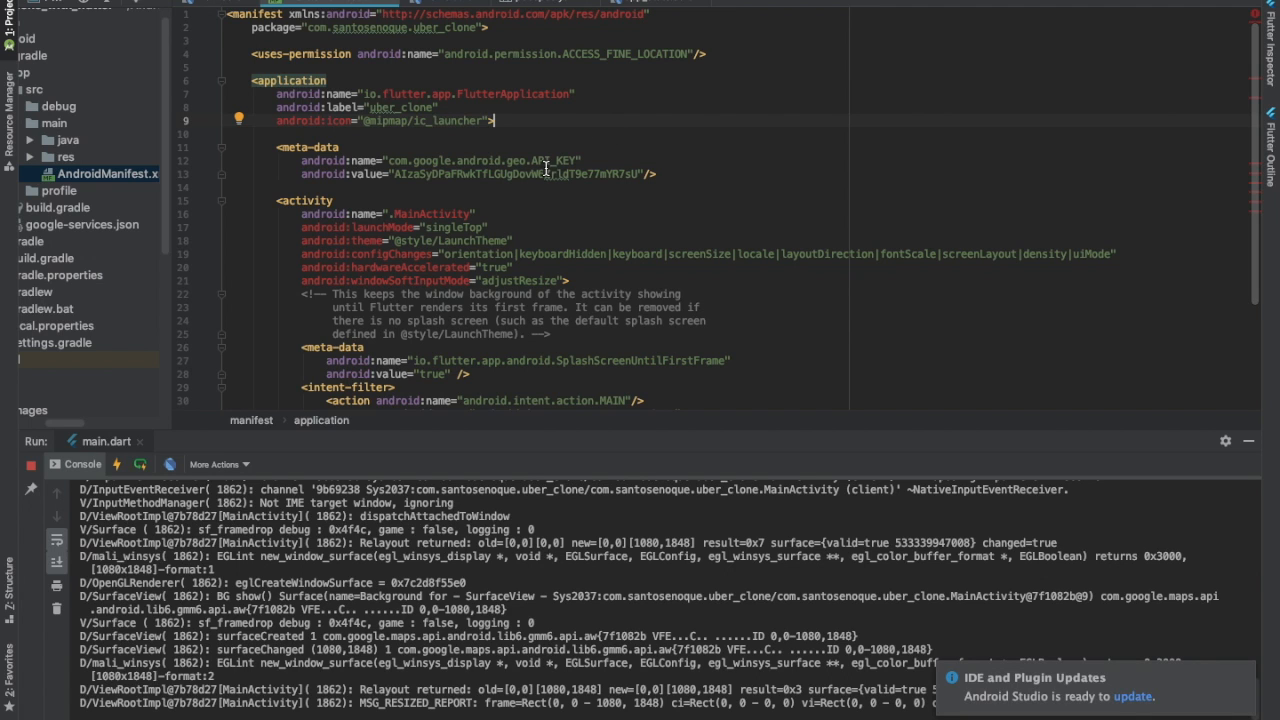
double_click(524, 172)
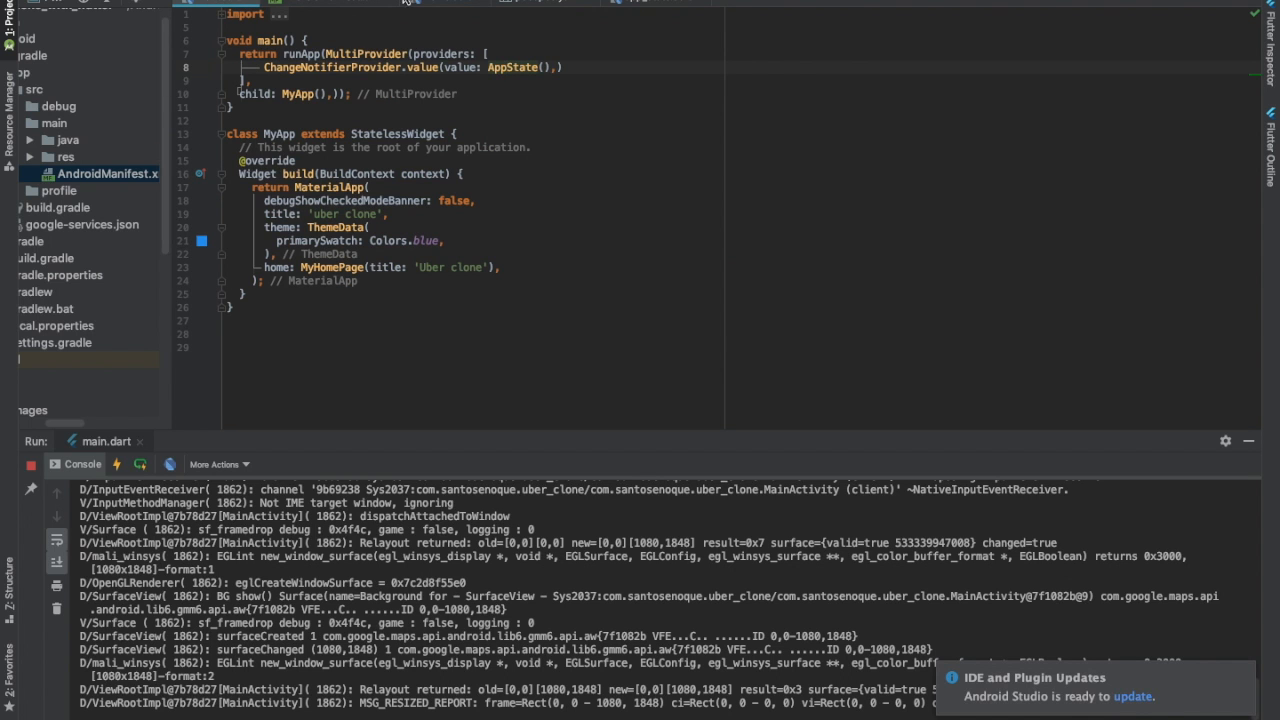
scroll(down, 3)
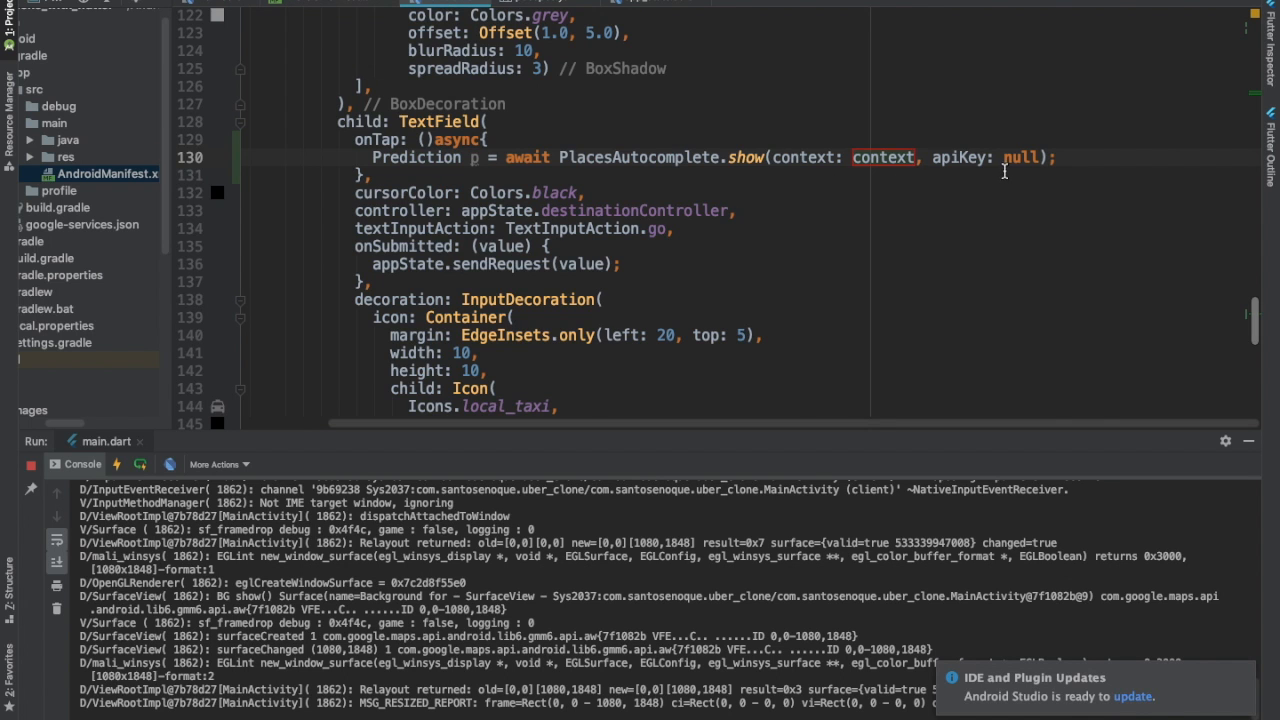
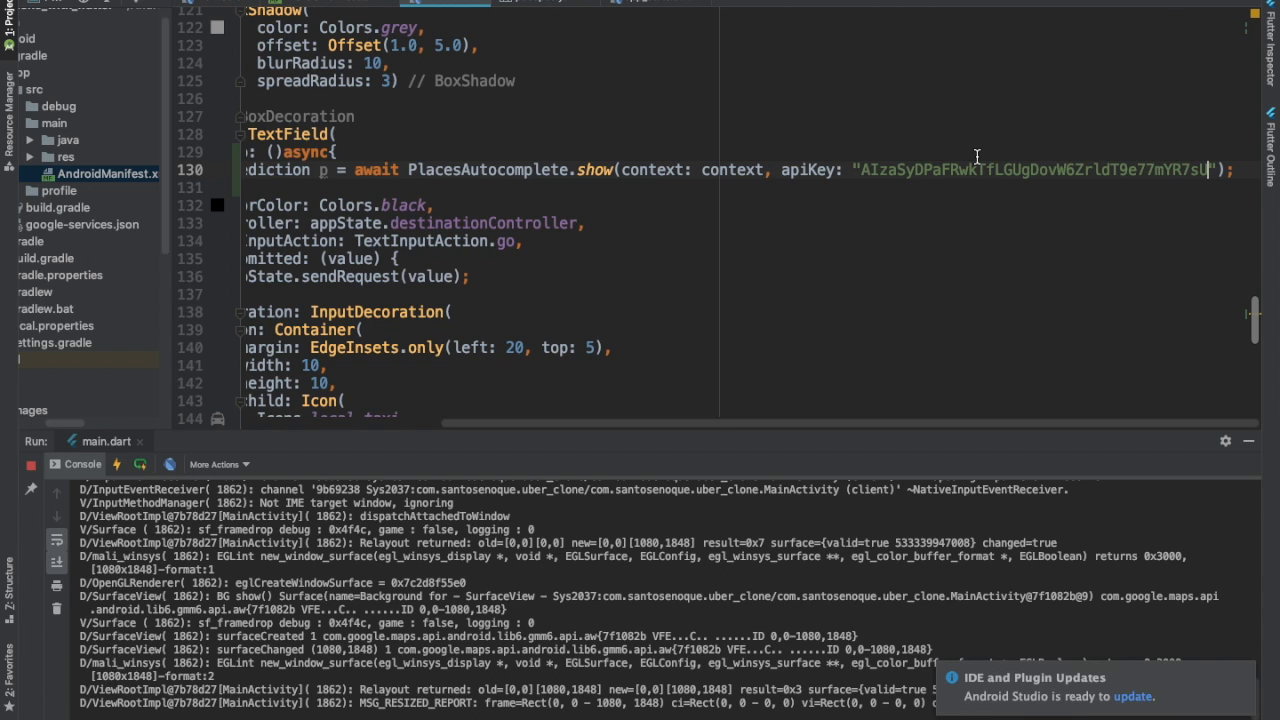
mouse_move(1196, 132)
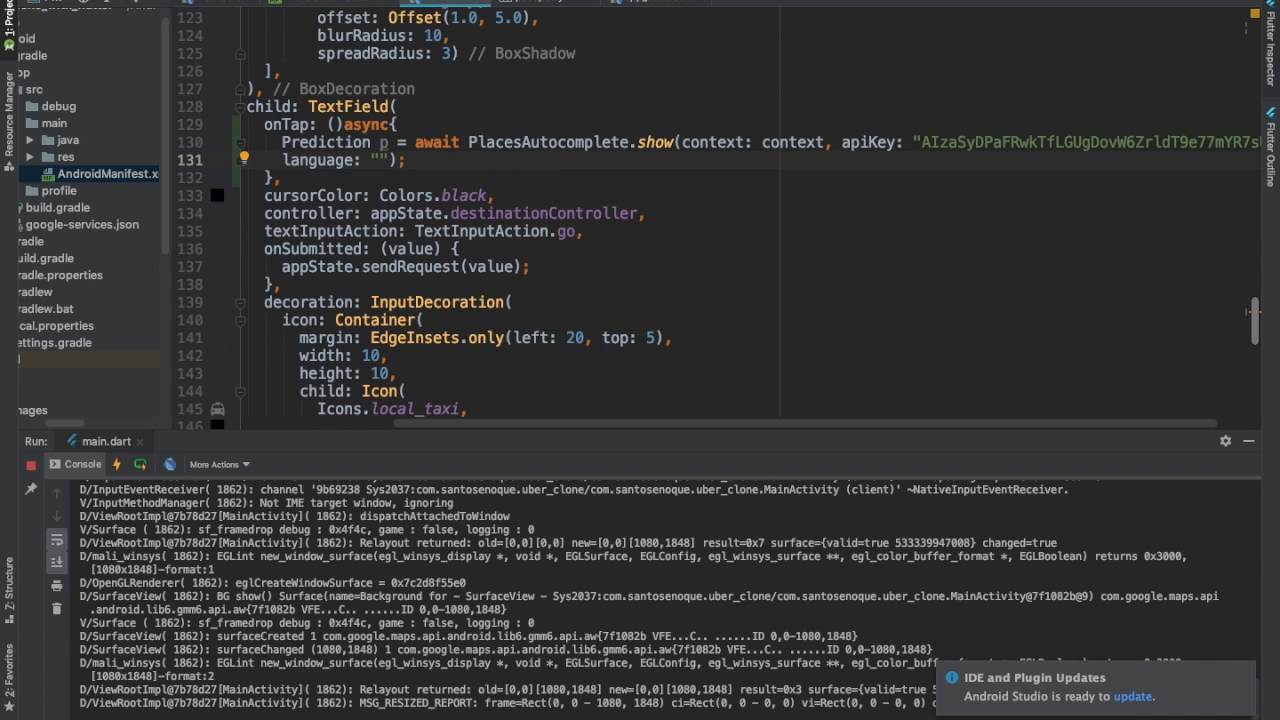
text(pt)
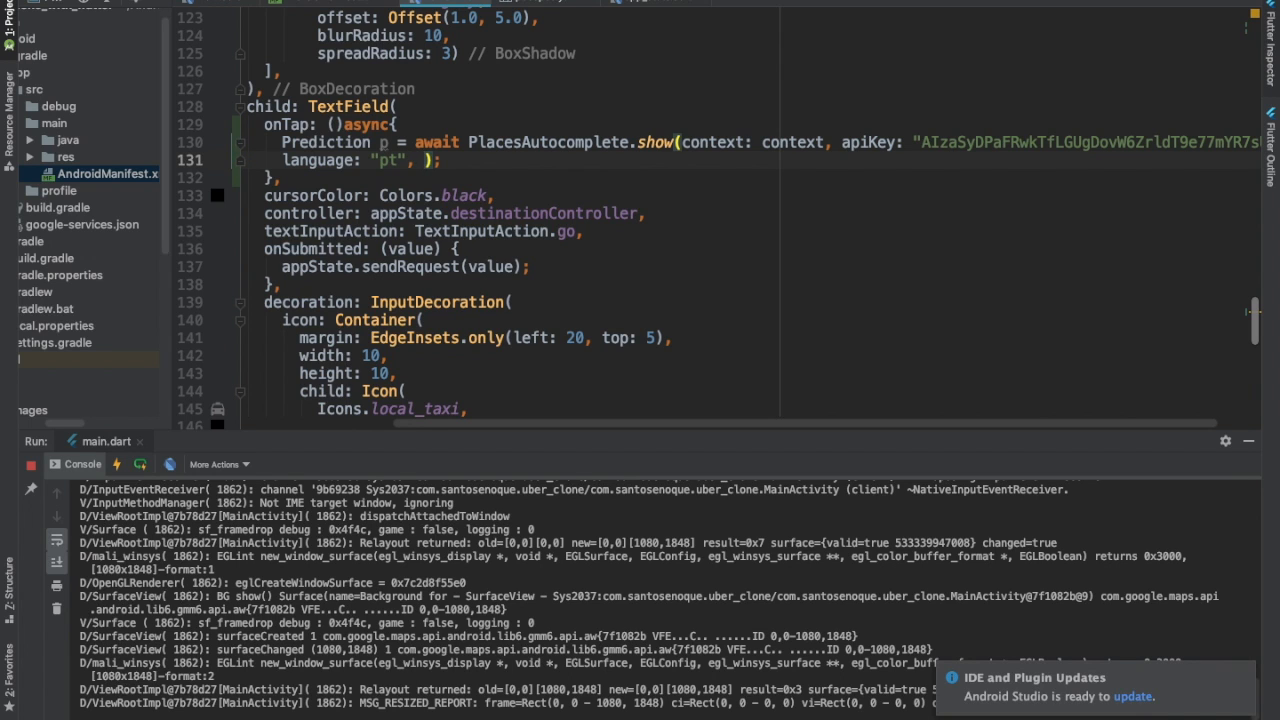
Step: Add a components list with Component(Component.country, "mz") to restrict results to Mozambique
text(components: [)
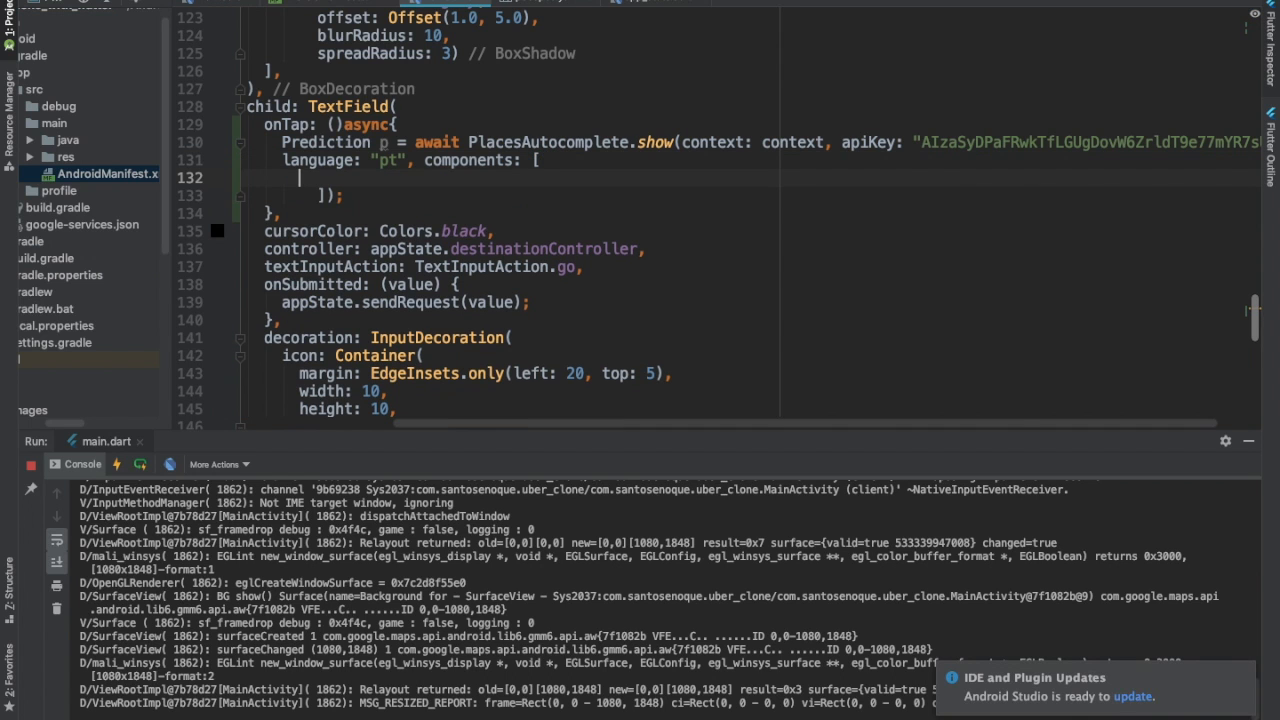
text(n)
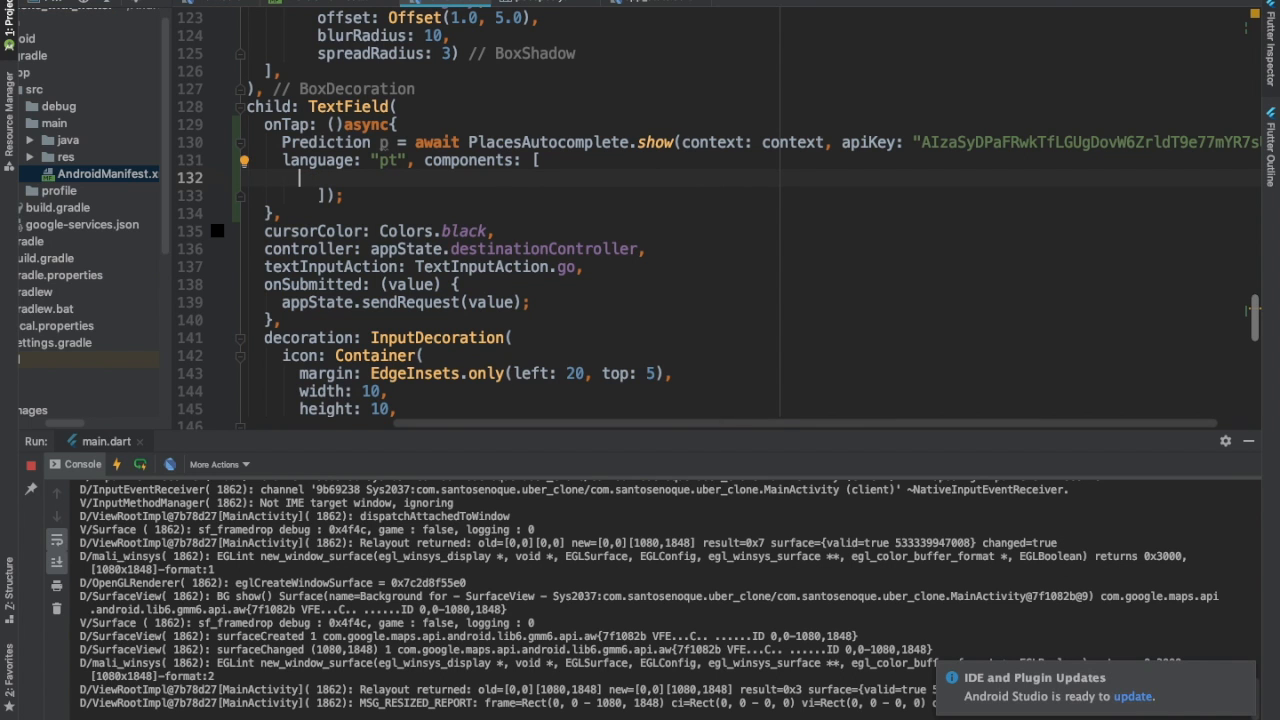
text(Component(C, value)
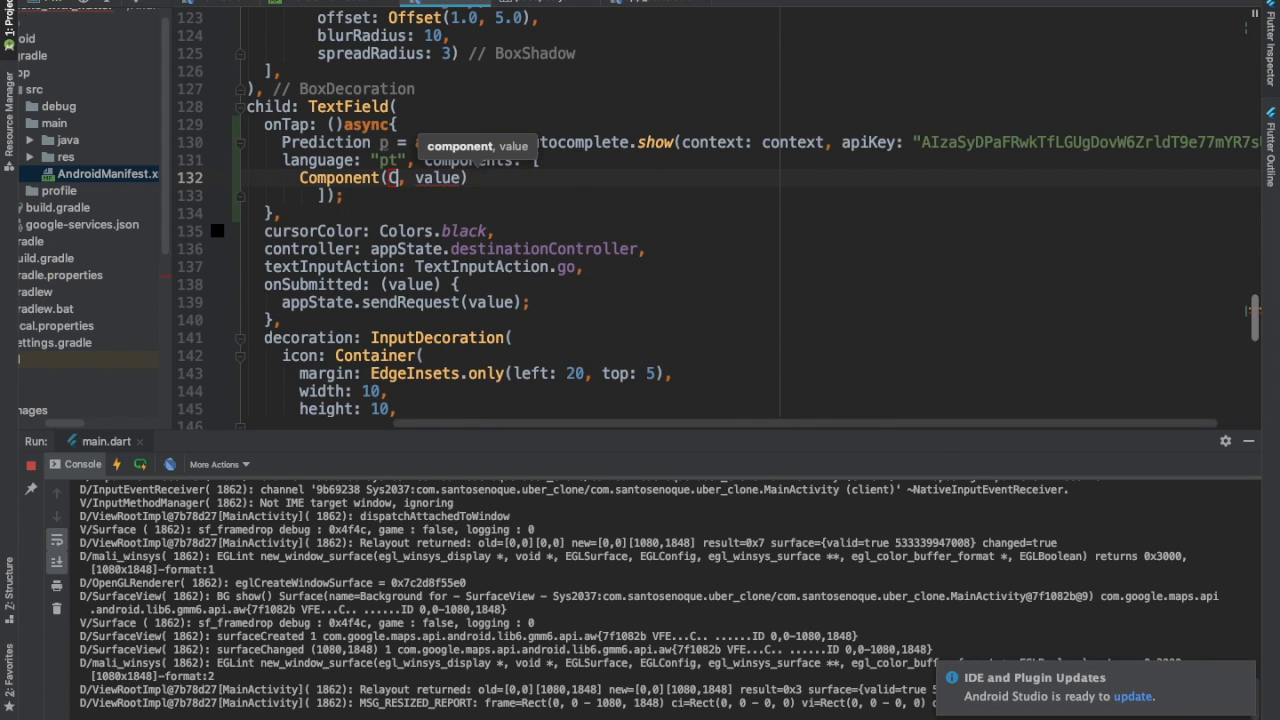
text(omponent.)
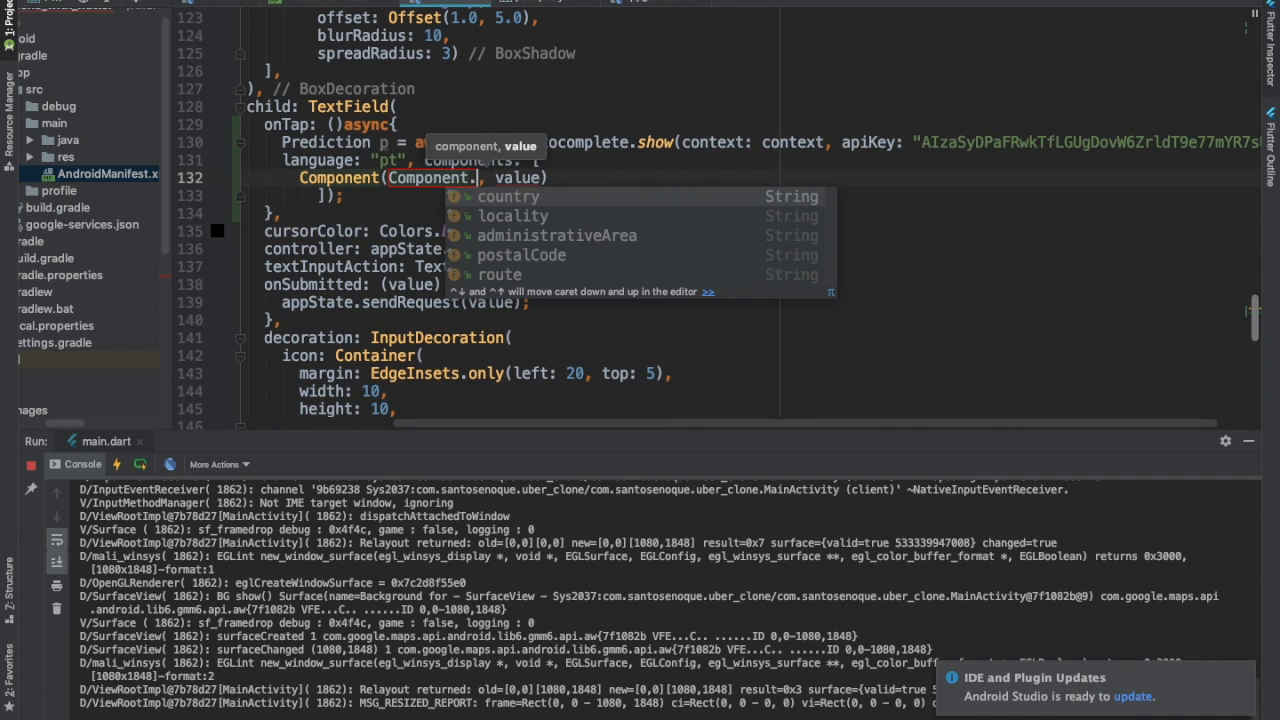
text(c)
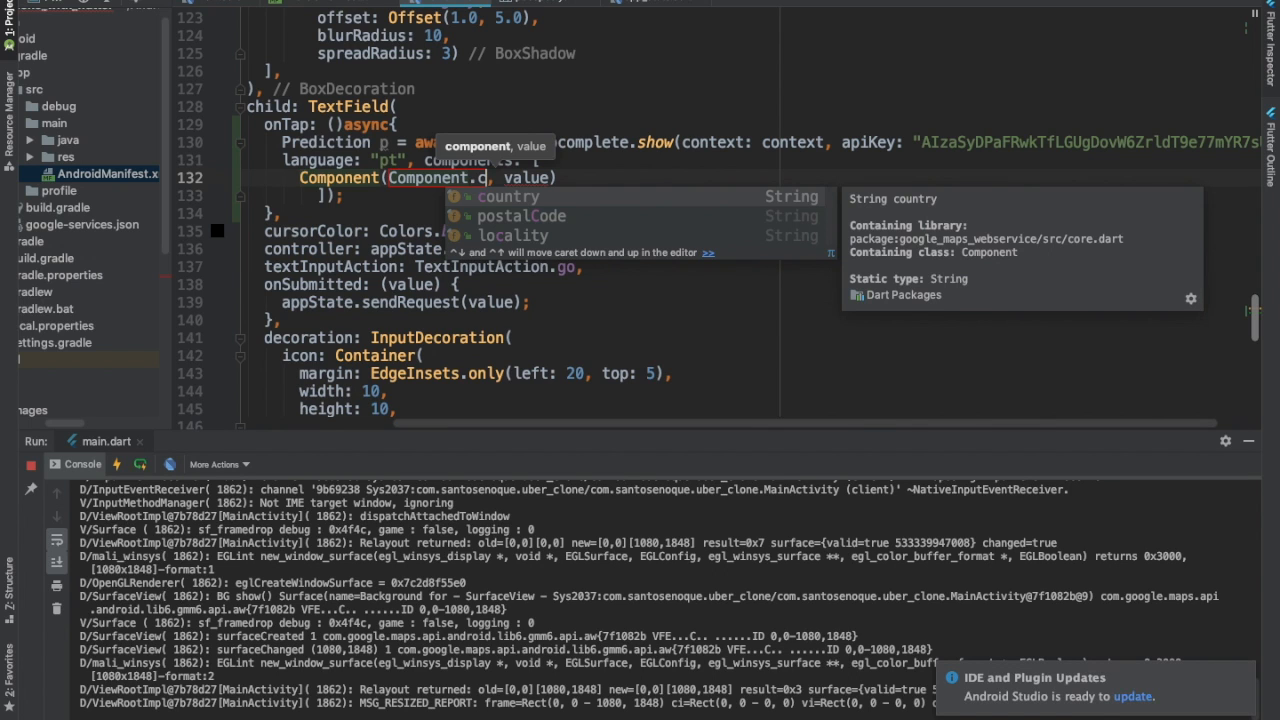
click(508, 196)
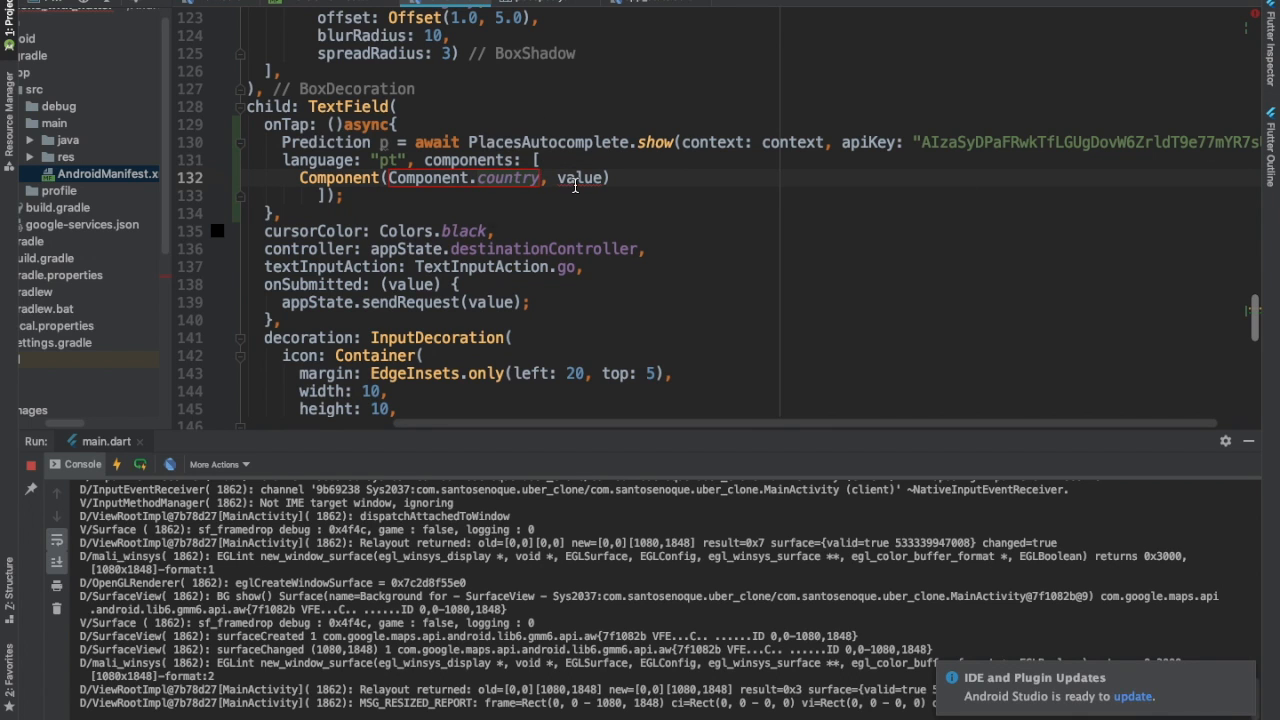
double_click(580, 178)
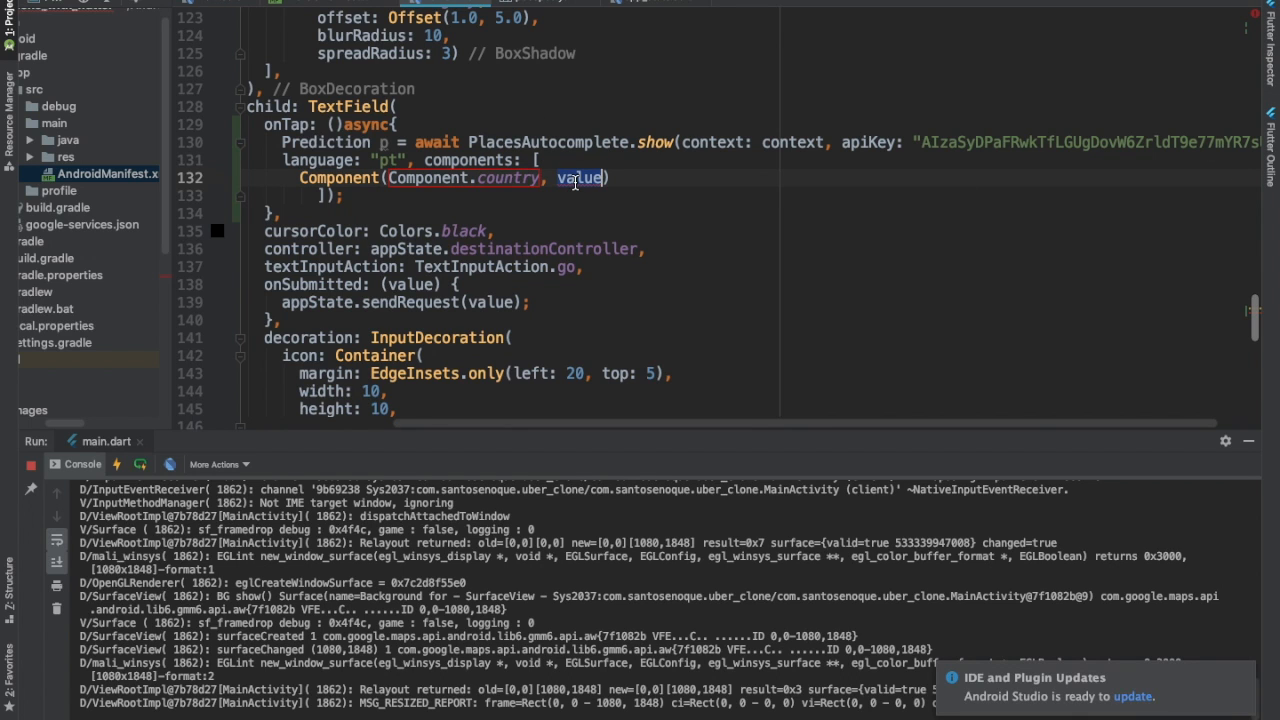
text("")
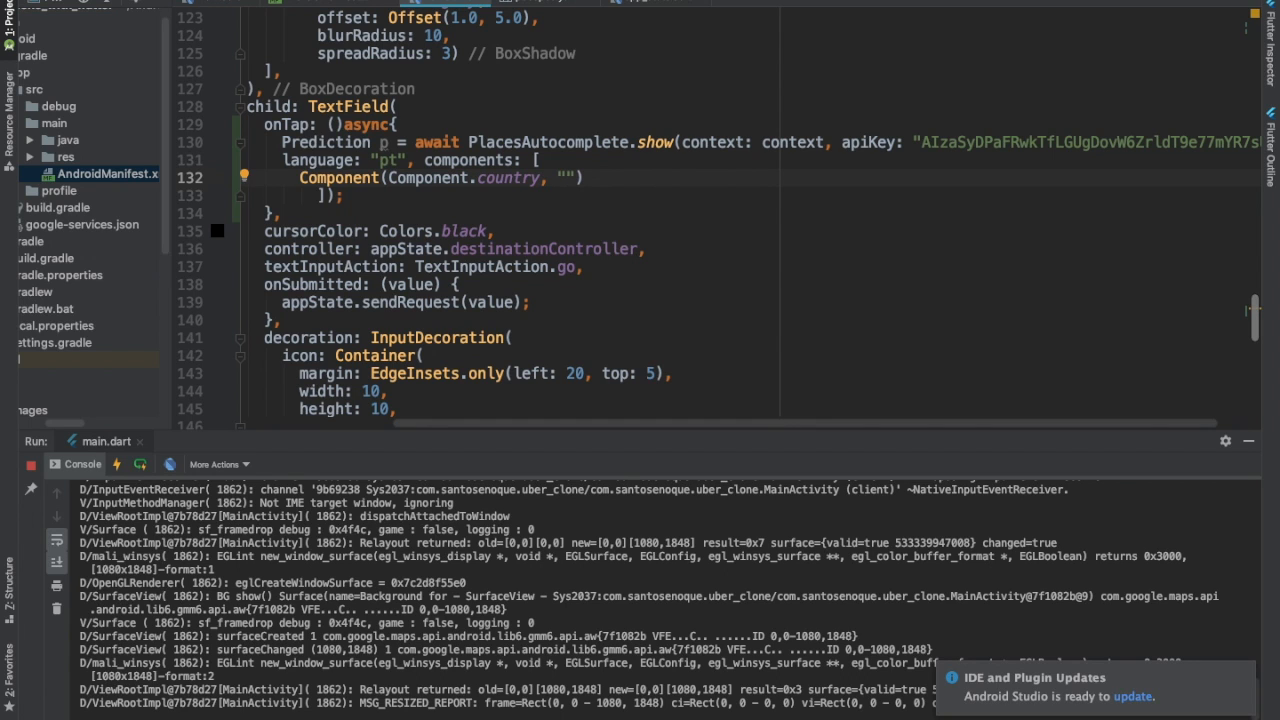
text(mz)
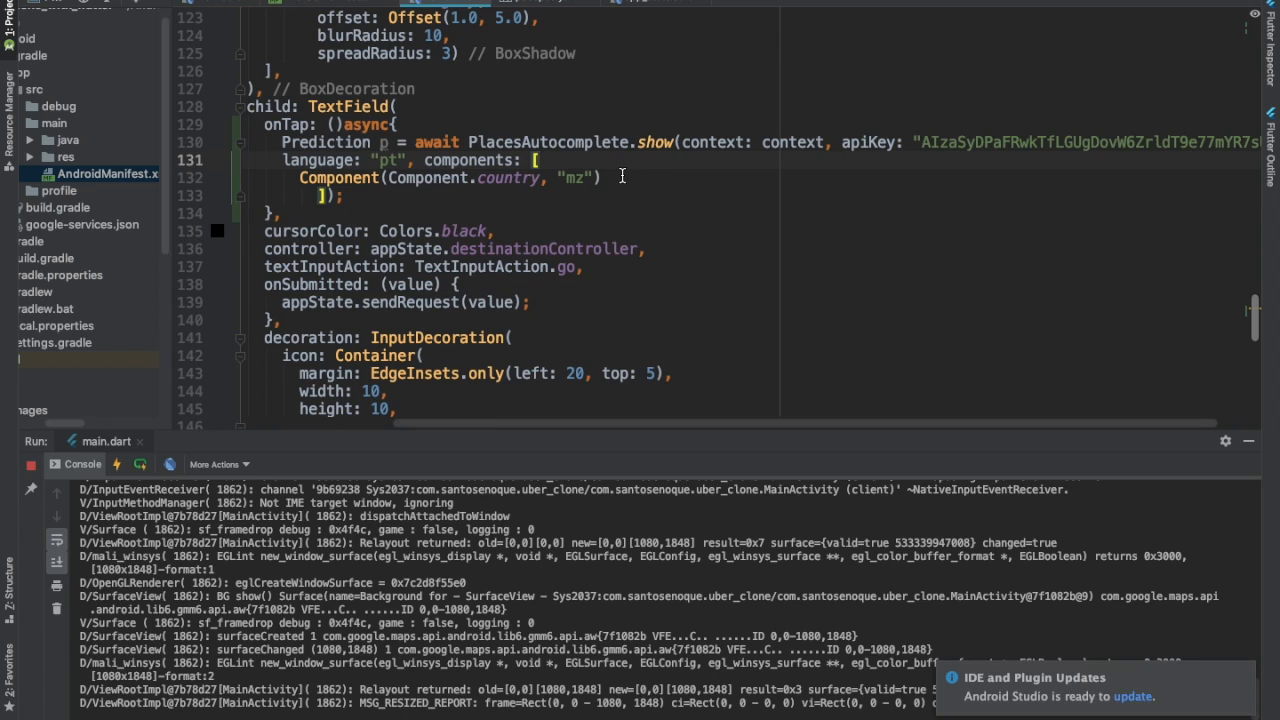
click(608, 176)
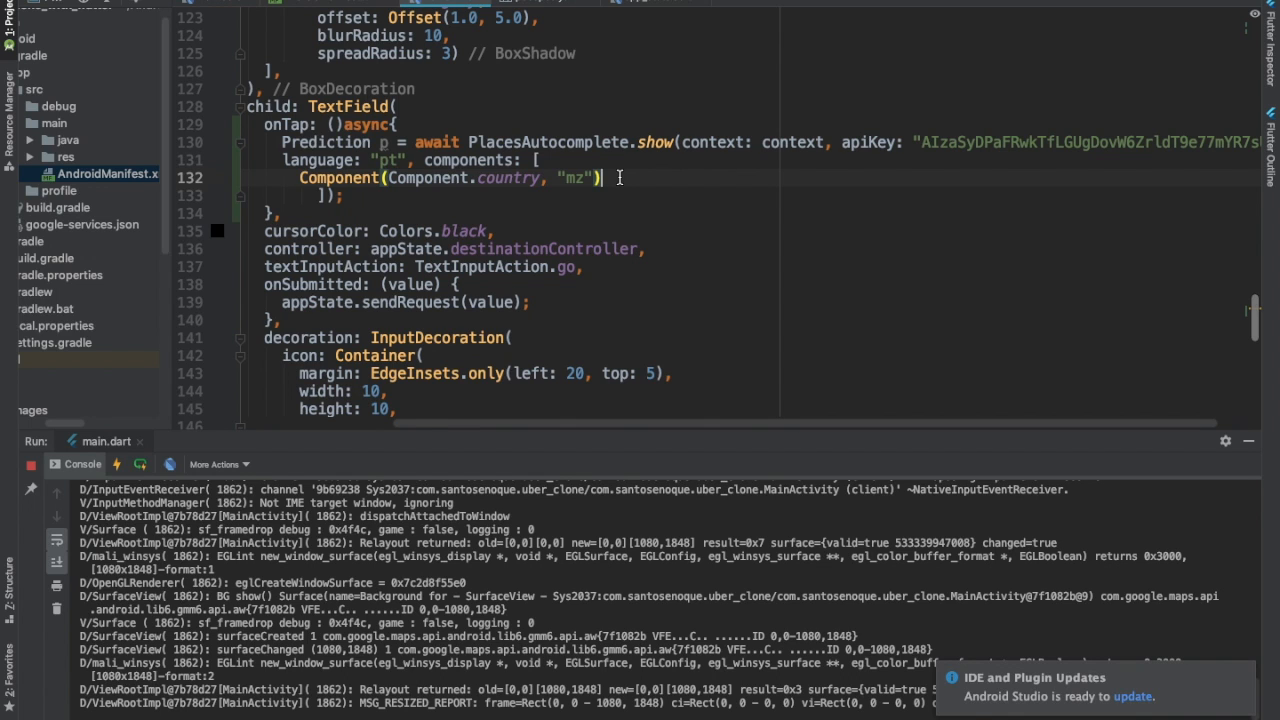
mouse_move(620, 180)
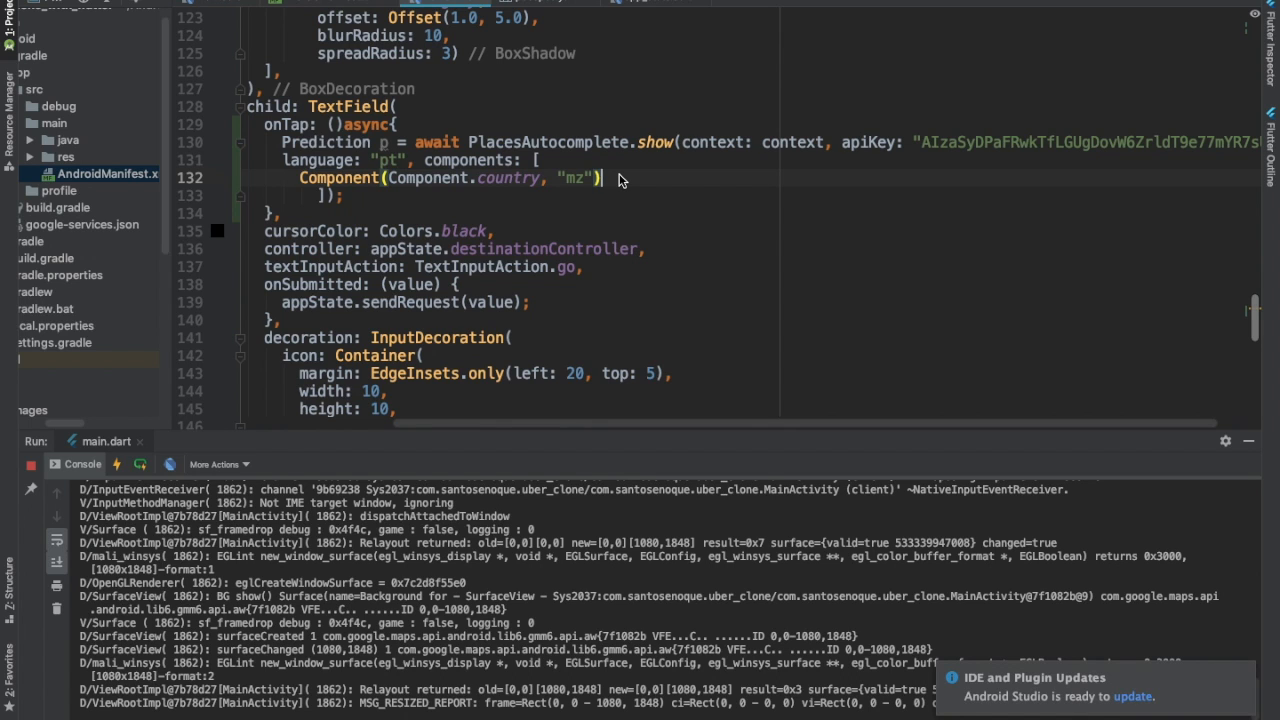
mouse_move(668, 172)
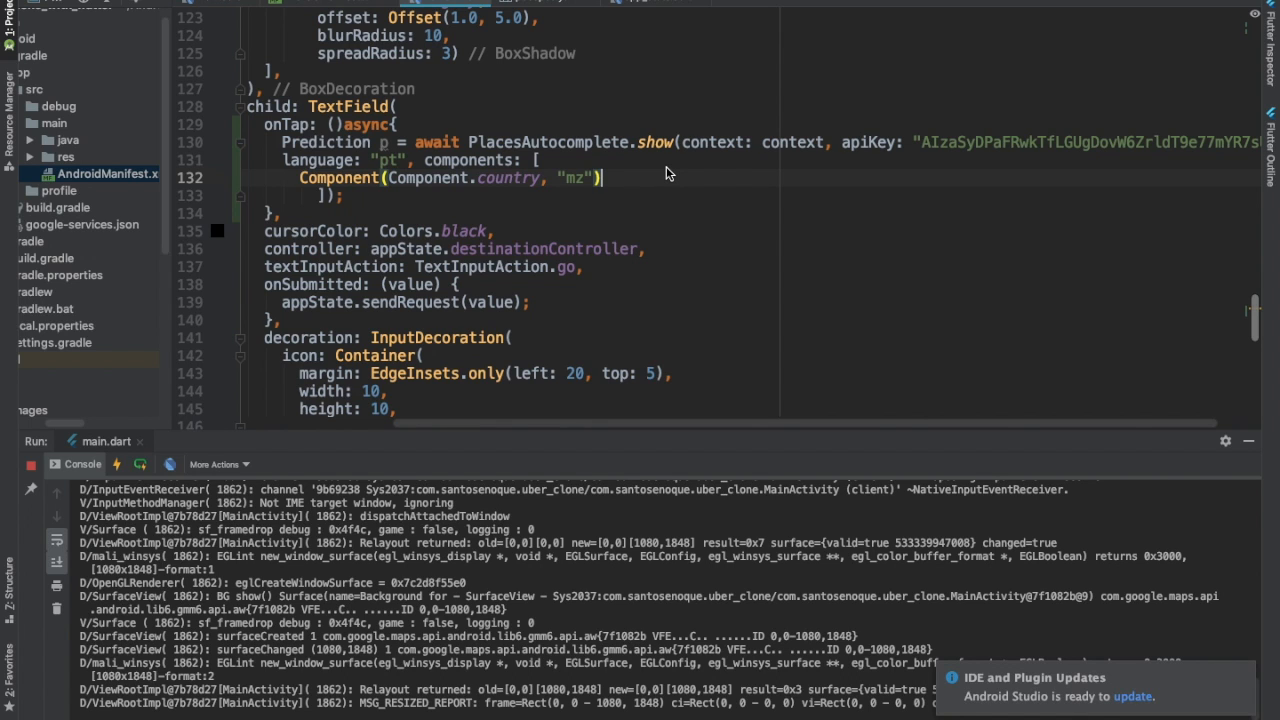
mouse_move(656, 180)
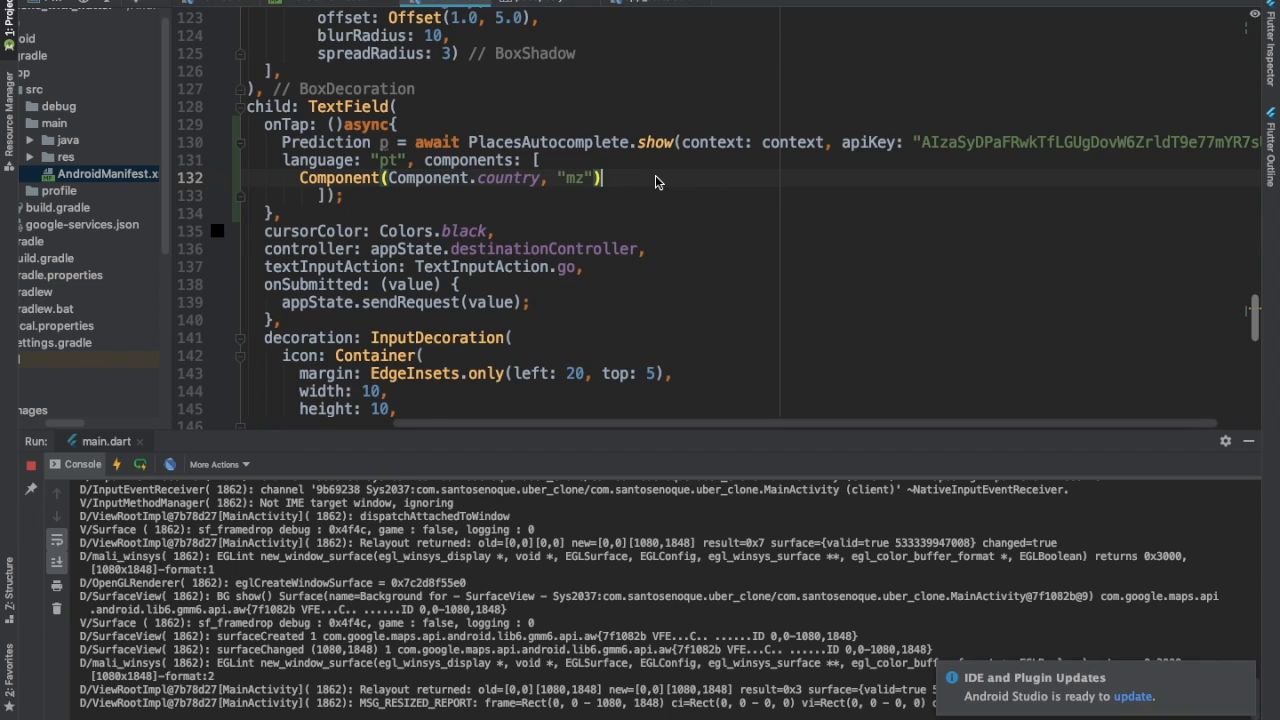
scroll(down, 3)
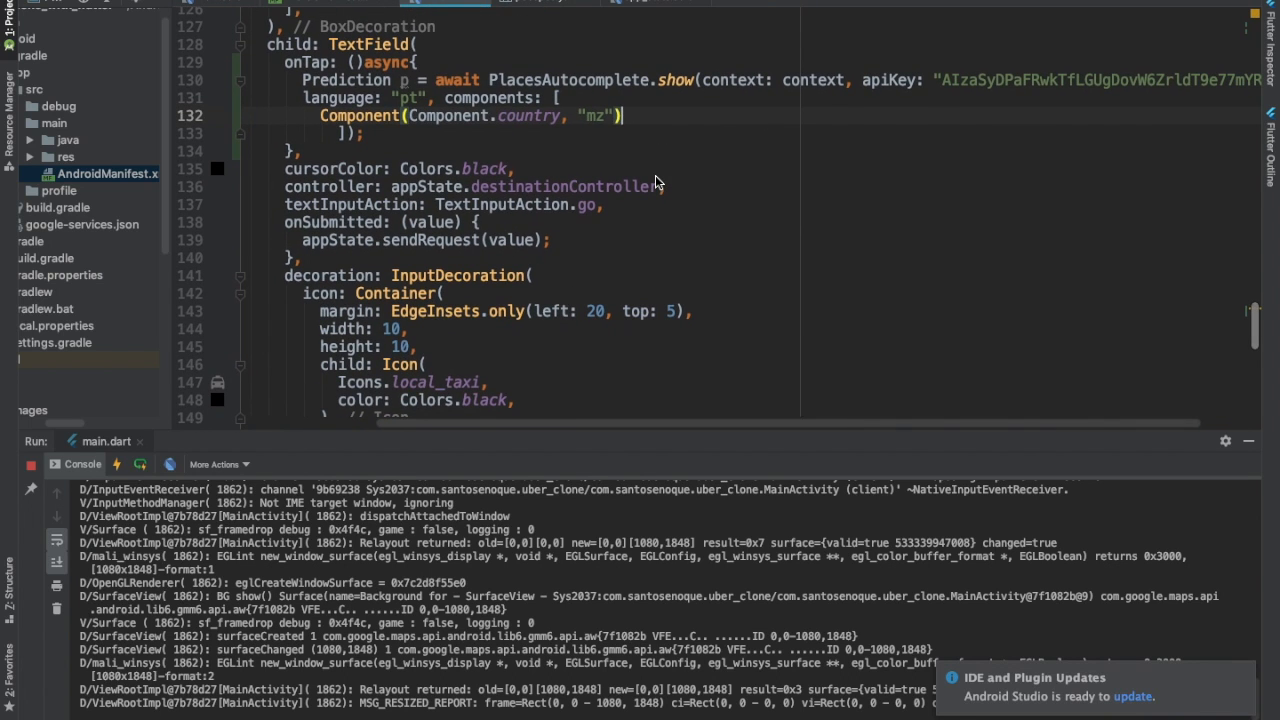
mouse_move(732, 184)
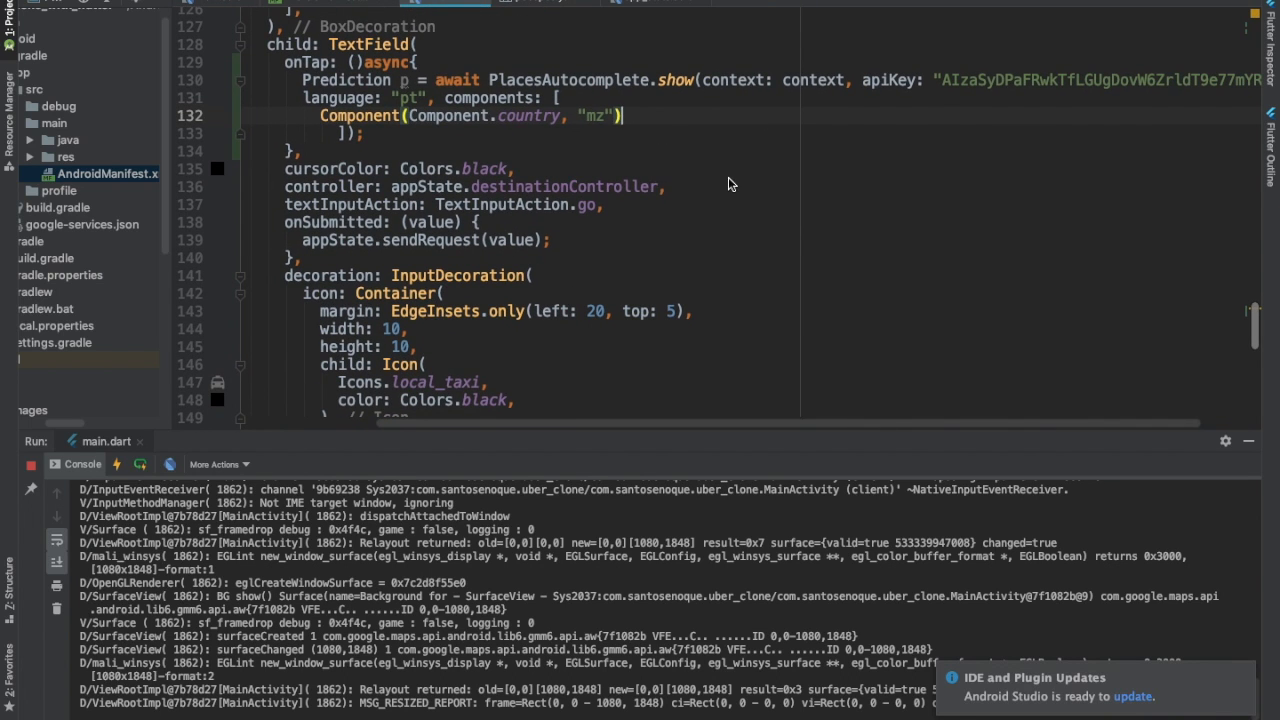
mouse_move(740, 116)
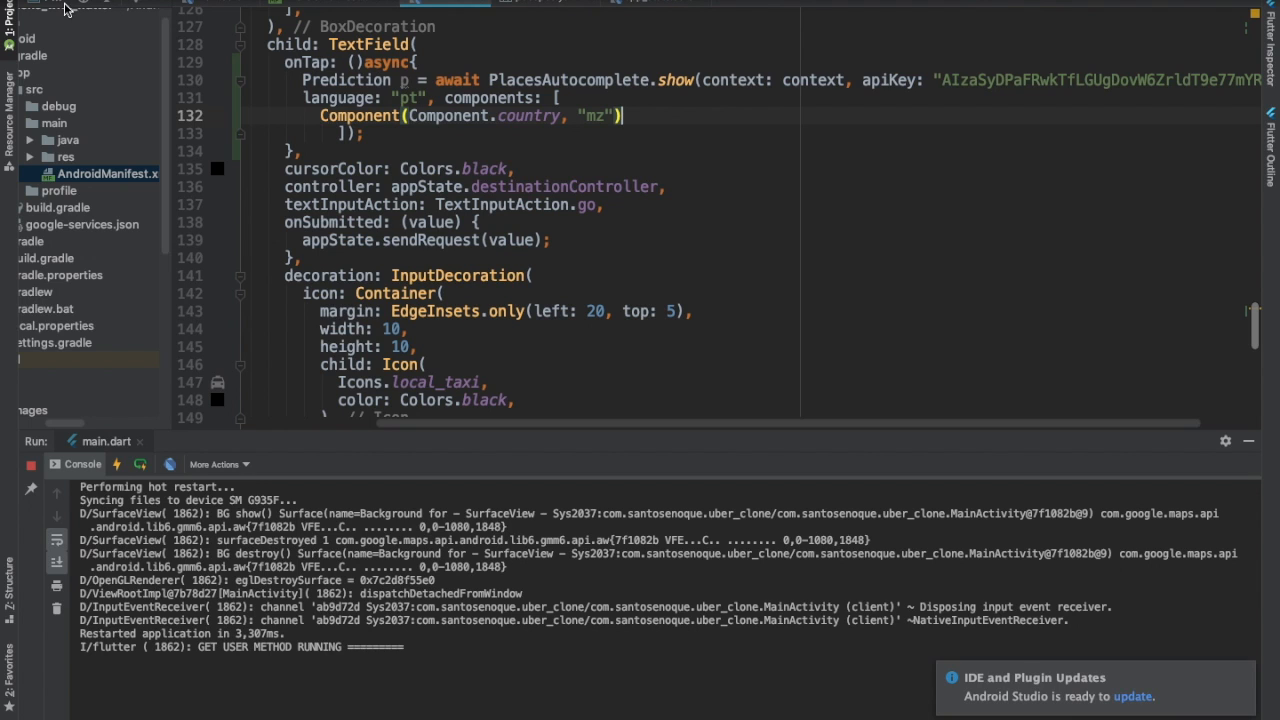
mouse_move(62, 8)
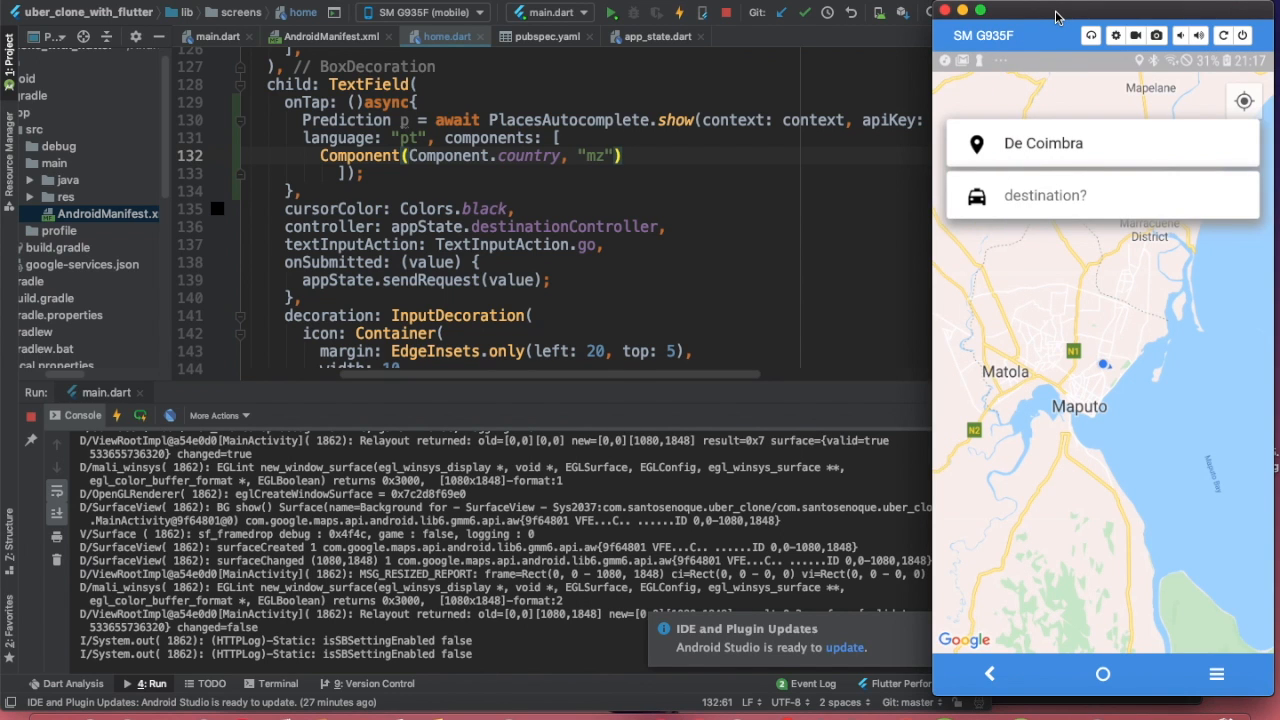
mouse_move(1064, 174)
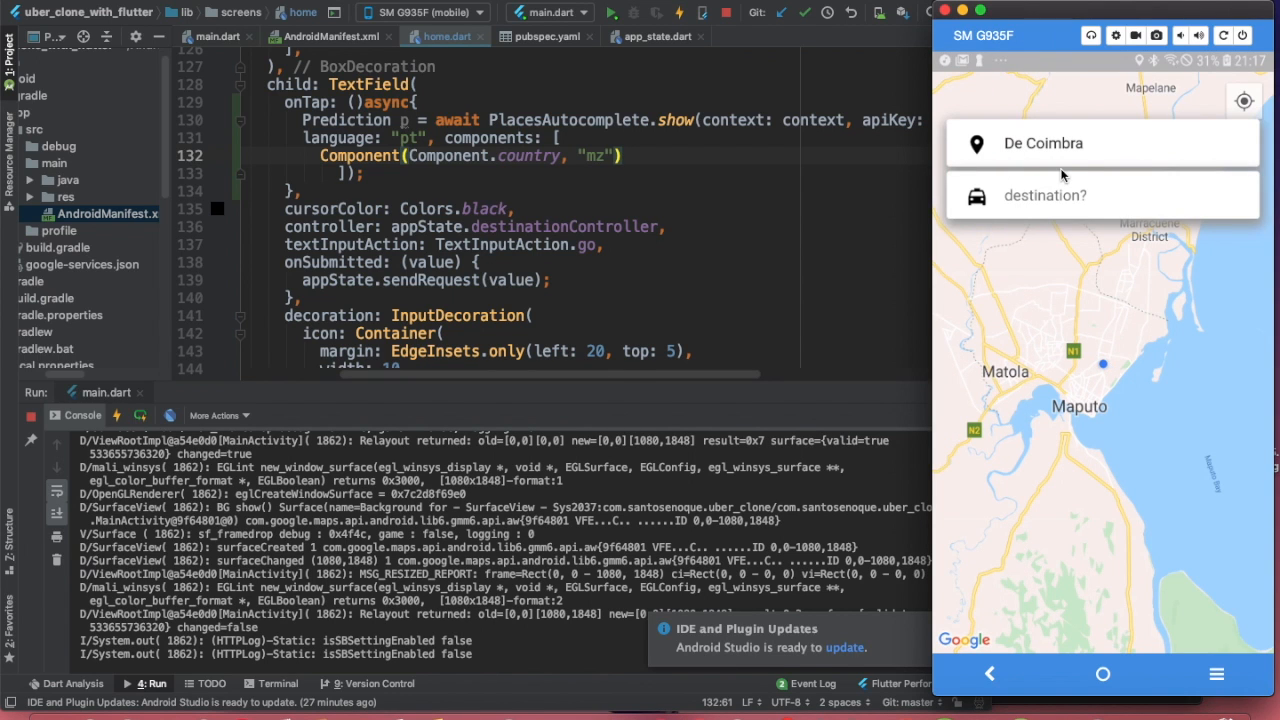
click(1044, 196)
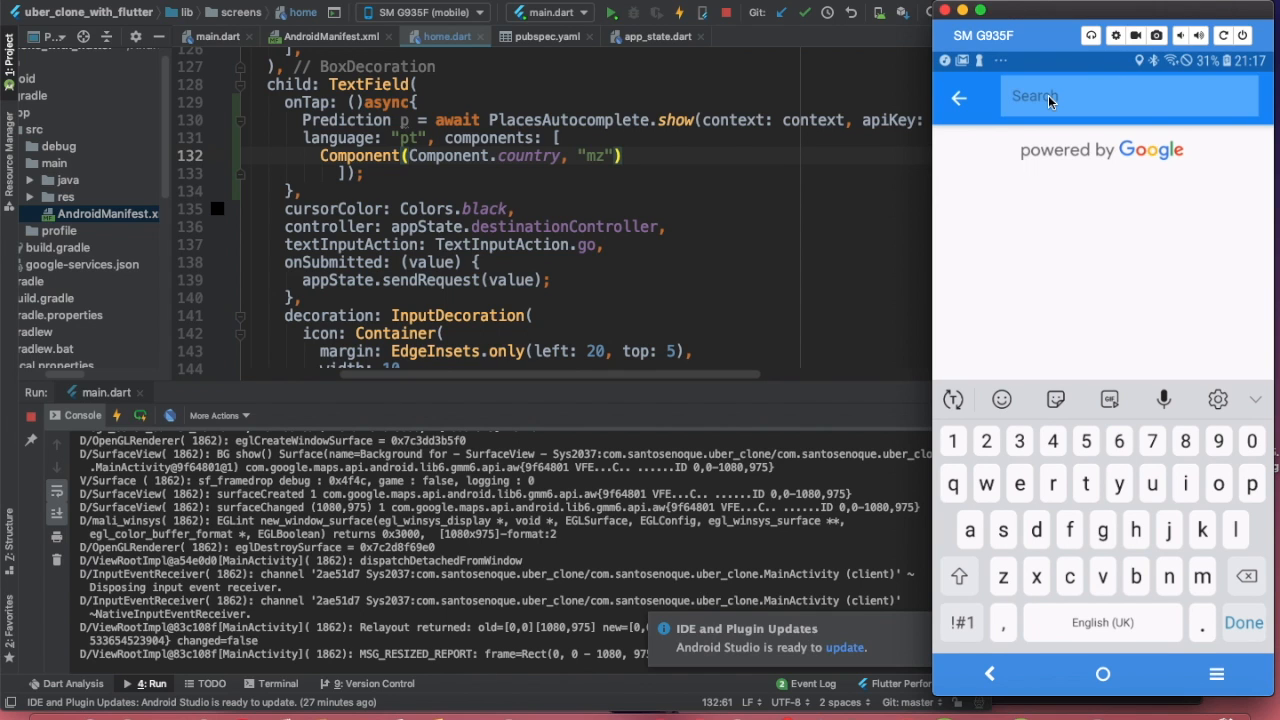
text(la)
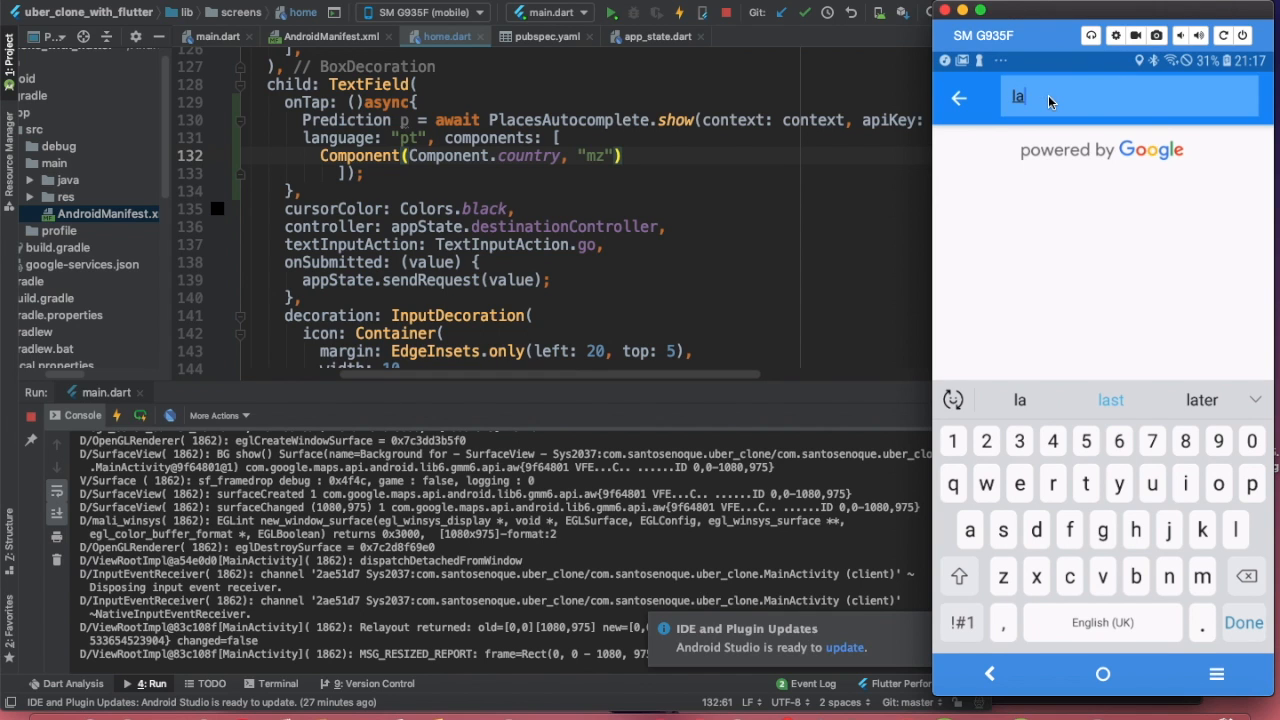
text(u)
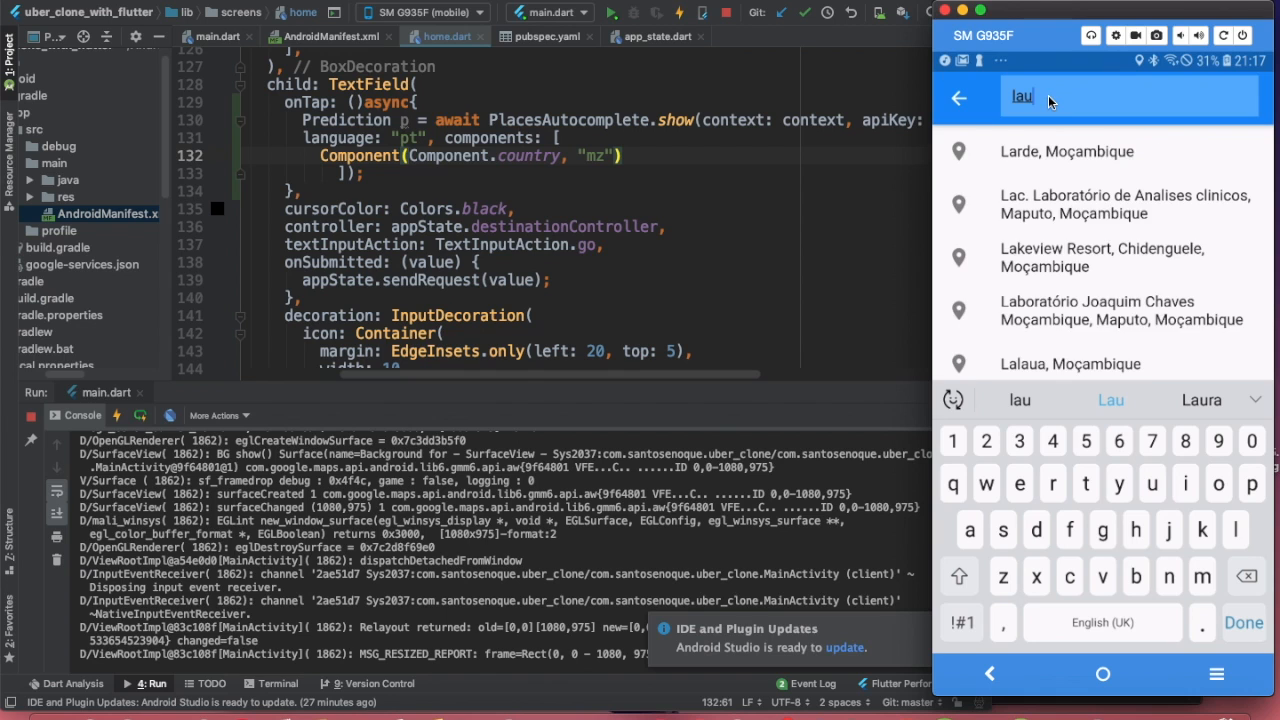
text(l)
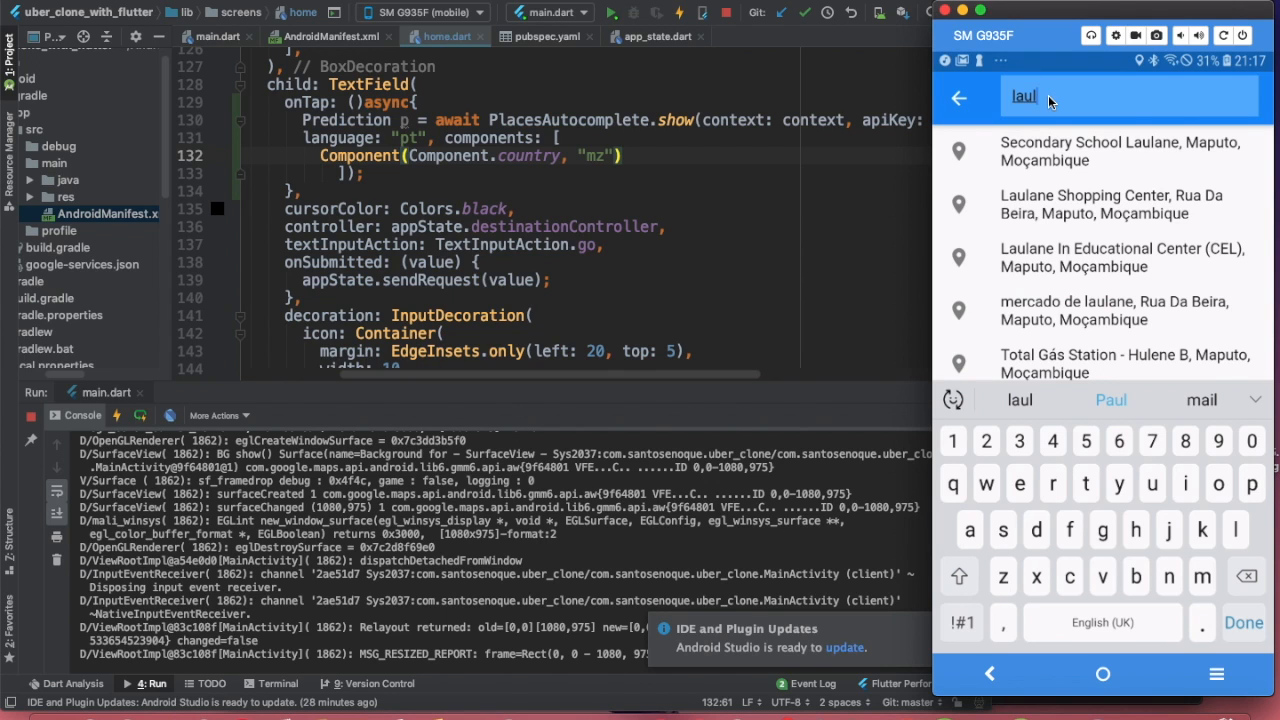
text(an)
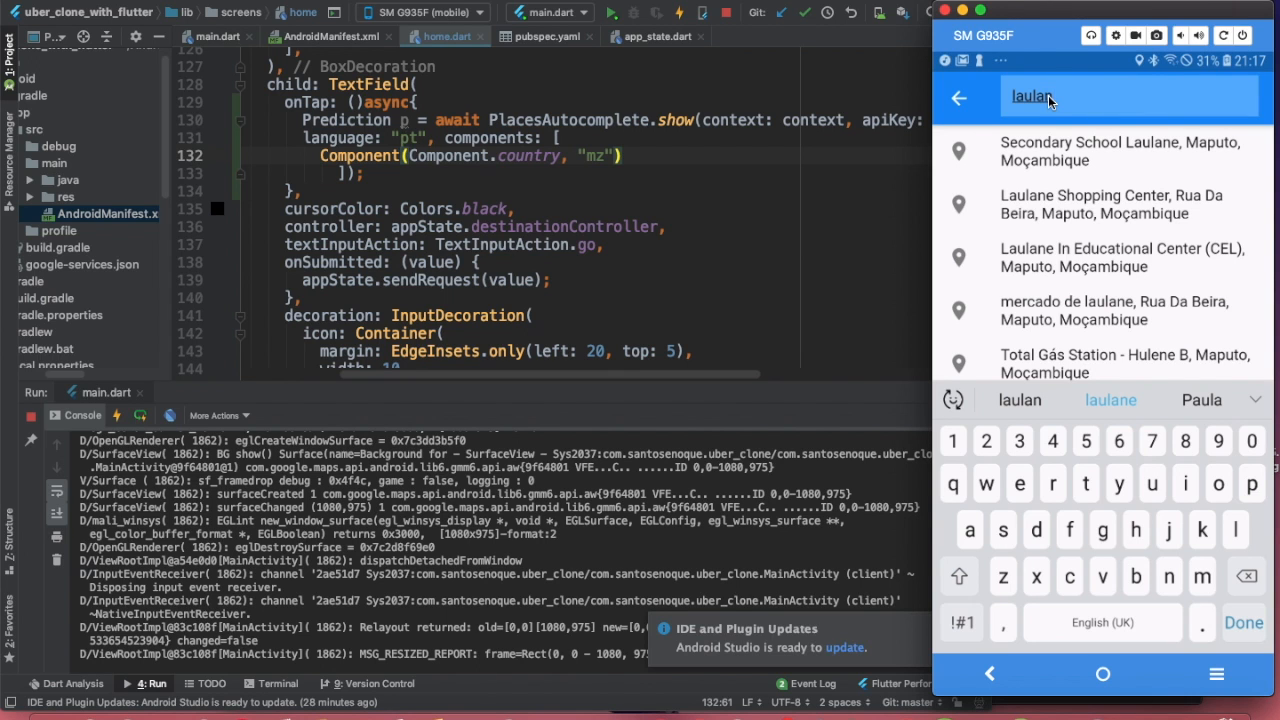
click(1100, 152)
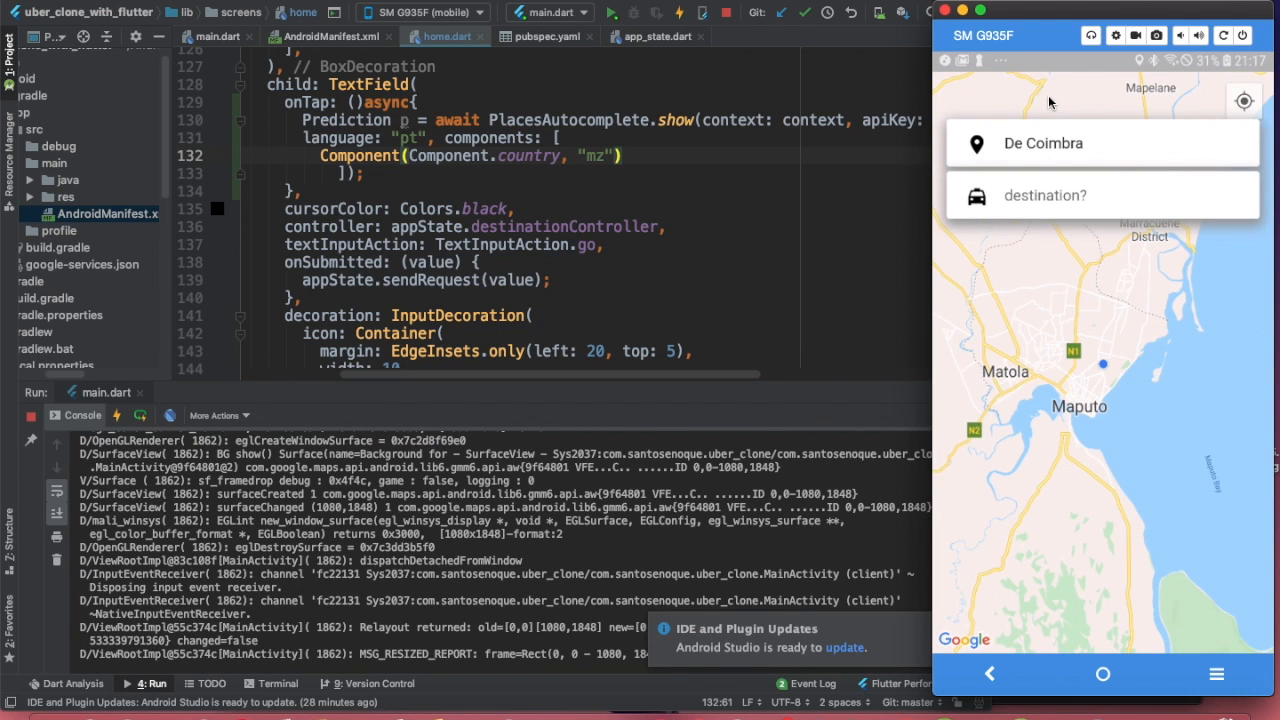
mouse_move(992, 238)
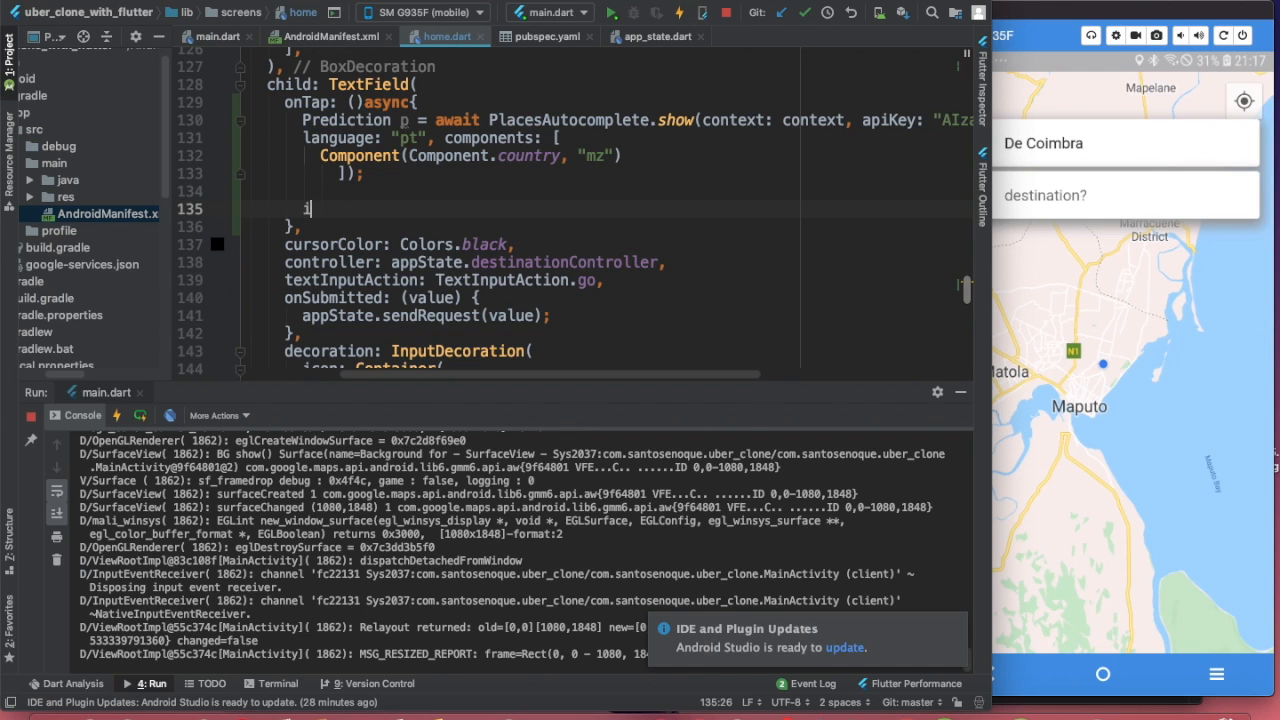
Step: Add an empty if(p != null){ } block below the PlacesAutocomplete.show call
text(f())
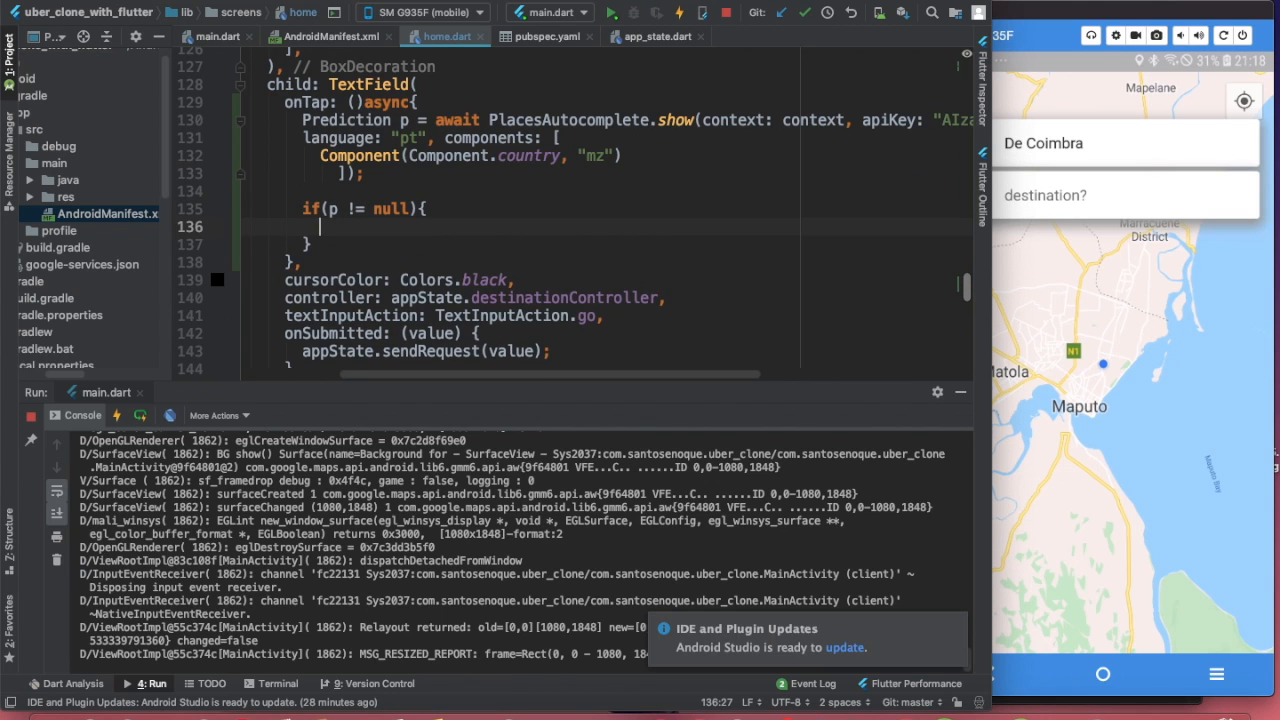
text(a)
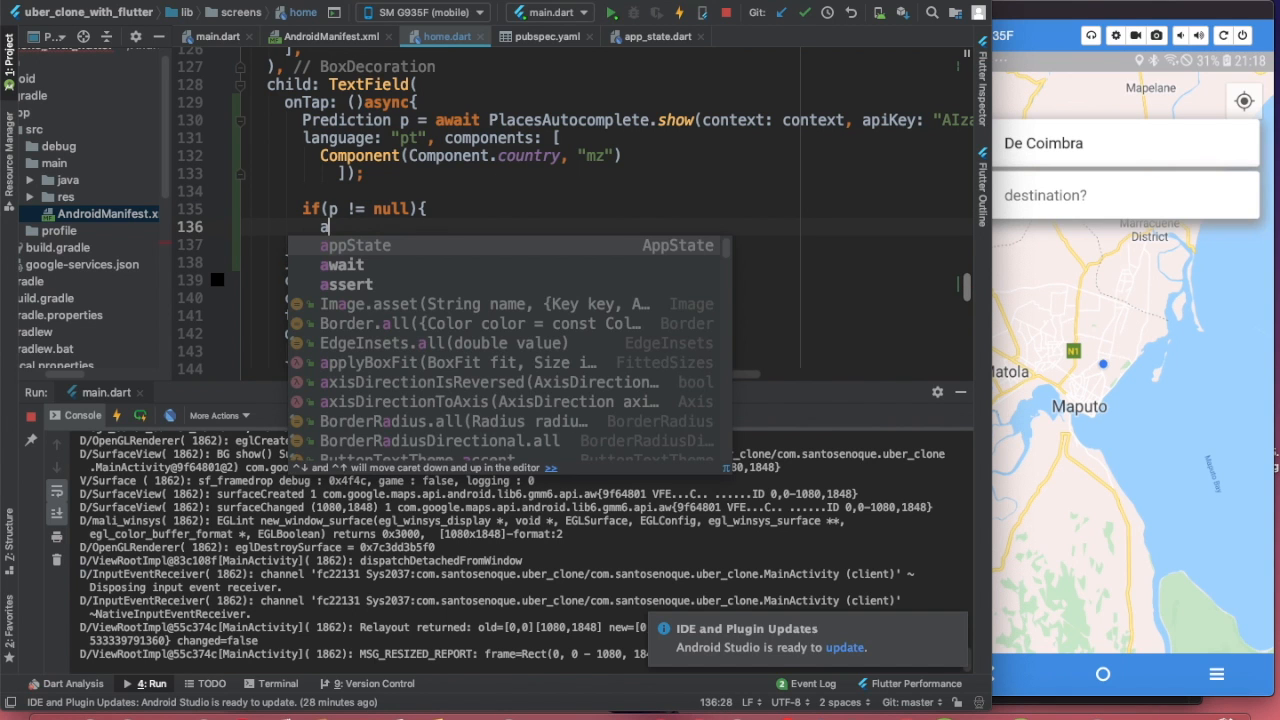
text(ppState.g)
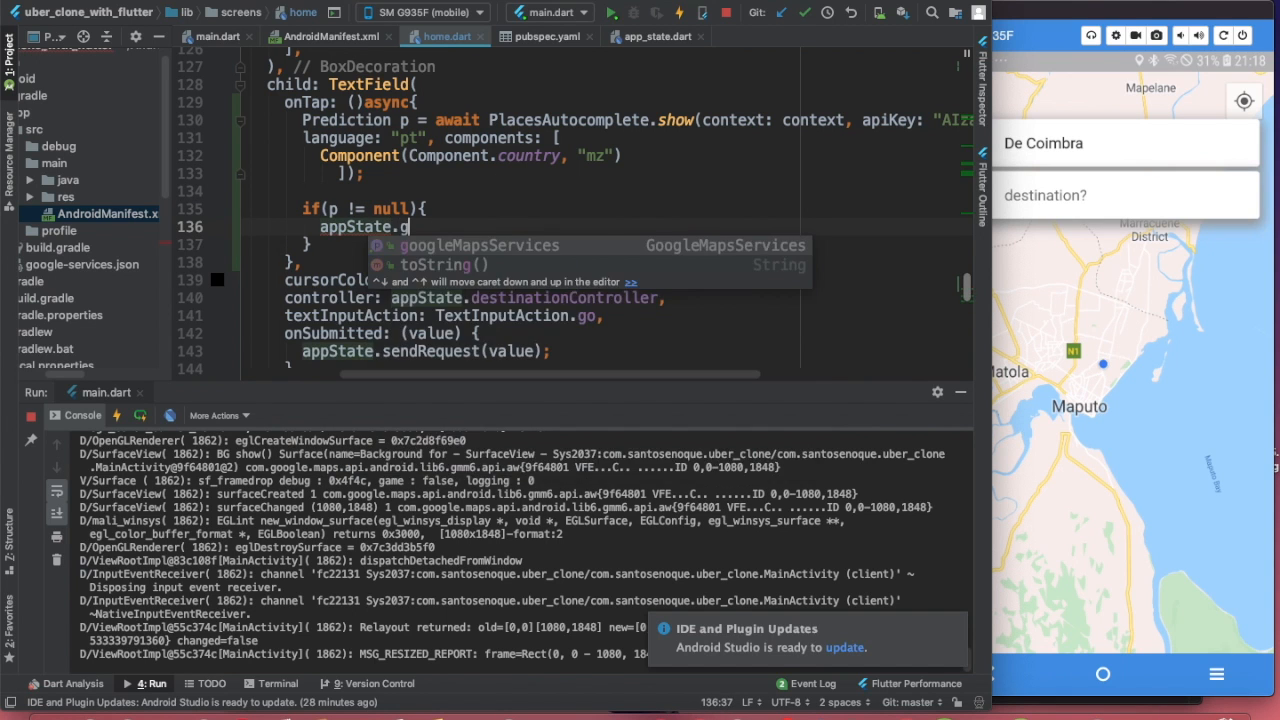
text(e)
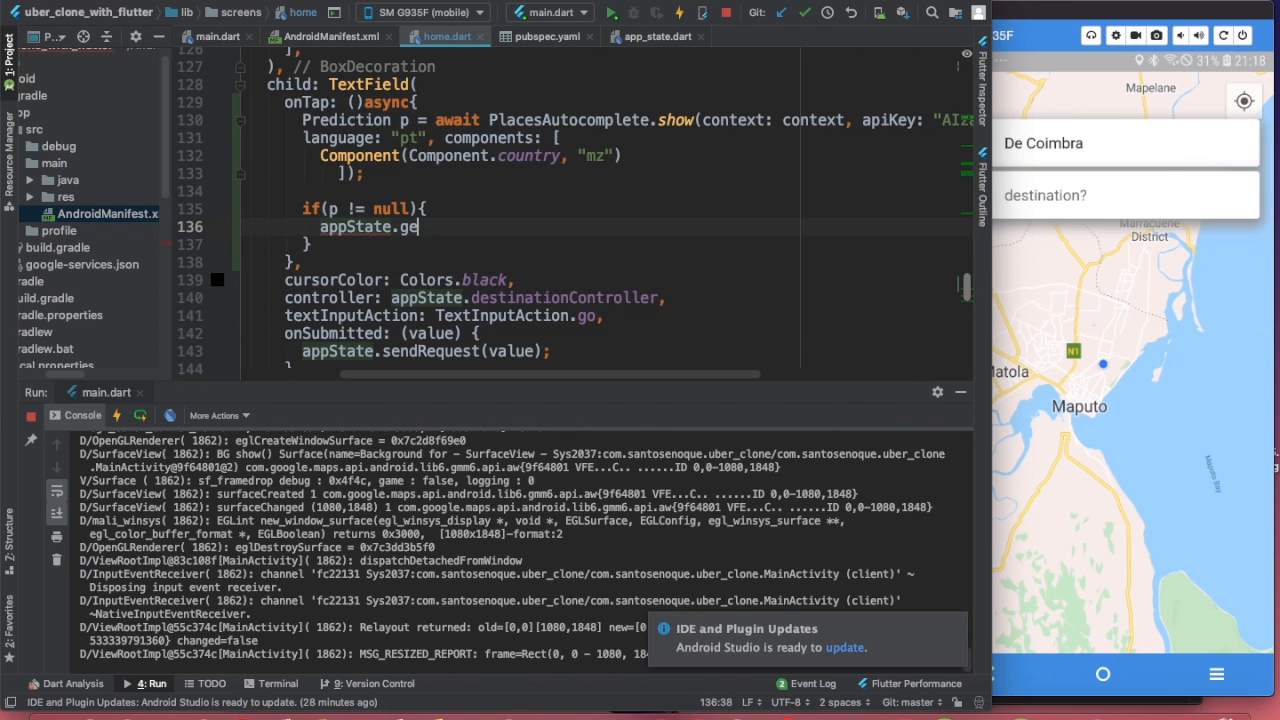
text(t)
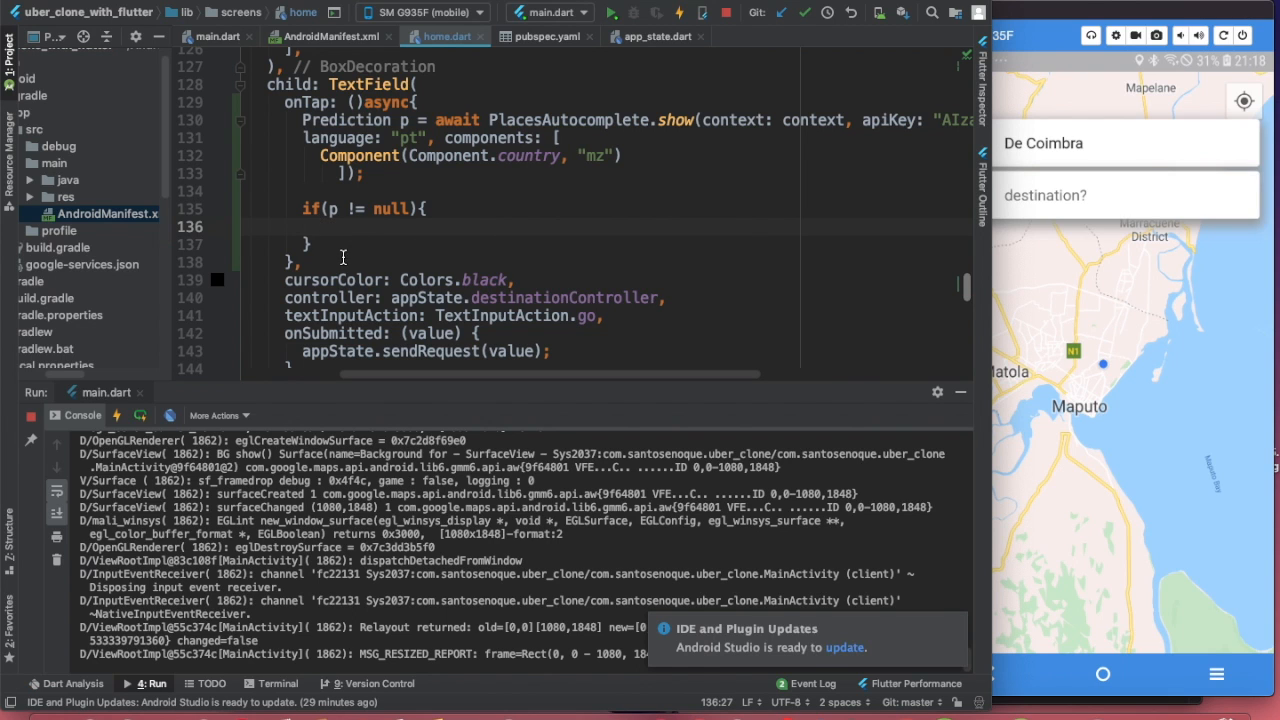
click(292, 208)
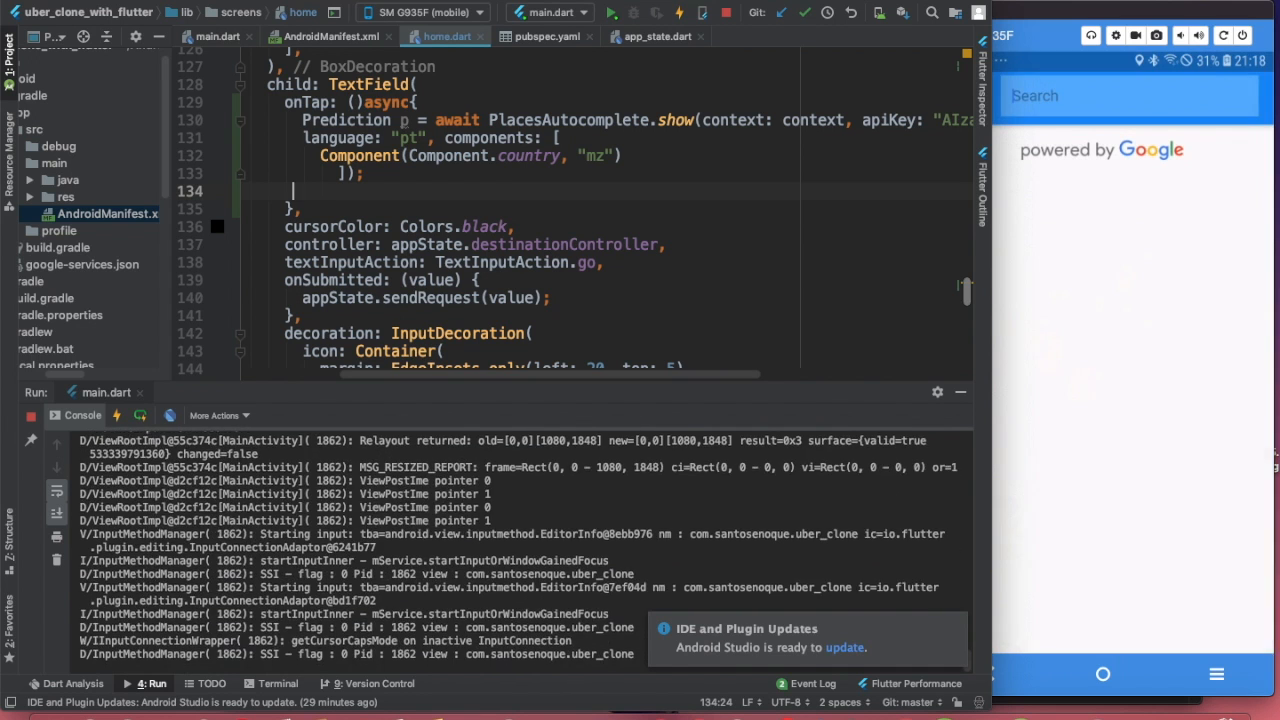
Step: Type a first letter into the app's Google place search opened from the destination field
text(e)
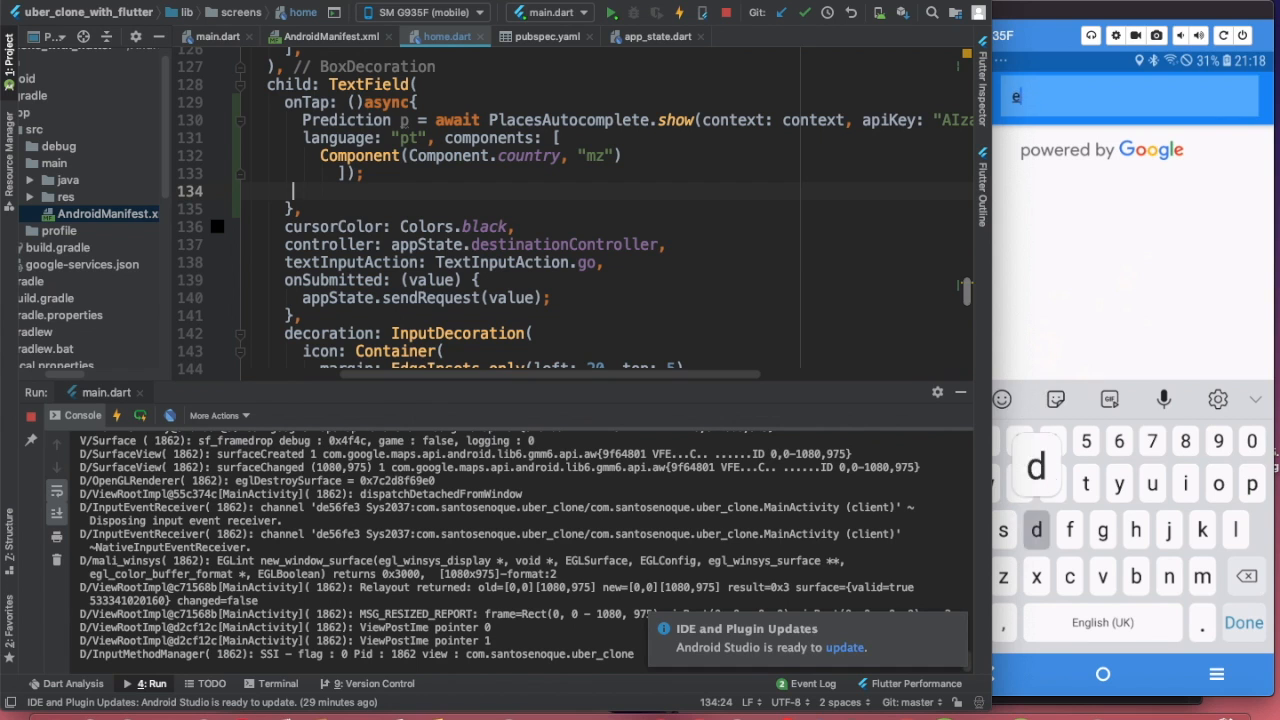